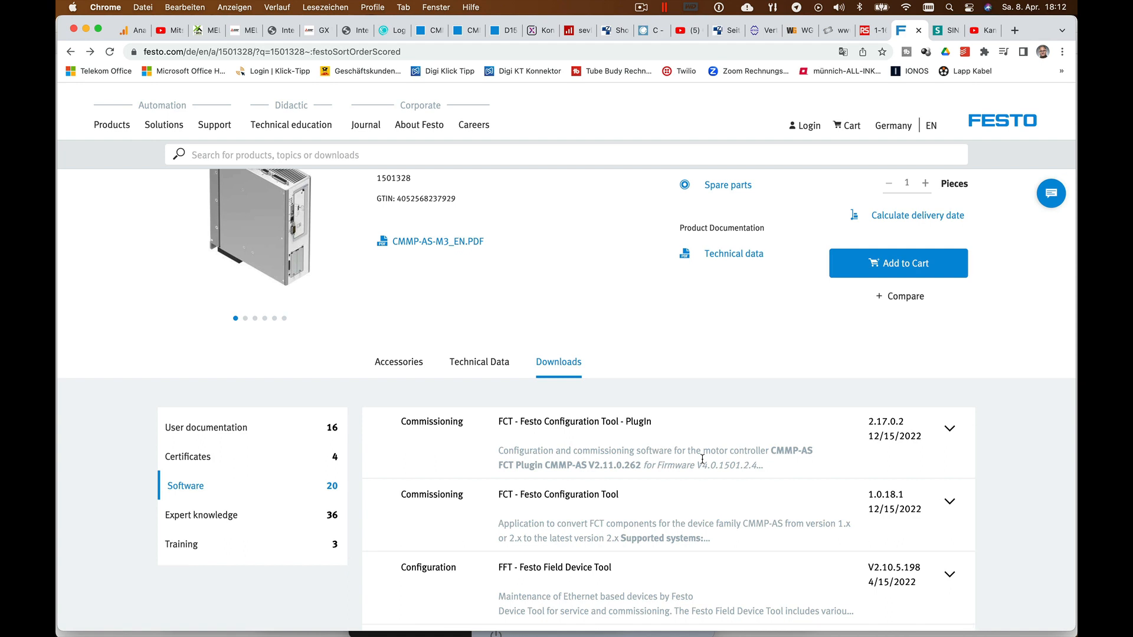
- Scroll the Festo CMMP-AS-M3 software downloads down to the 'Function blocks Siemens Step 7' entry
scroll("down", 3)
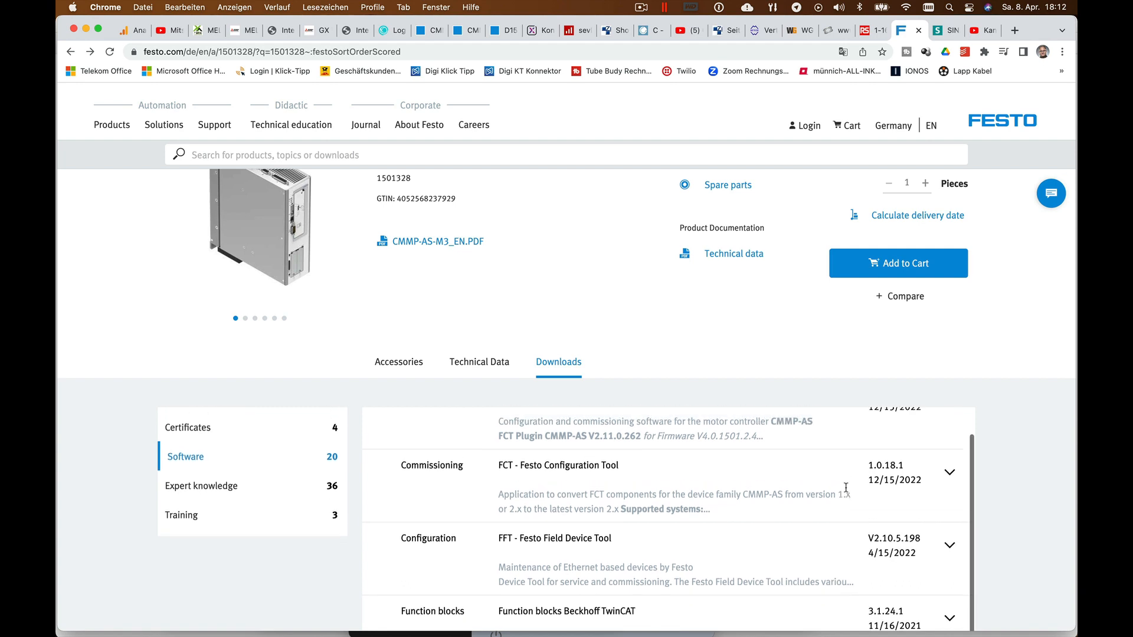
scroll("down", 3)
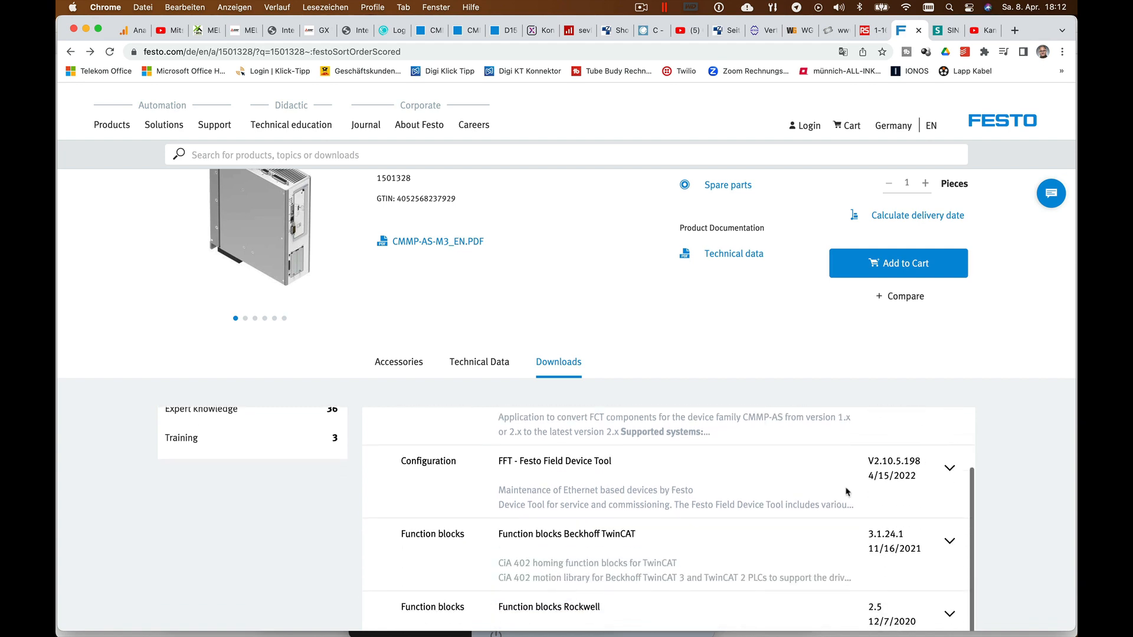
scroll("down", 3)
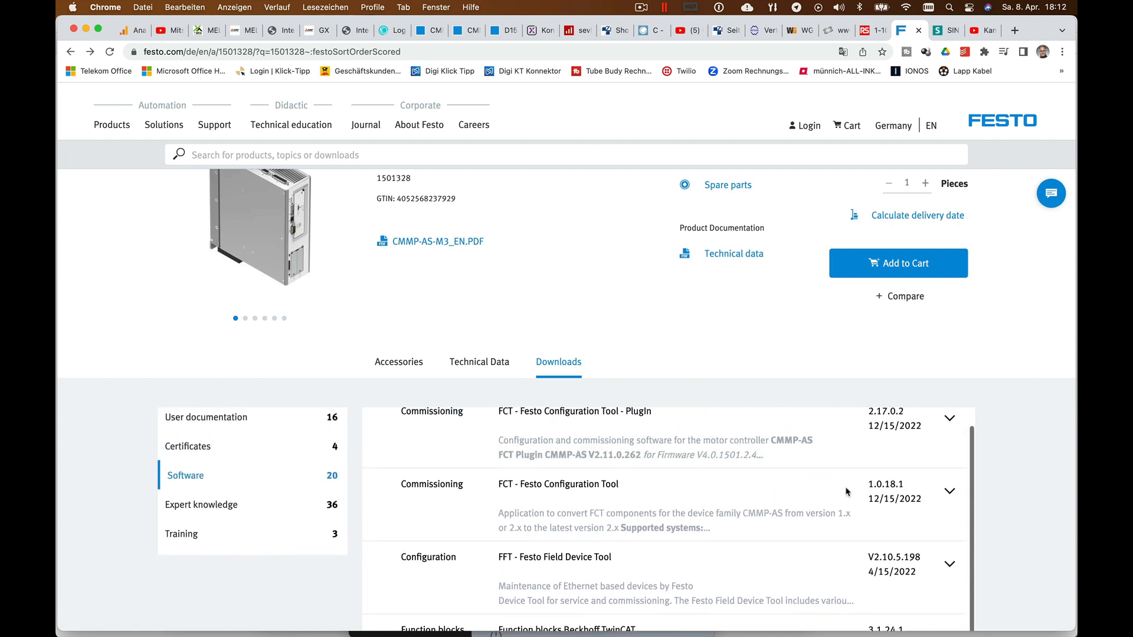
mouse_move(768, 427)
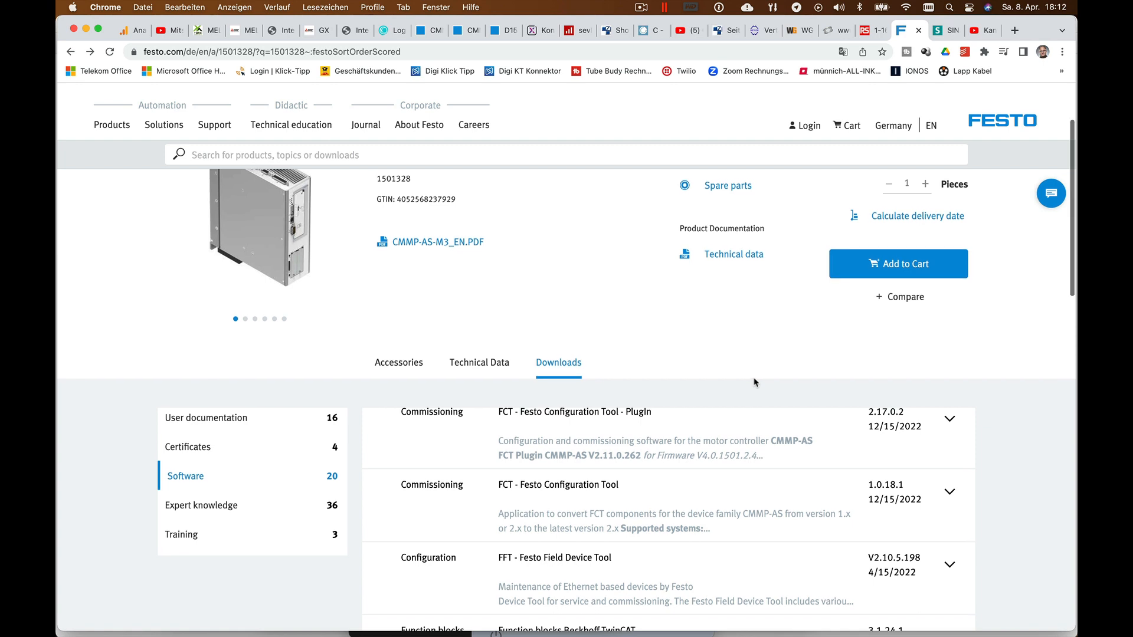
scroll("down", 3)
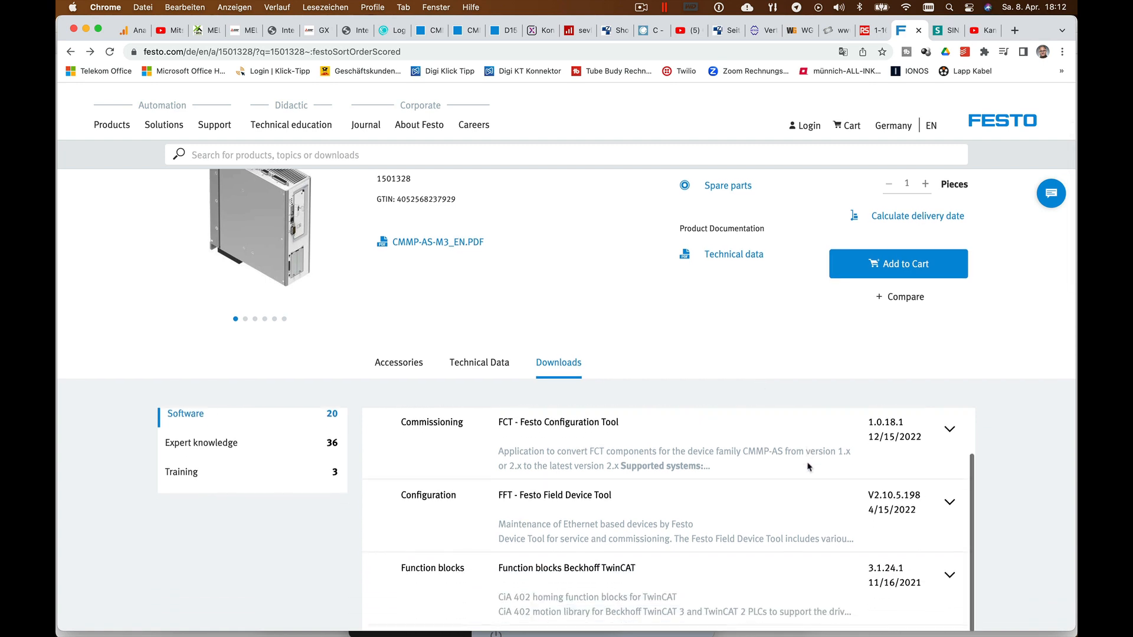
scroll("down", 3)
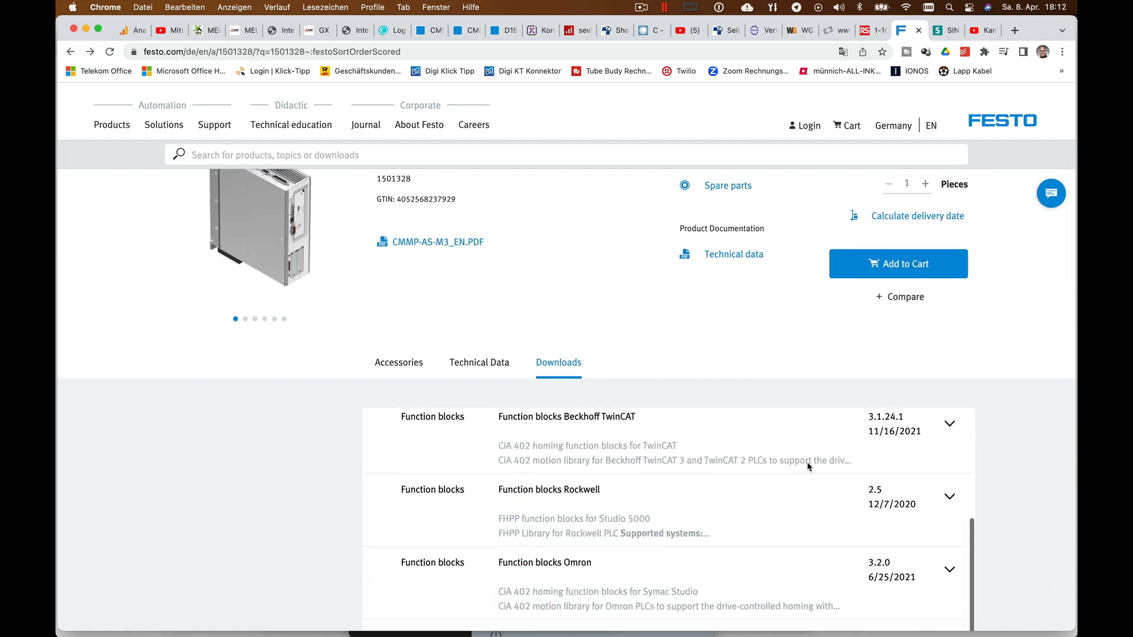
scroll("down", 3)
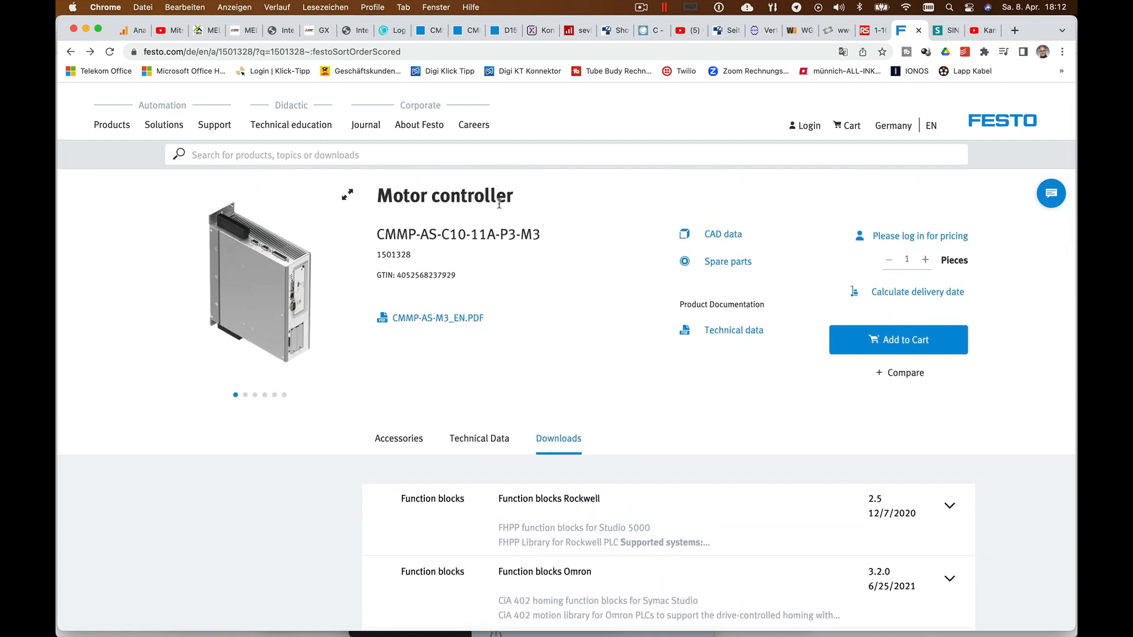
scroll("down", 3)
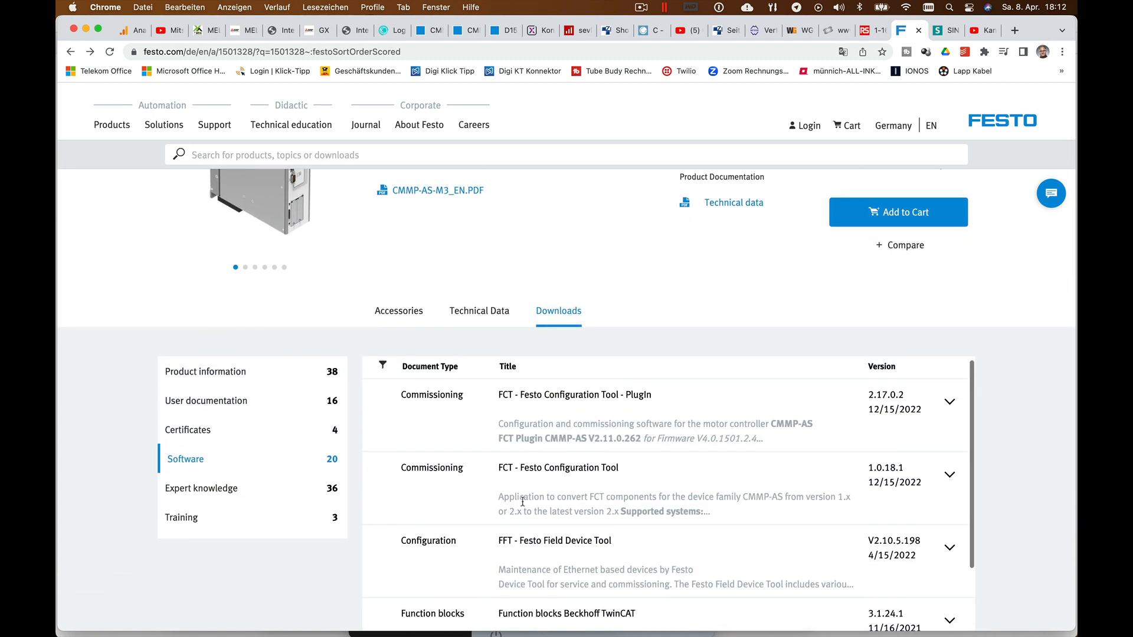
scroll("down", 3)
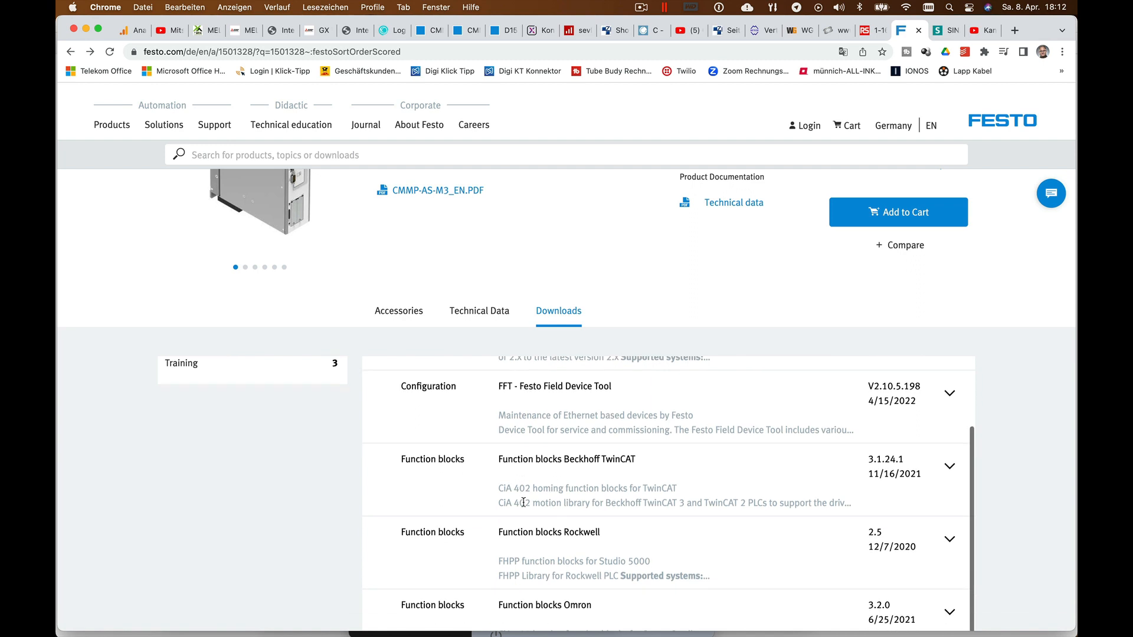
scroll("down", 3)
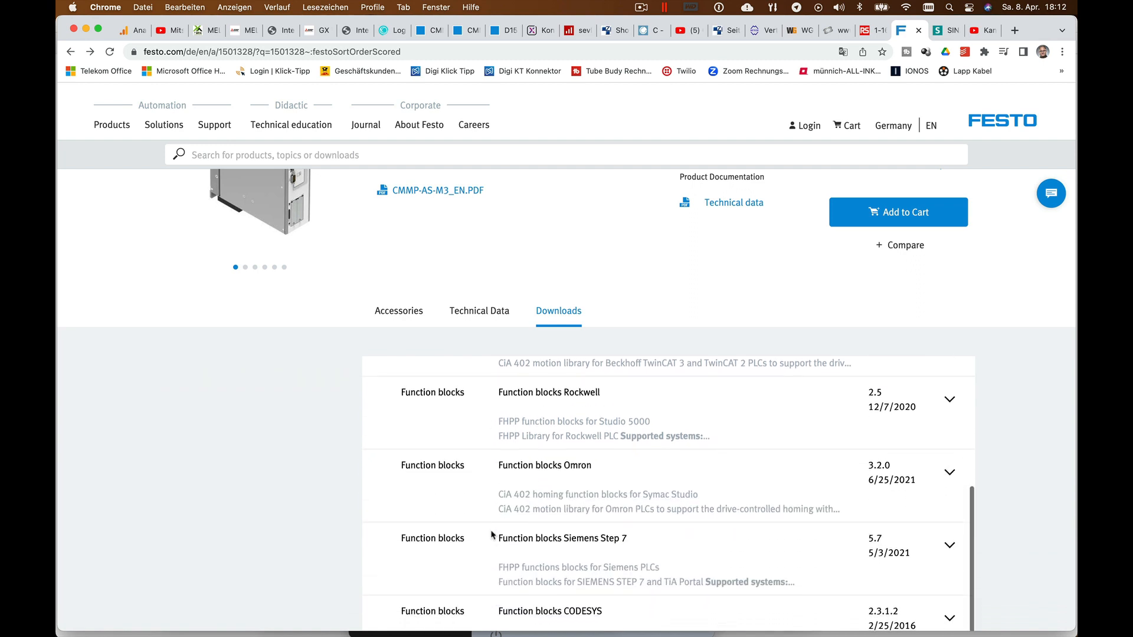
mouse_move(627, 545)
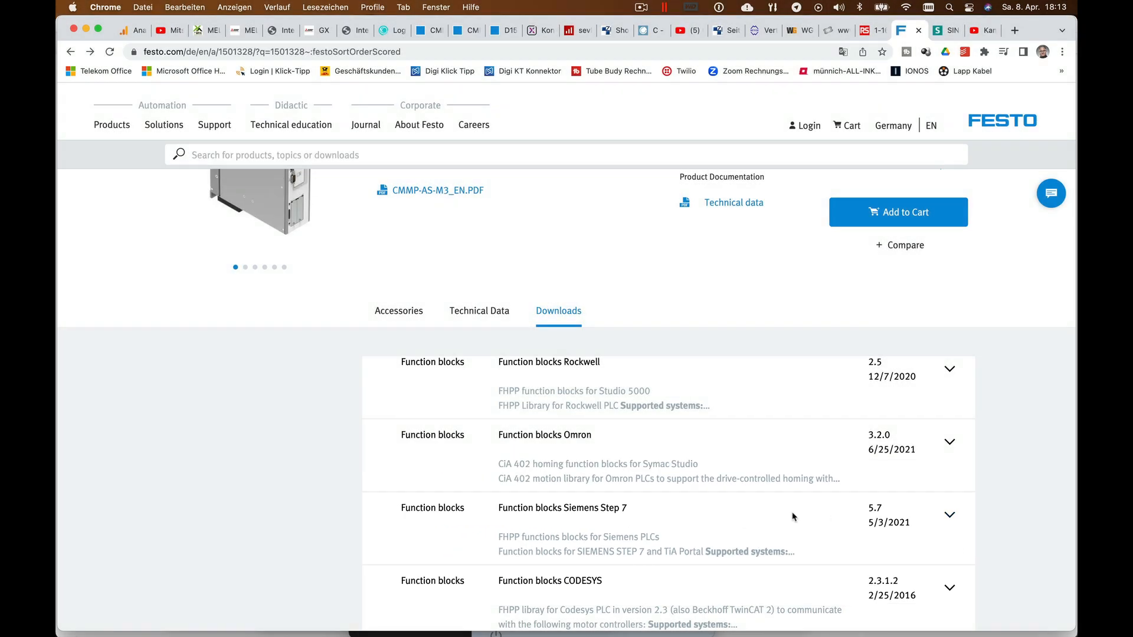
mouse_move(758, 517)
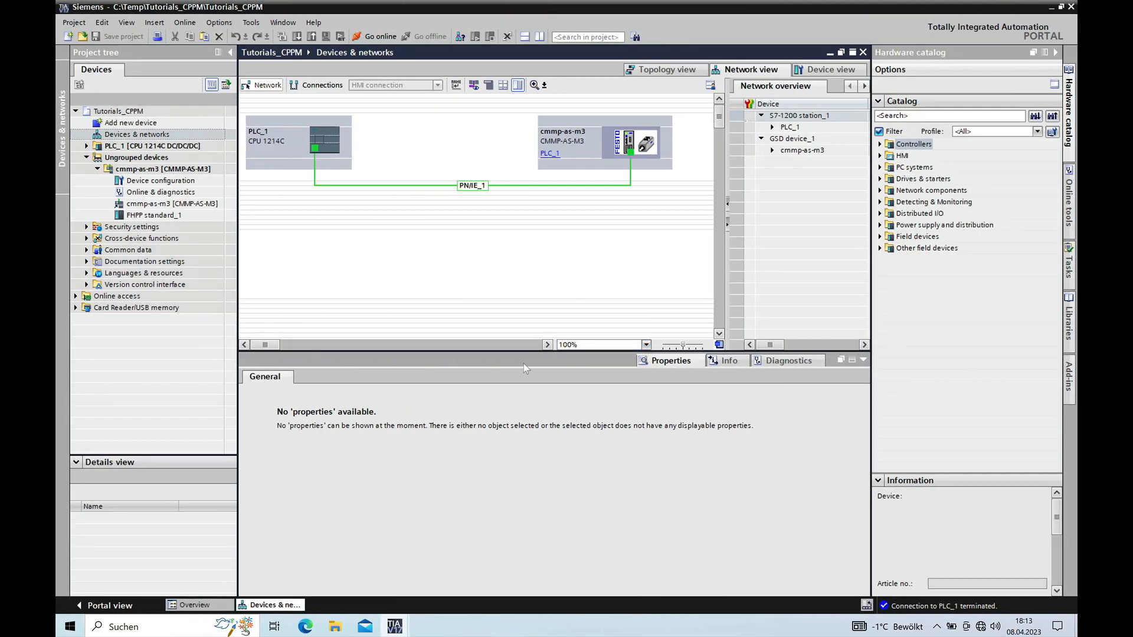
mouse_move(1053, 301)
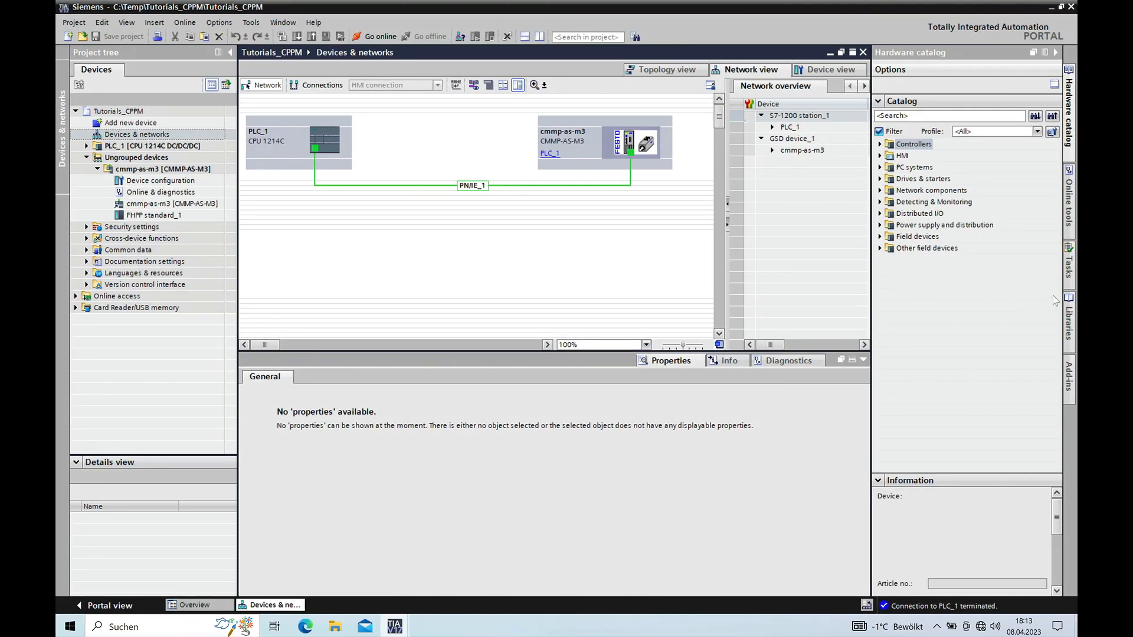
- Go online with PLC_1 from the network view and bring up the Libraries panel
left_click(630, 141)
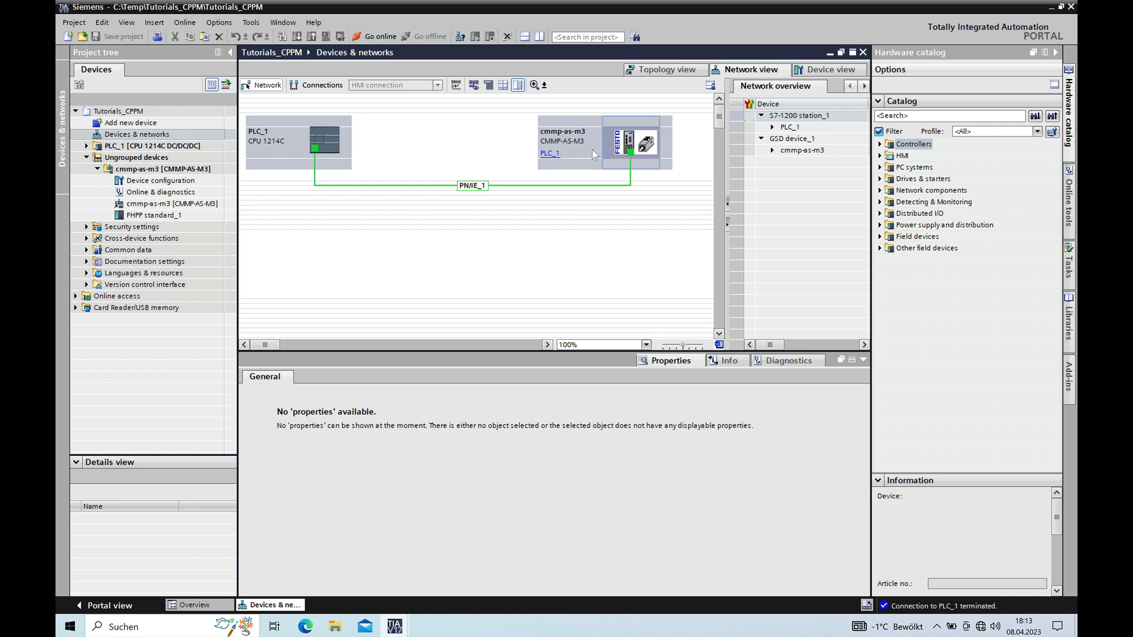
left_click(374, 37)
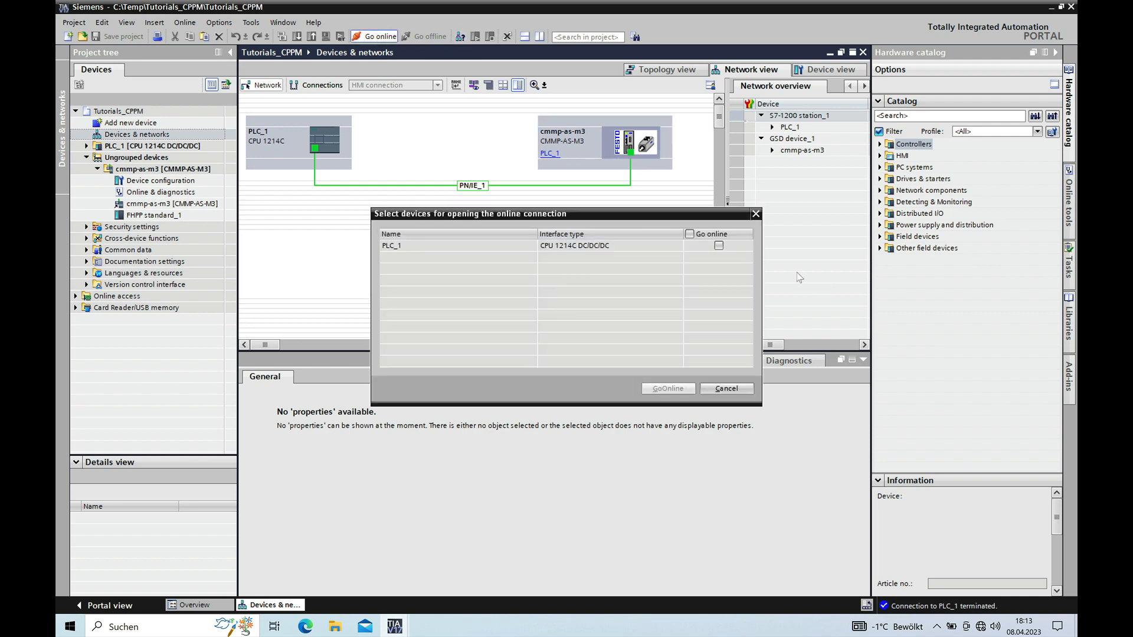
mouse_move(748, 375)
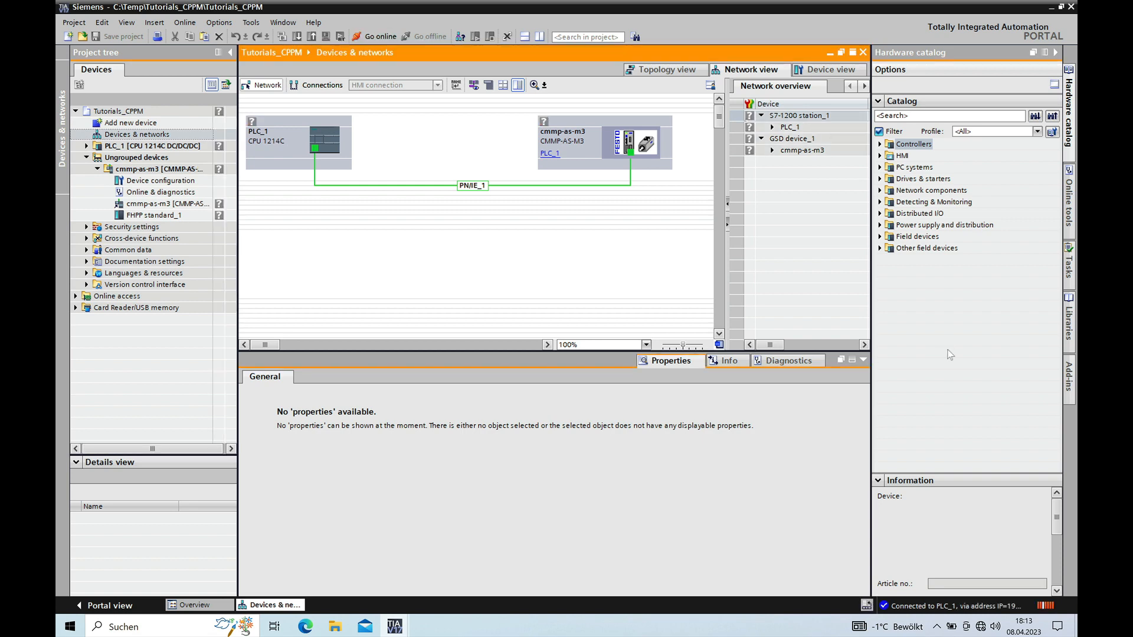
left_click(375, 37)
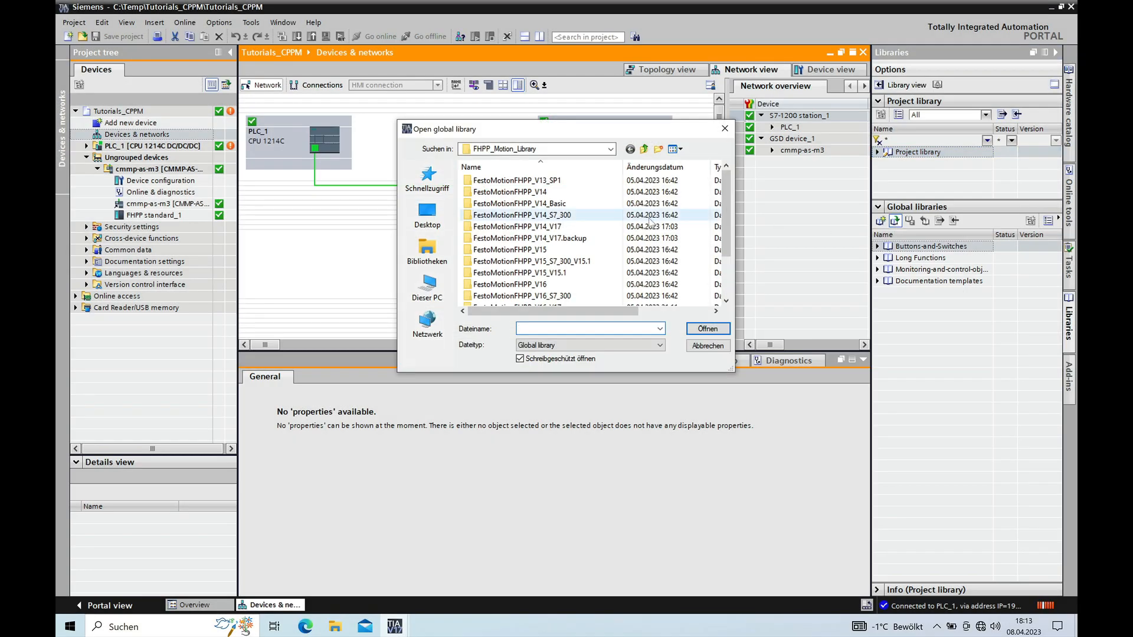
- Browse into the FestoMotionFHPP_V16 folder and choose FestoMotionFHPP_V16.al16 as the global library
left_click(588, 328)
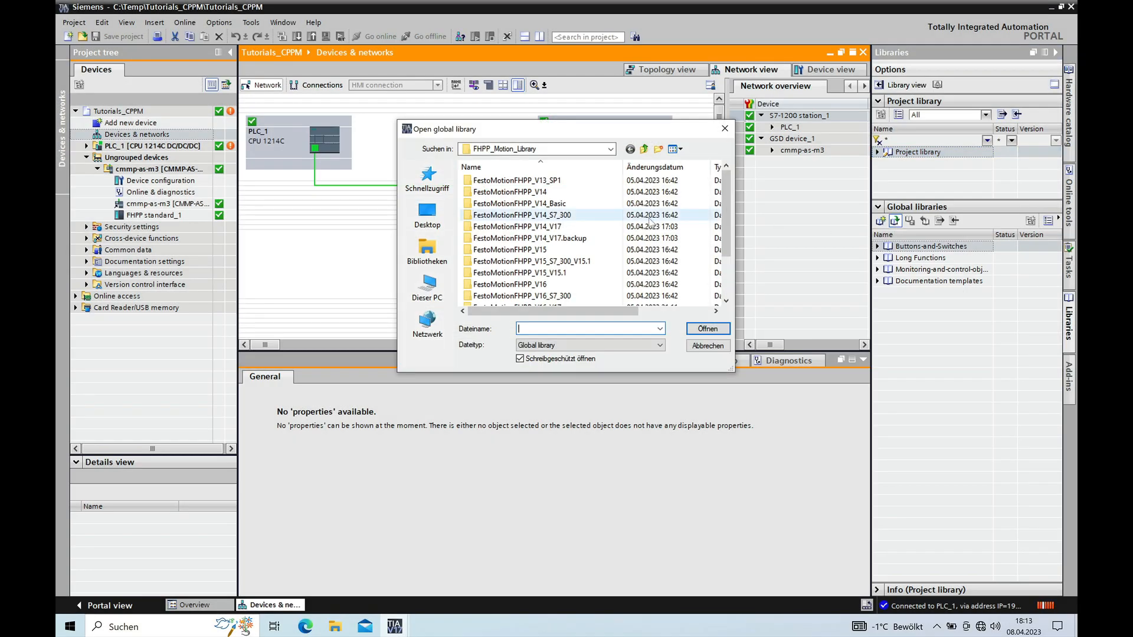
left_click(510, 191)
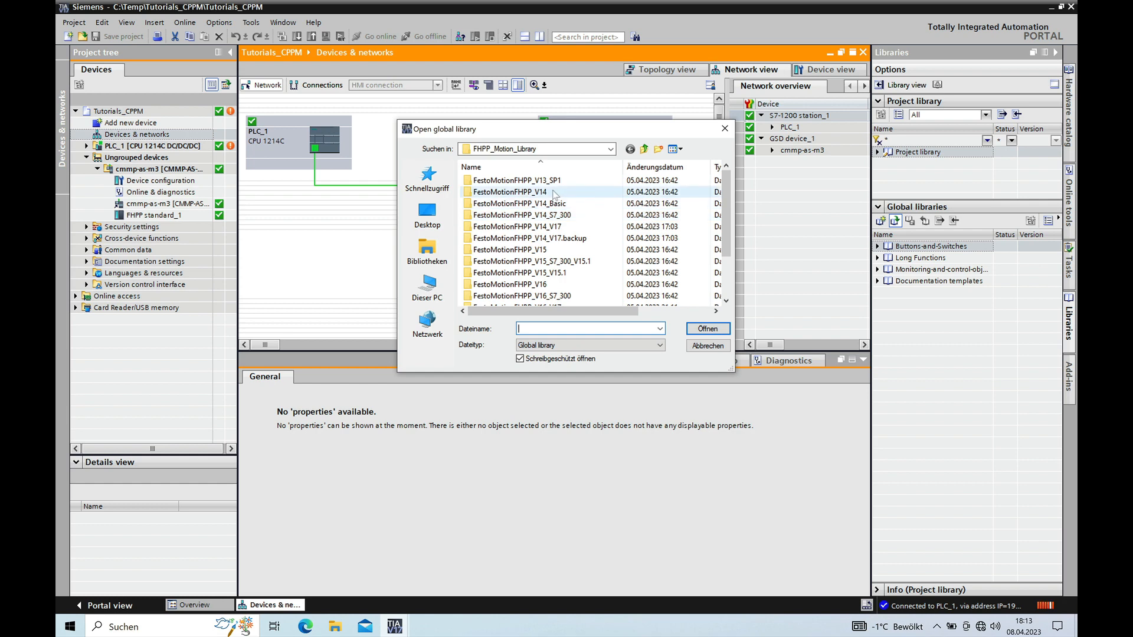
mouse_move(510, 191)
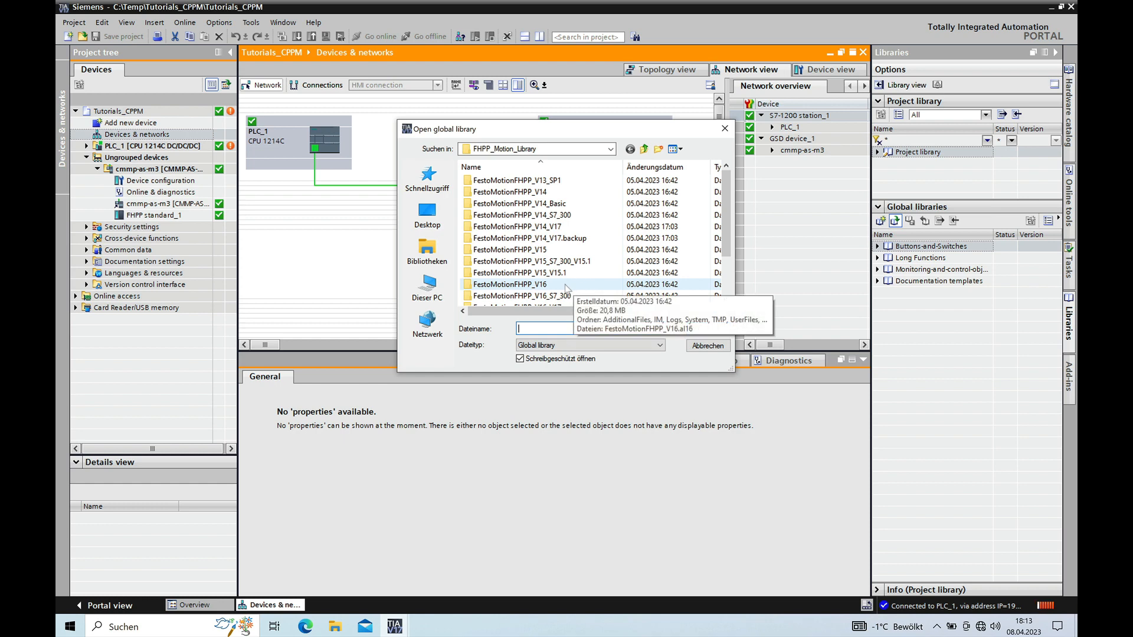
mouse_move(567, 289)
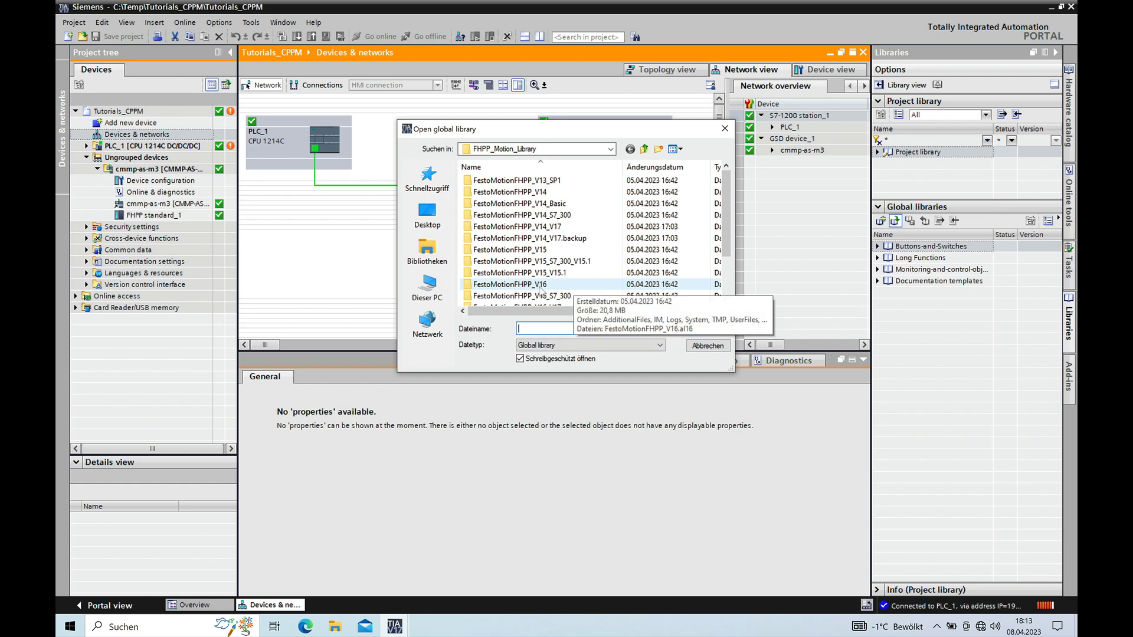
double_click(507, 285)
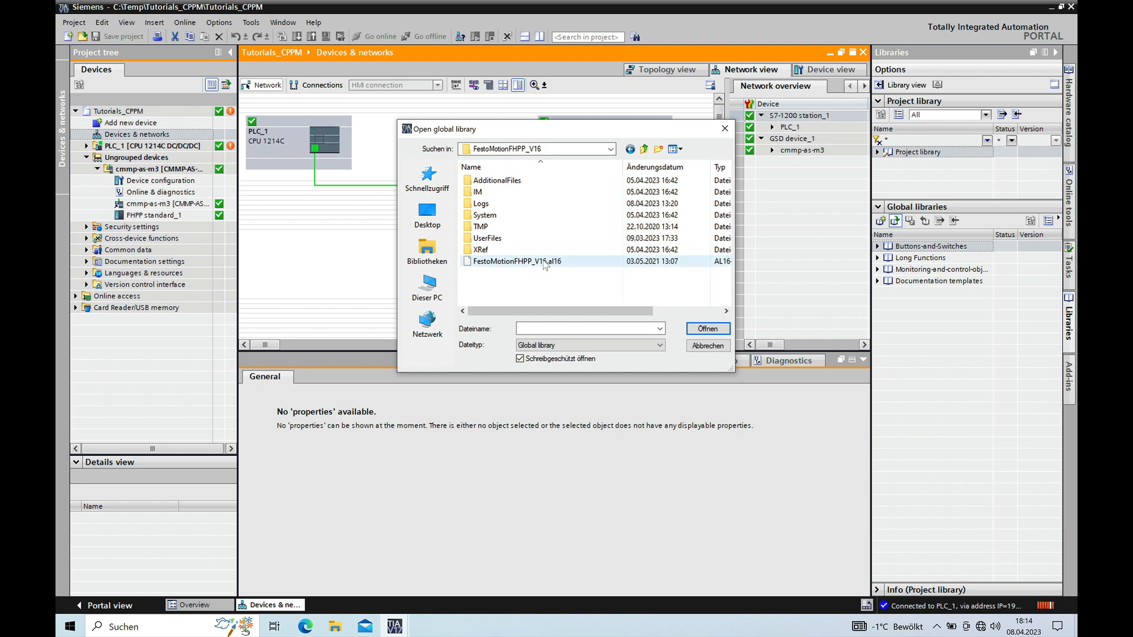
left_click(515, 261)
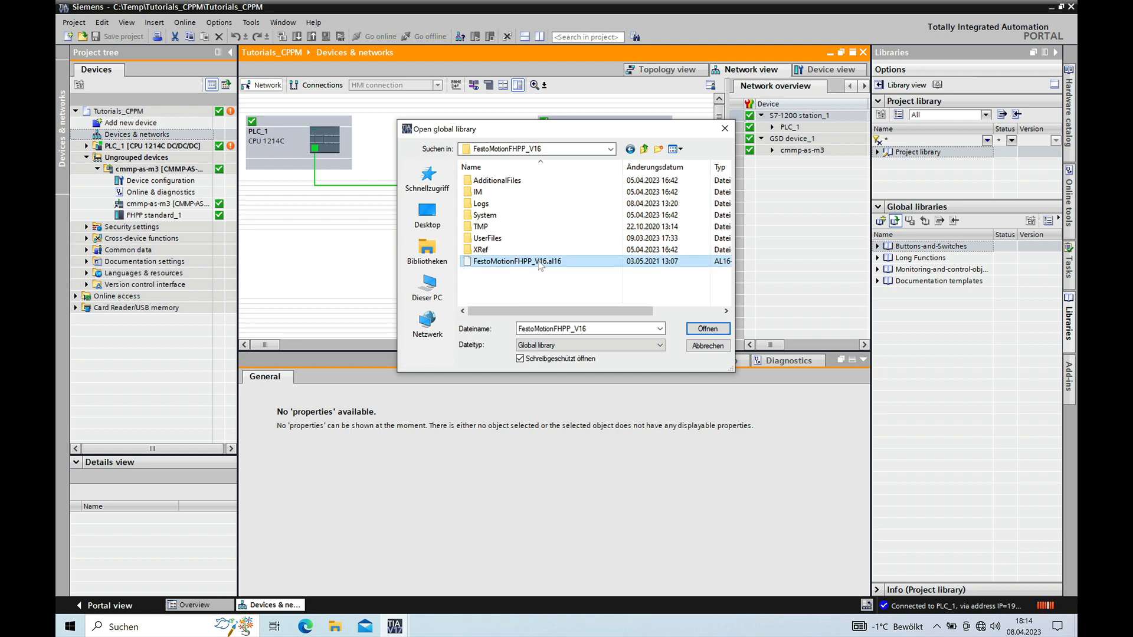
left_click(705, 328)
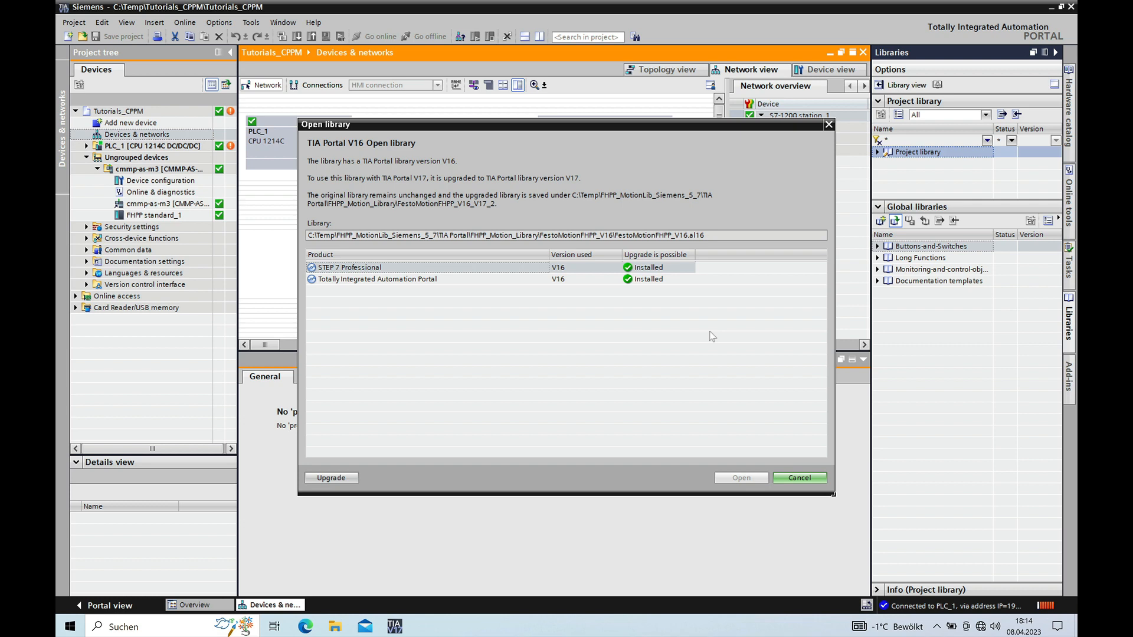
mouse_move(433, 311)
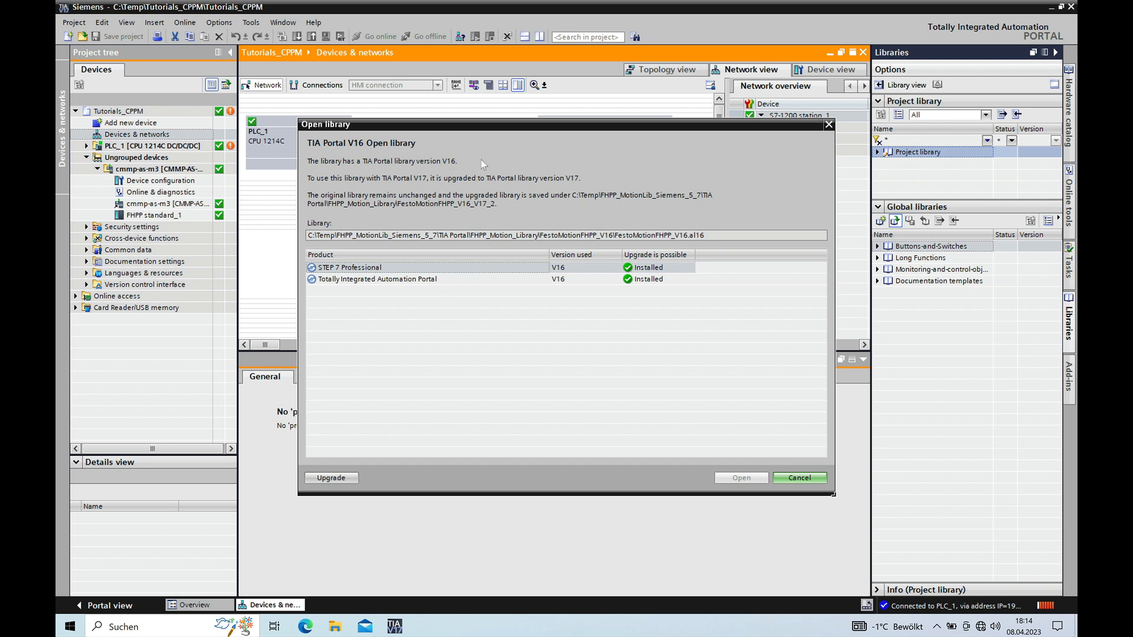
mouse_move(448, 170)
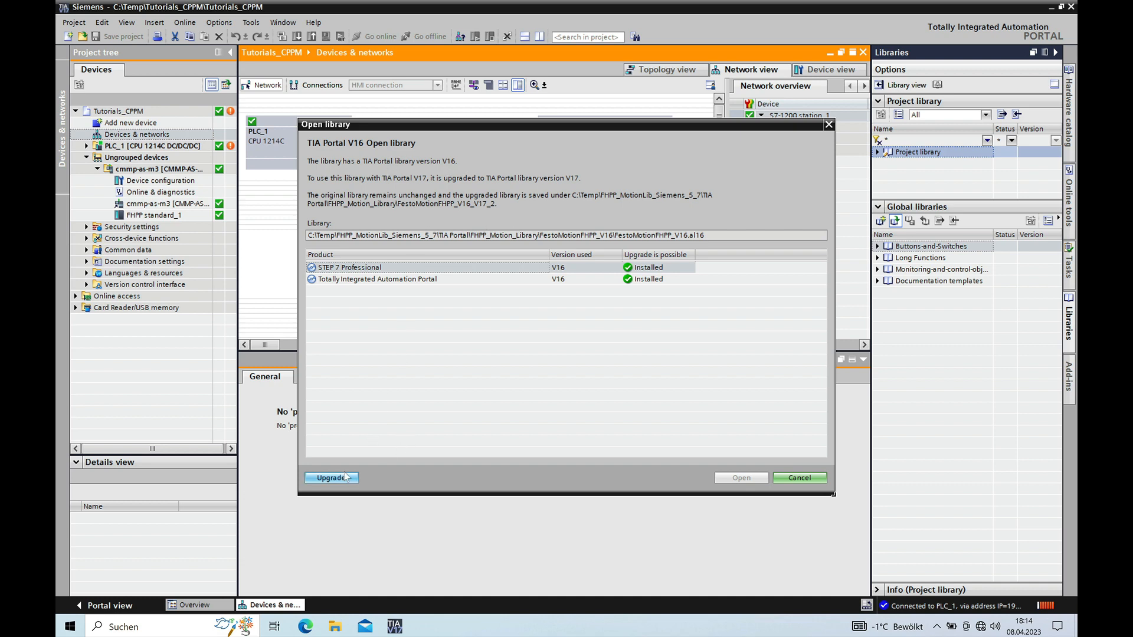
- Upgrade the V16 library so FestoMotionFHPP_V16_V17_2 appears under Global libraries
left_click(799, 478)
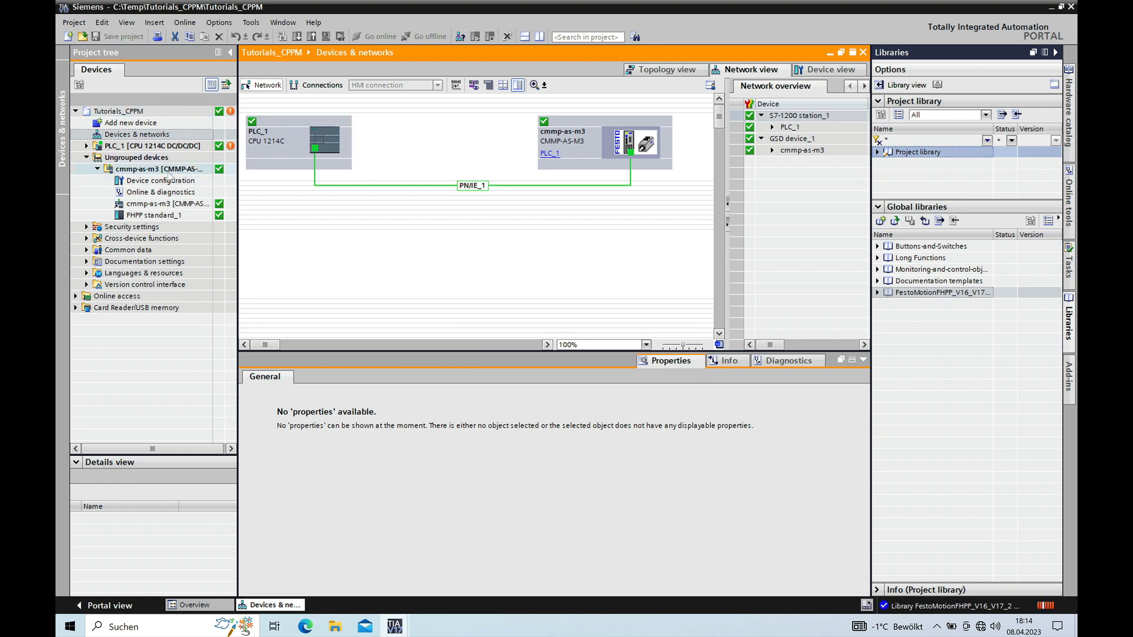
- Expand the Festo library's Master copies > FML_DATATYPES and select DT_FML_PRM_FILE and DT_FML_REF
left_click(152, 145)
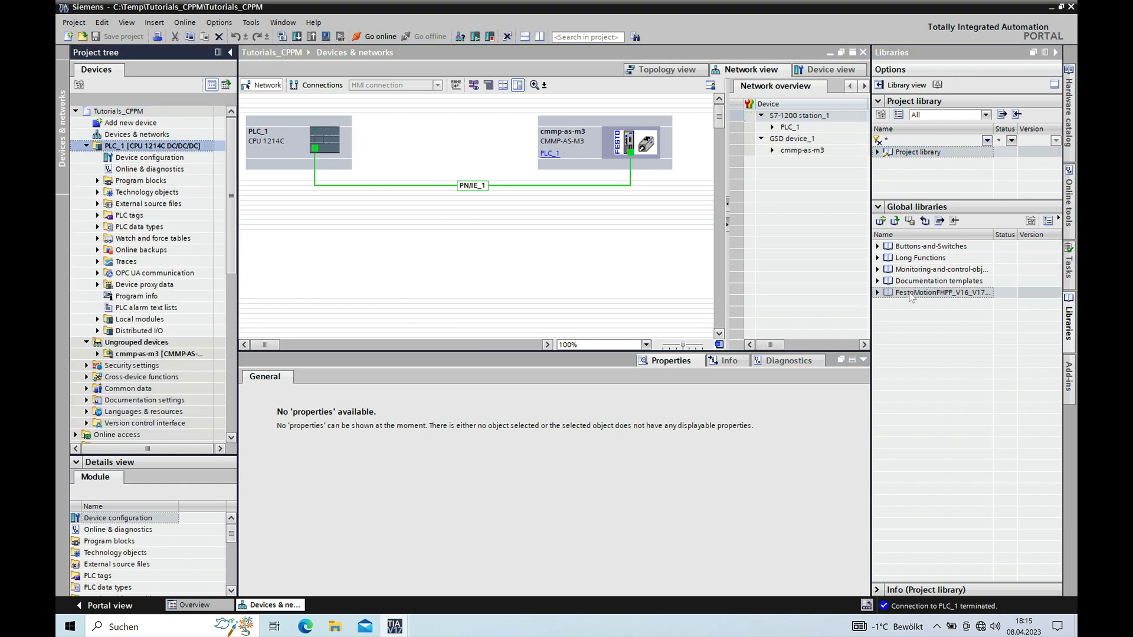
left_click(942, 291)
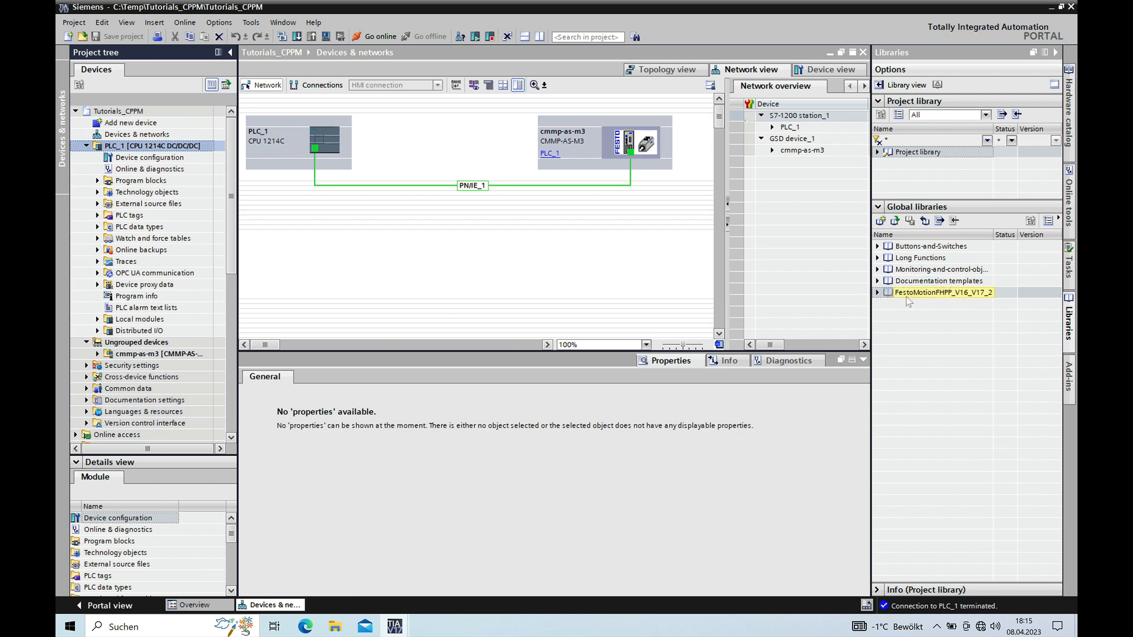
left_click(877, 291)
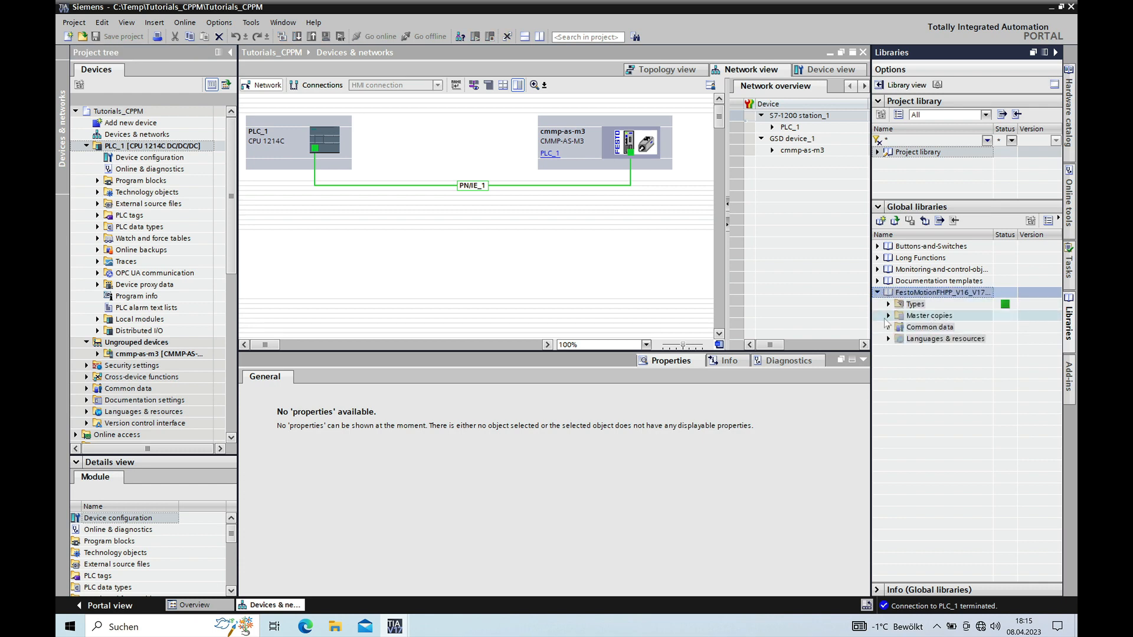
left_click(888, 315)
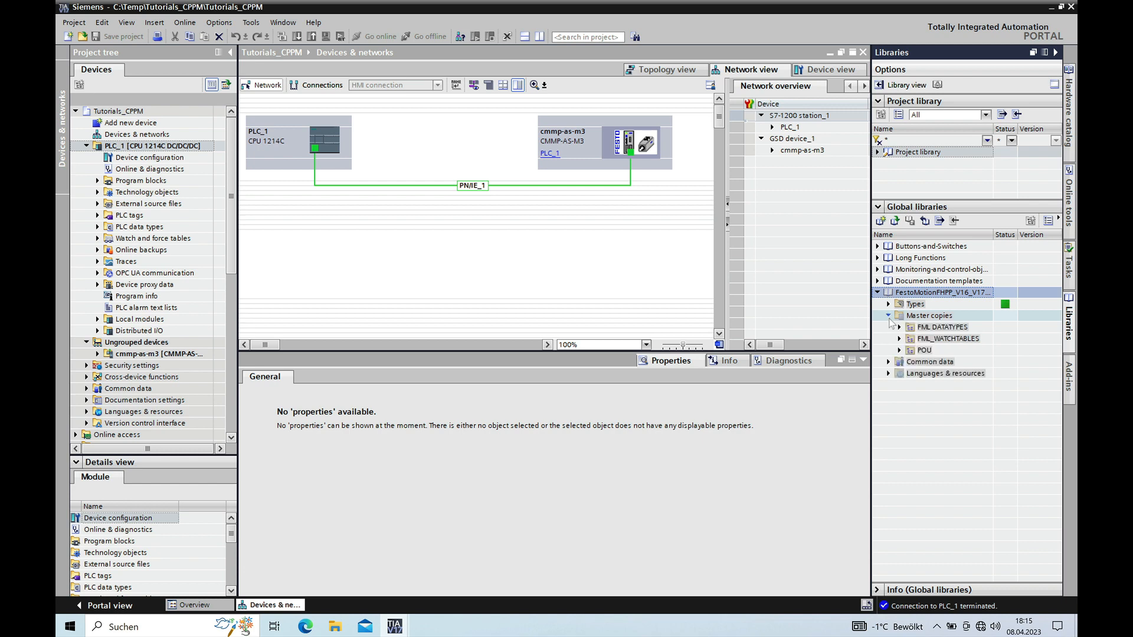
left_click(940, 327)
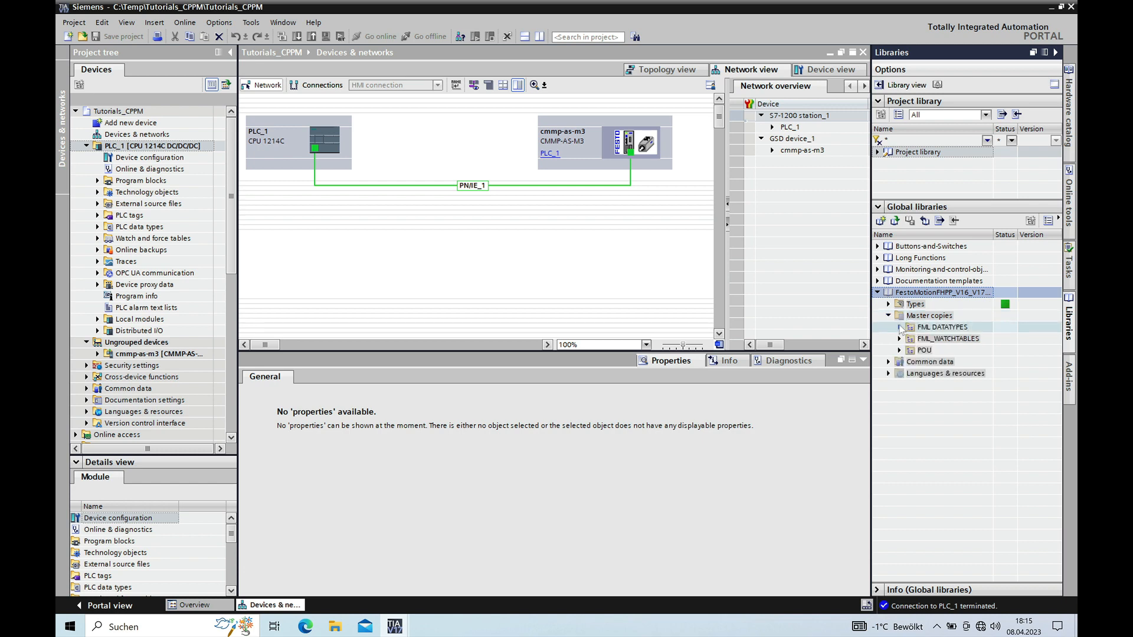
left_click(899, 327)
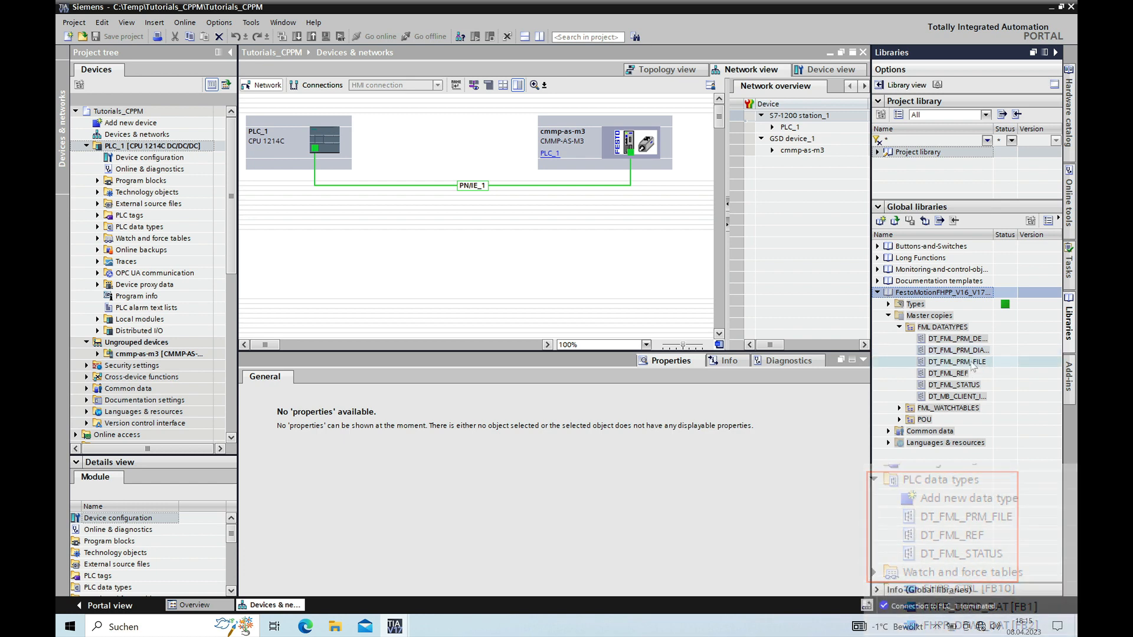
left_click(957, 361)
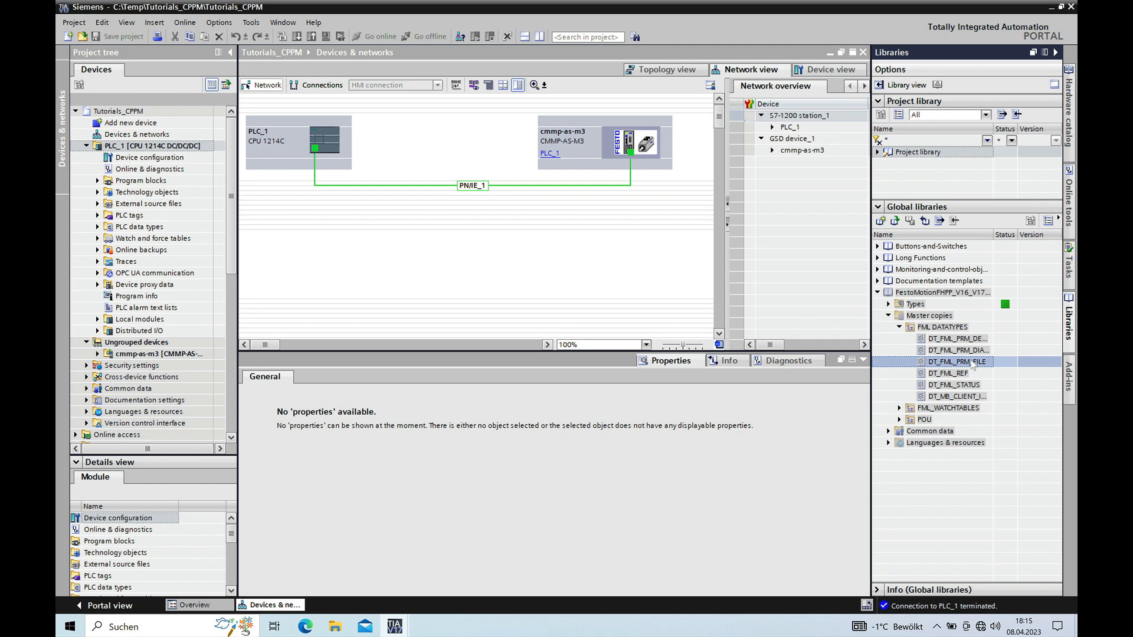
left_click(953, 373)
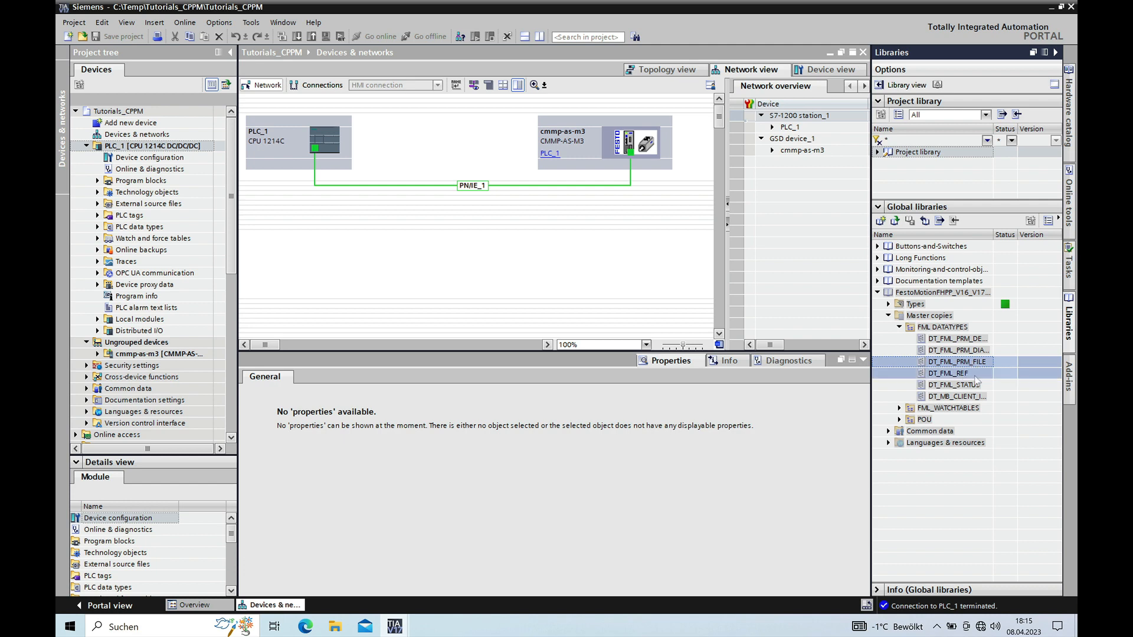
- Copy the three DT_FML data types to PLC data types and FHPP_CTRL, DPRD/DPWR data and mapping FCs to Program blocks
left_click(953, 385)
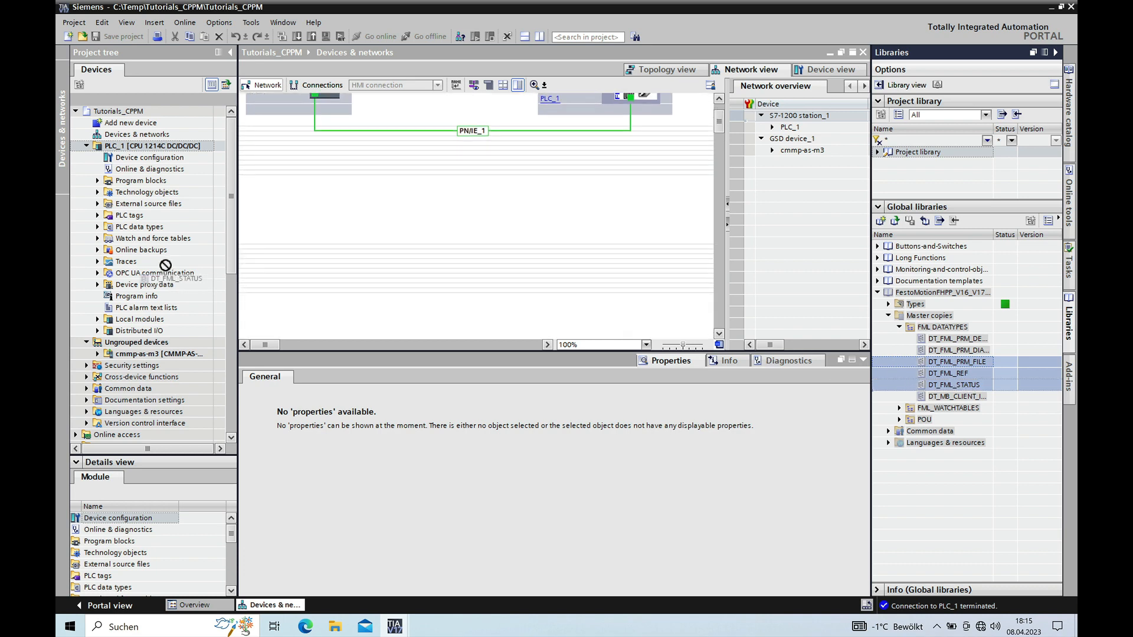
left_click(98, 261)
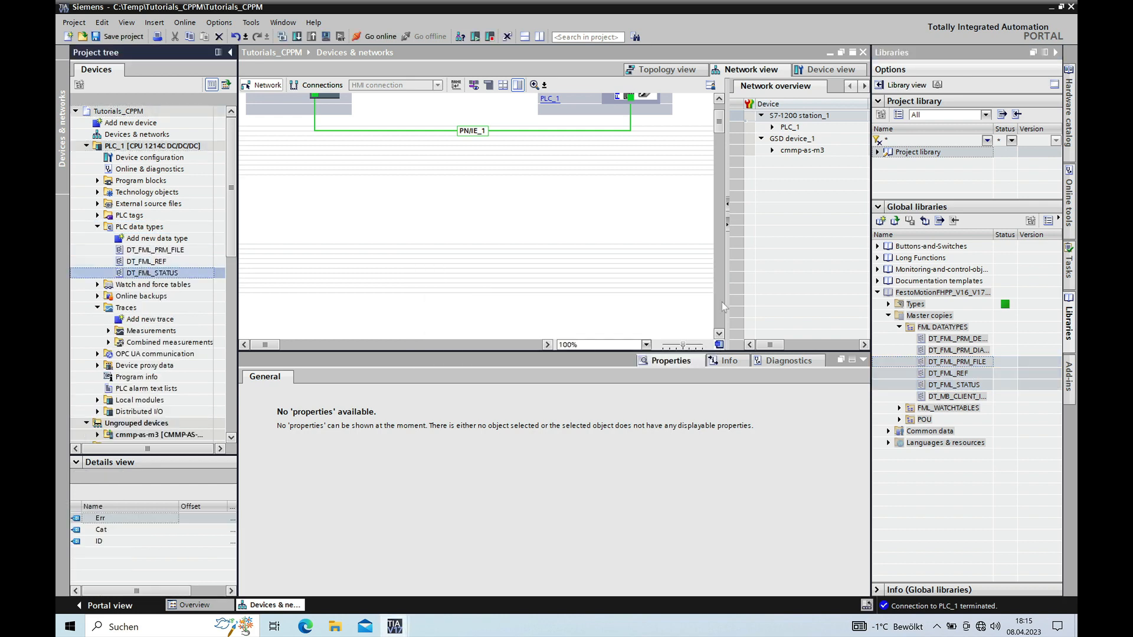
left_click(957, 349)
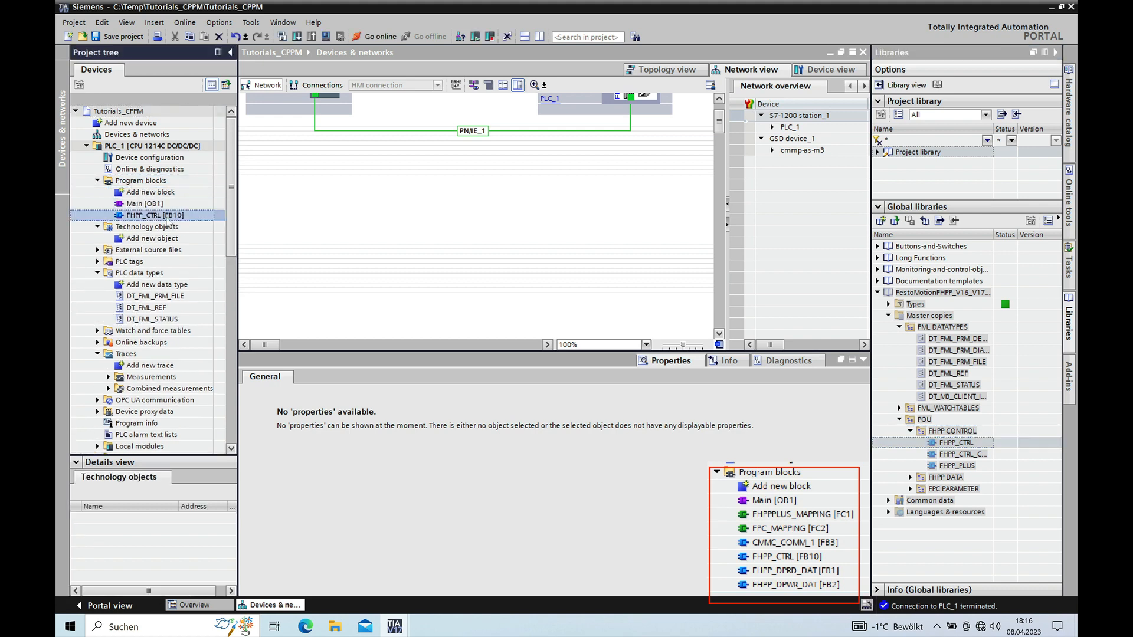
mouse_move(523, 309)
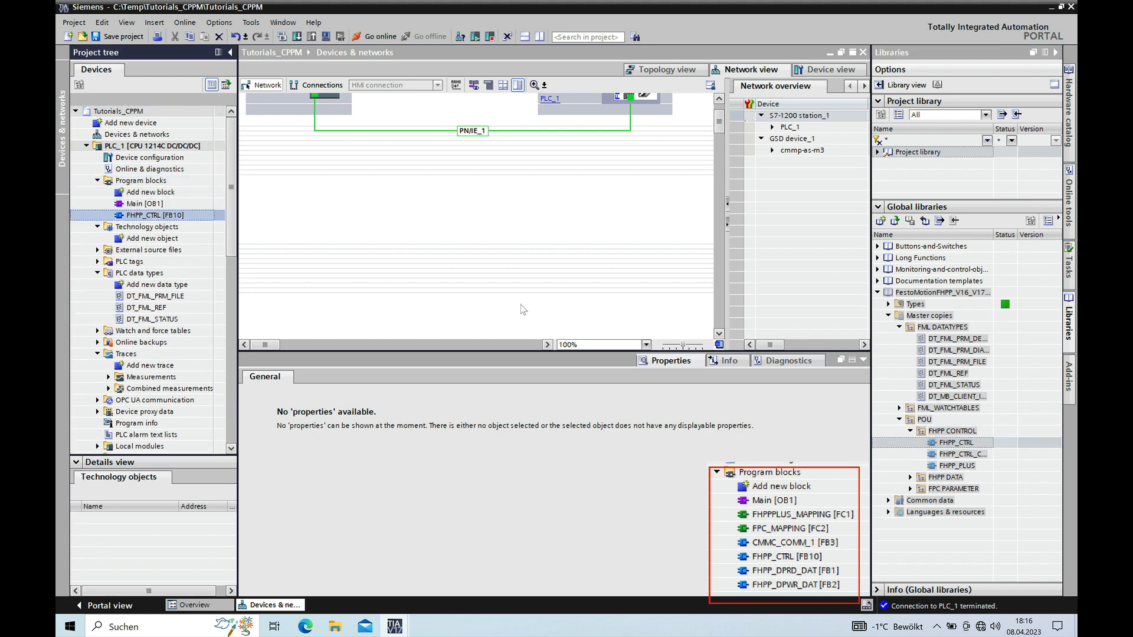
mouse_move(773, 385)
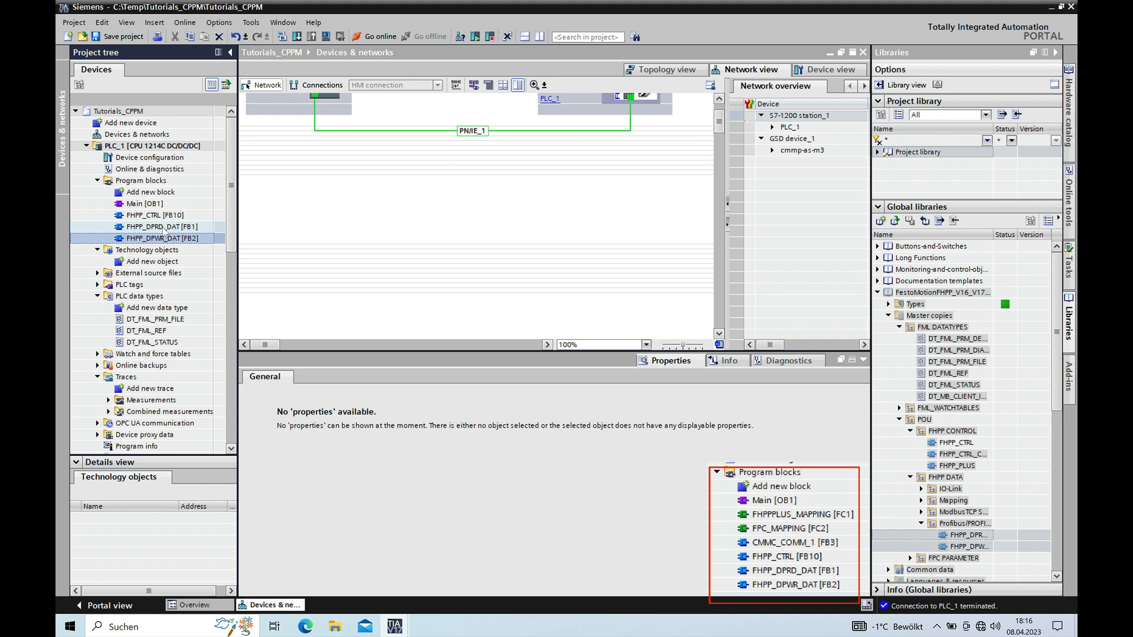
left_click(163, 226)
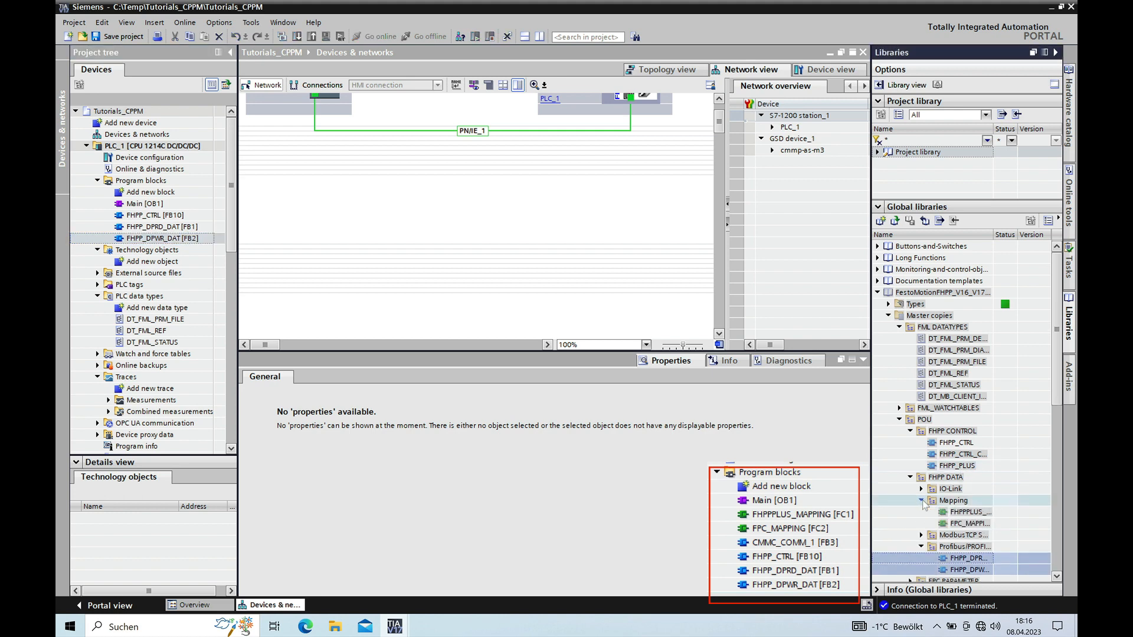
left_click(954, 511)
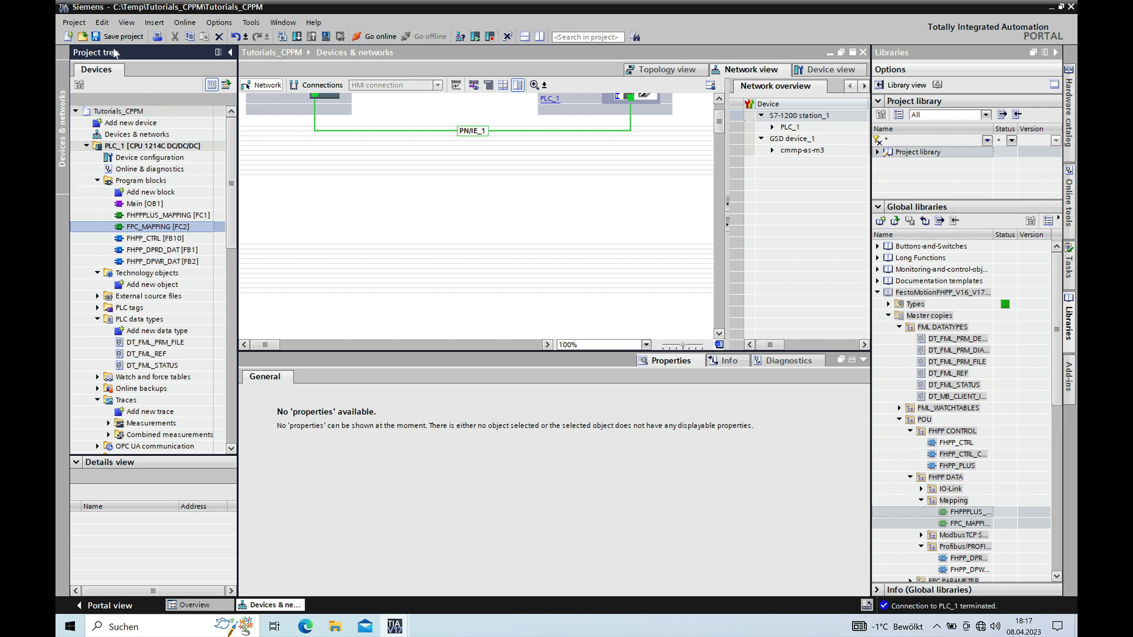
- Compile FPC_MAPPING via Edit > Compile with no errors, then select FHPP_CTRL
left_click(102, 22)
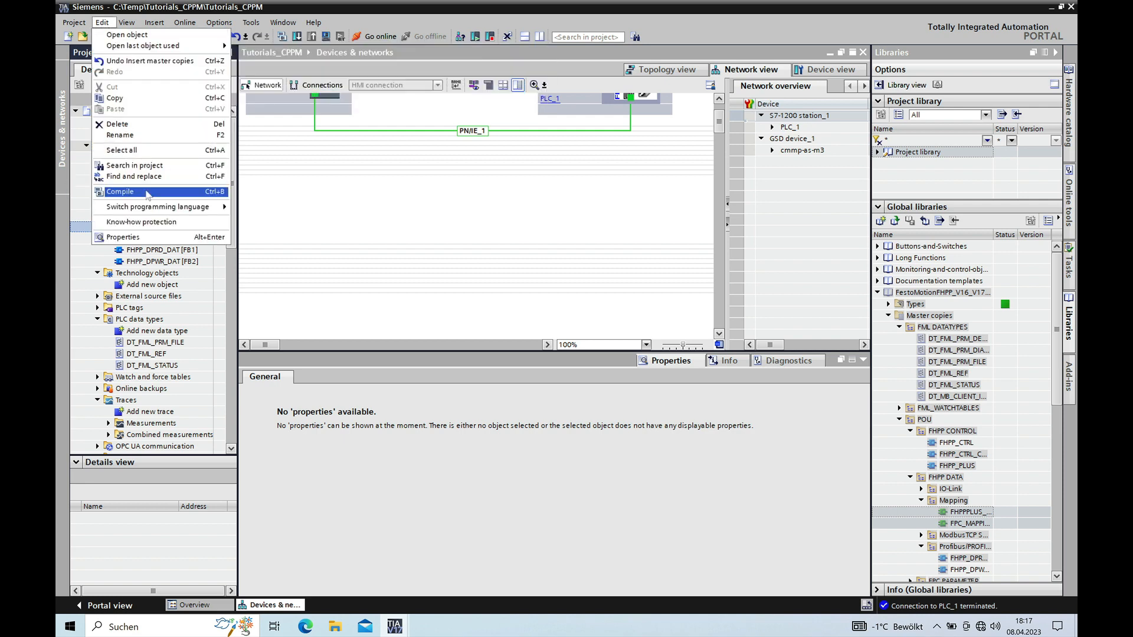
left_click(121, 192)
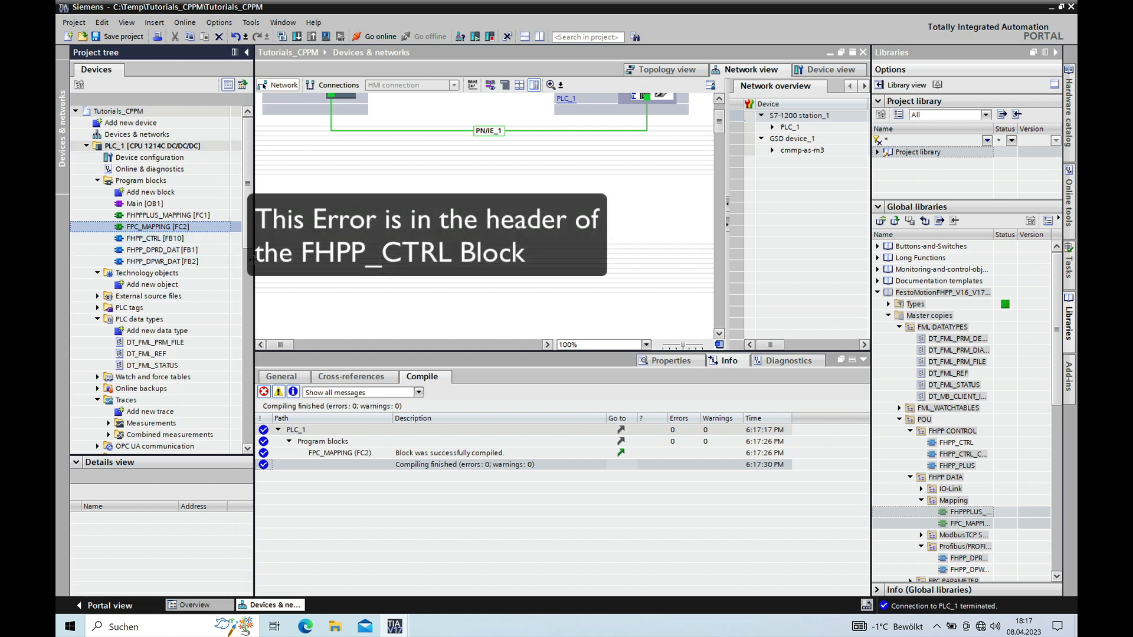
left_click(155, 239)
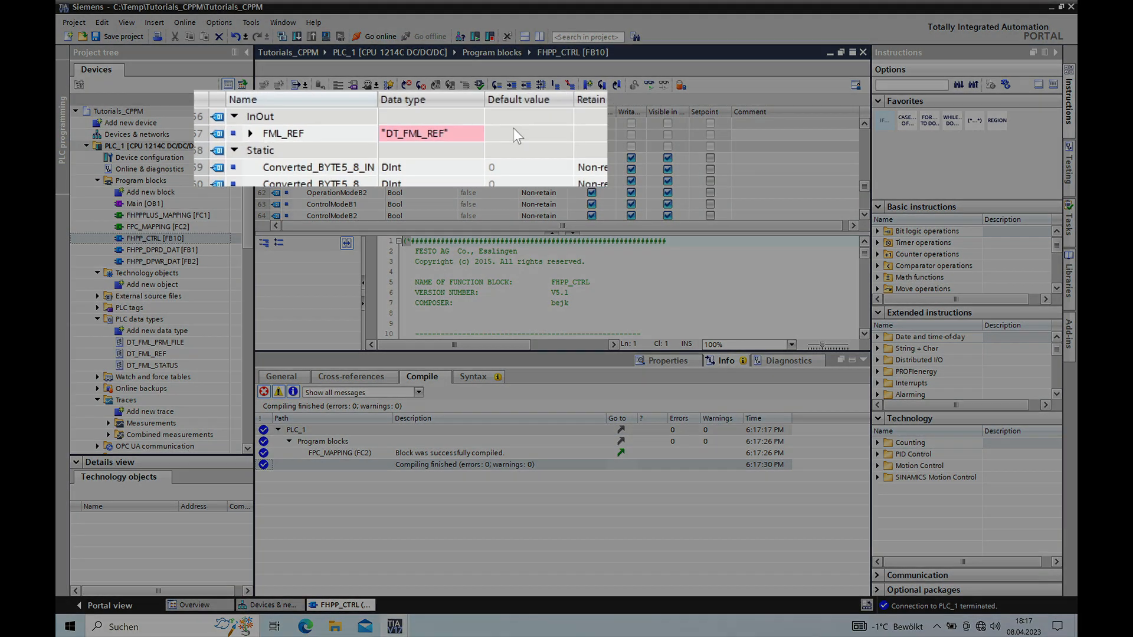
- Update FHPP_CTRL's interface so the FML_REF parameter resolves to DT_FML_REF
left_click(417, 133)
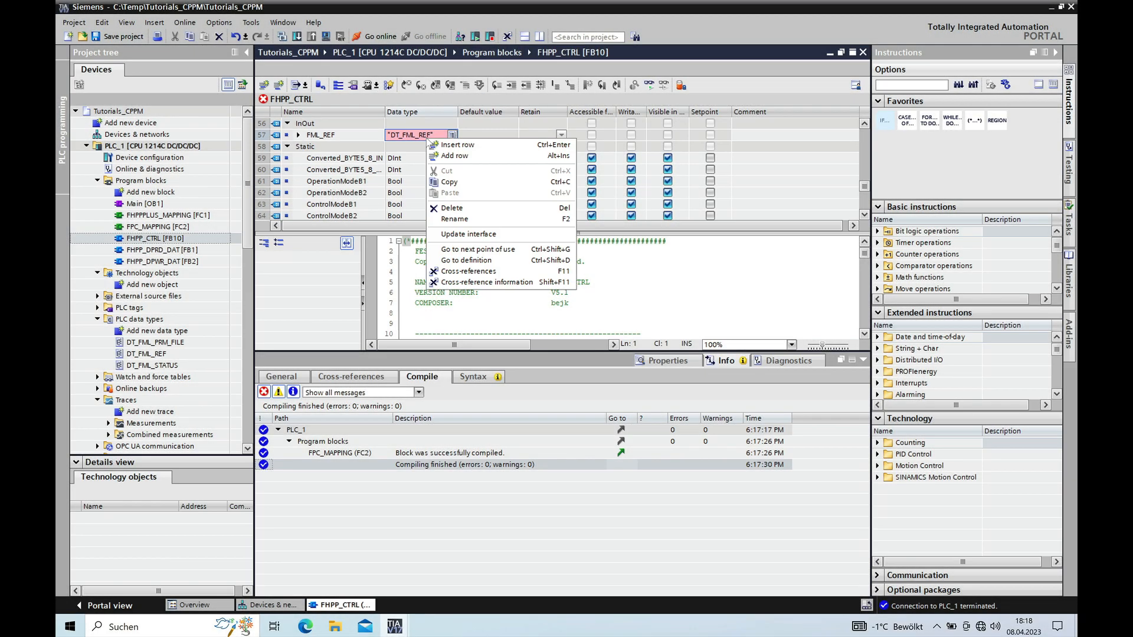
mouse_move(483, 234)
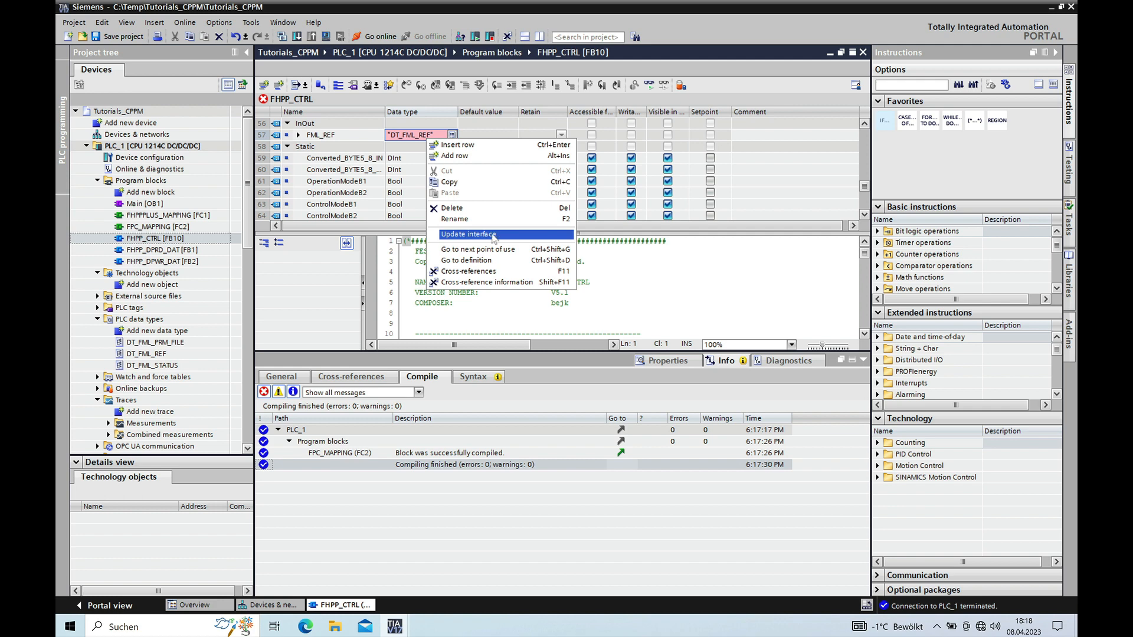
left_click(467, 234)
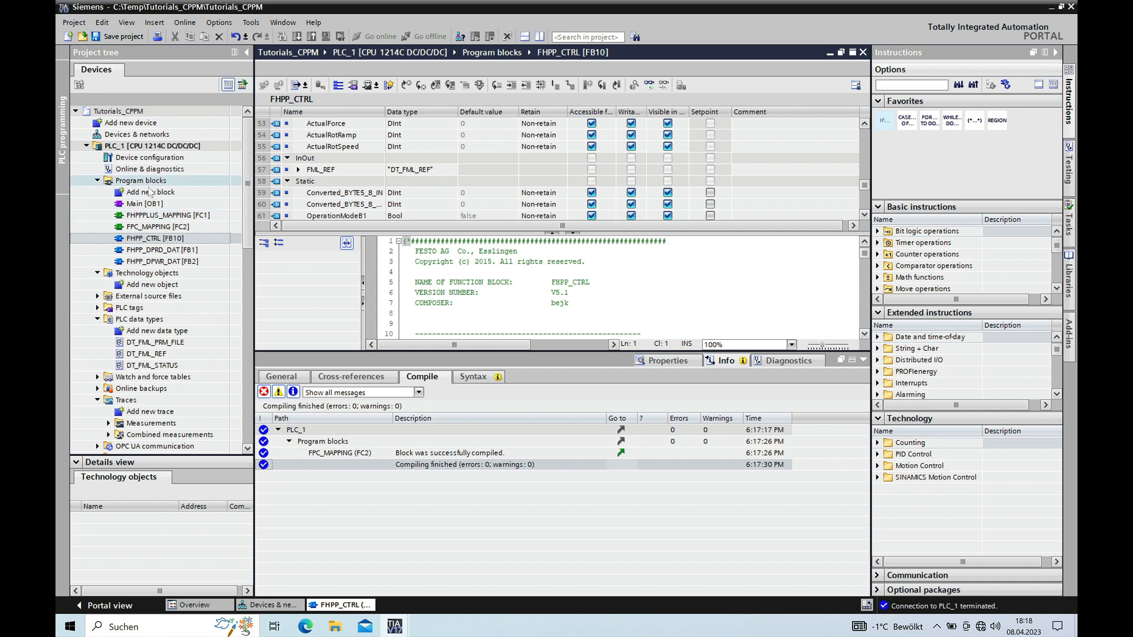
- Add a new function block named CMMC_COMM_1 under PLC_1's program blocks
left_click(150, 192)
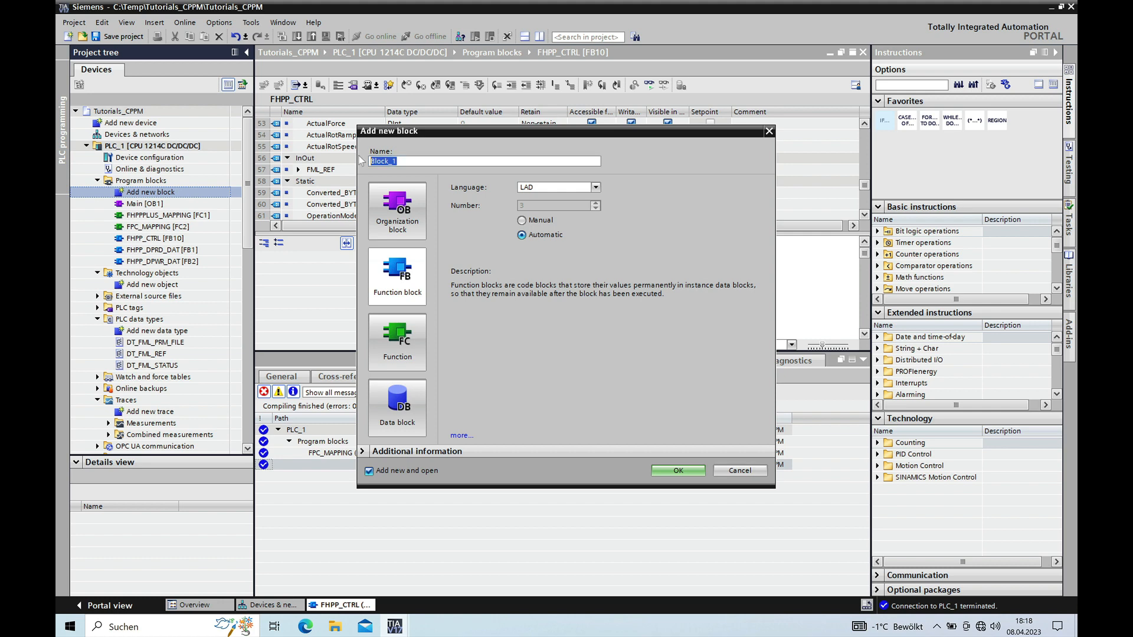
type("CMMC_COMM_1")
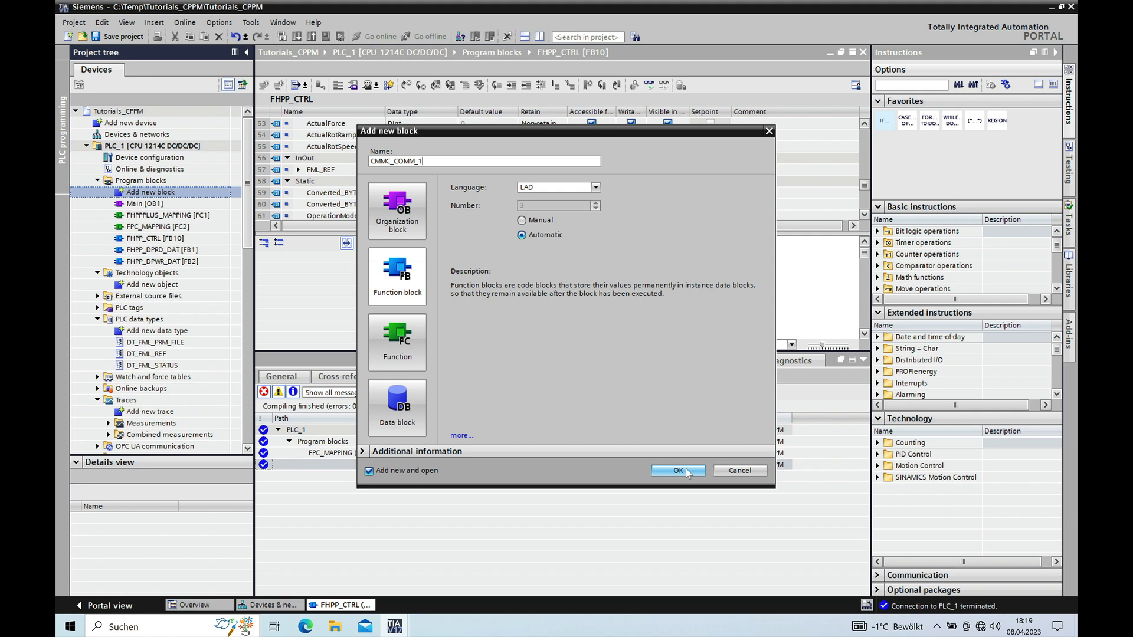
mouse_move(687, 475)
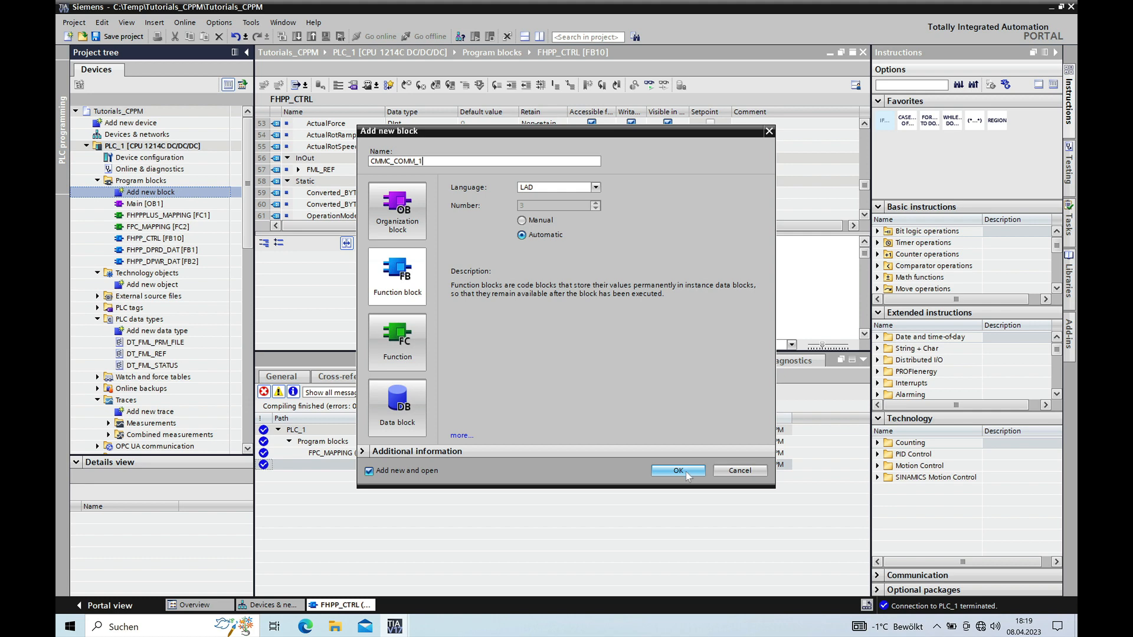
left_click(676, 471)
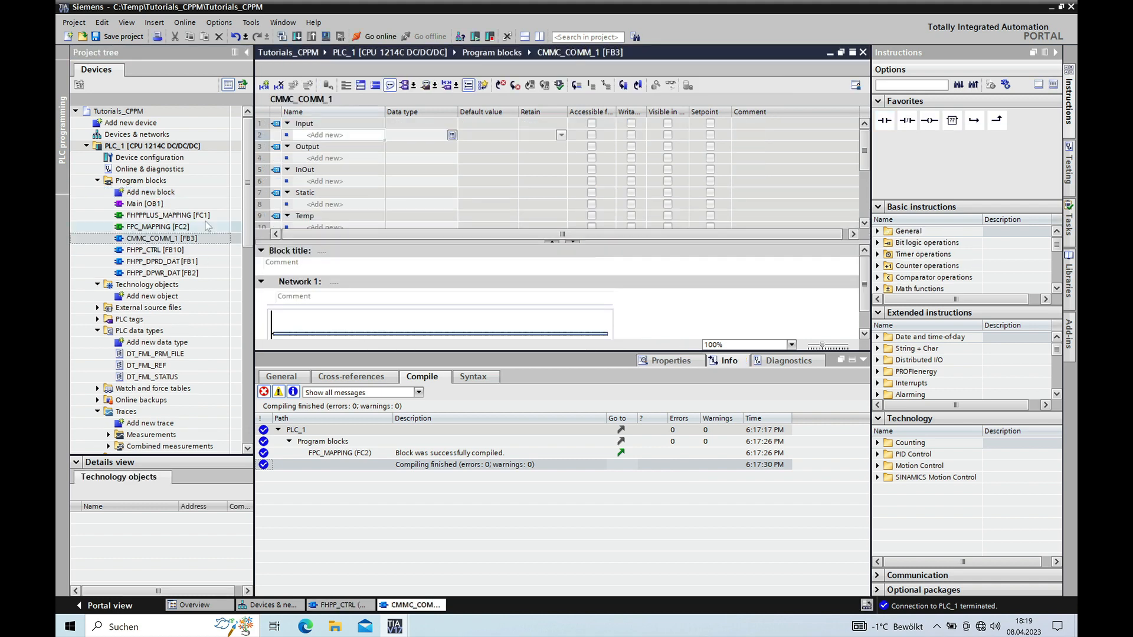
- Drop CMMC_COMM_1 into Main [OB1] Network 1 with single-instance DB CMMC_COMM_1_DB
left_click(144, 202)
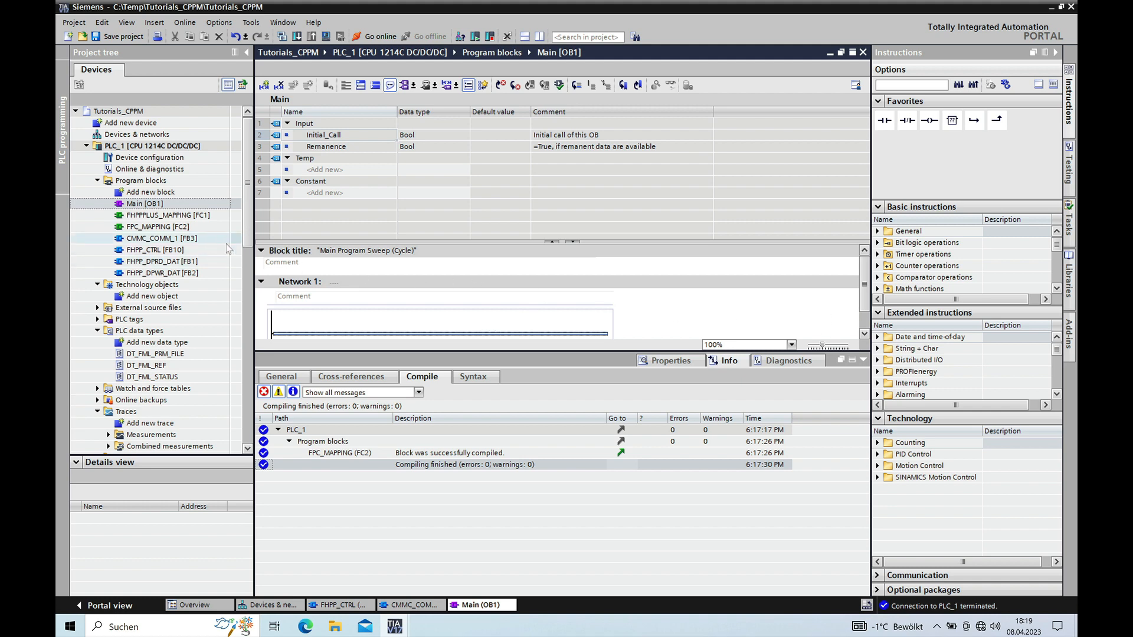
mouse_move(223, 240)
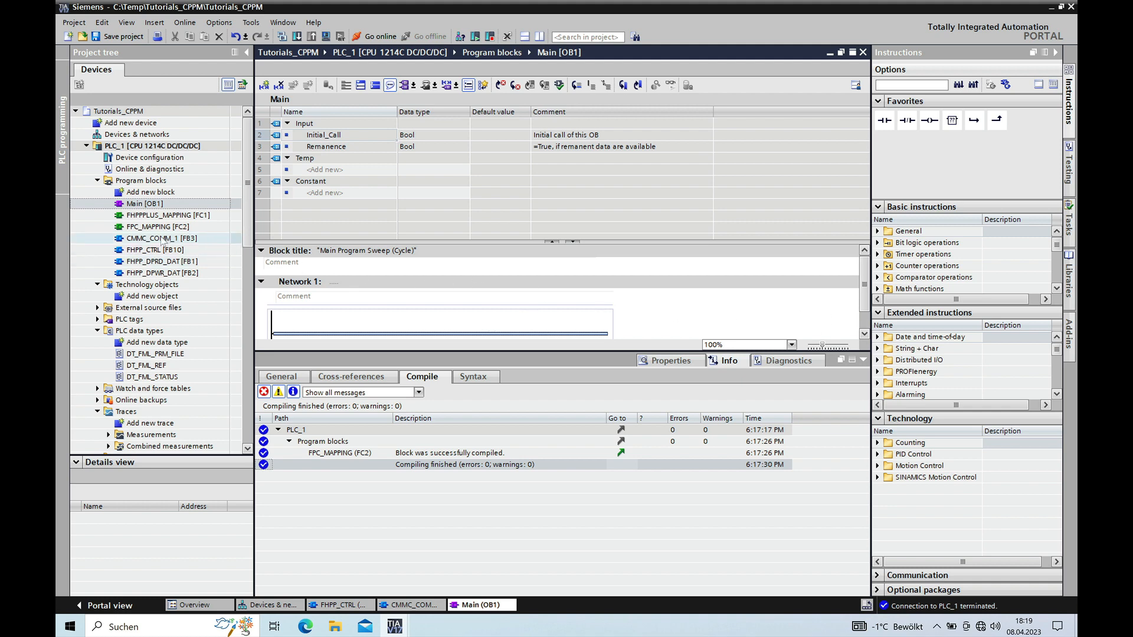
left_click_drag(152, 239, 436, 308)
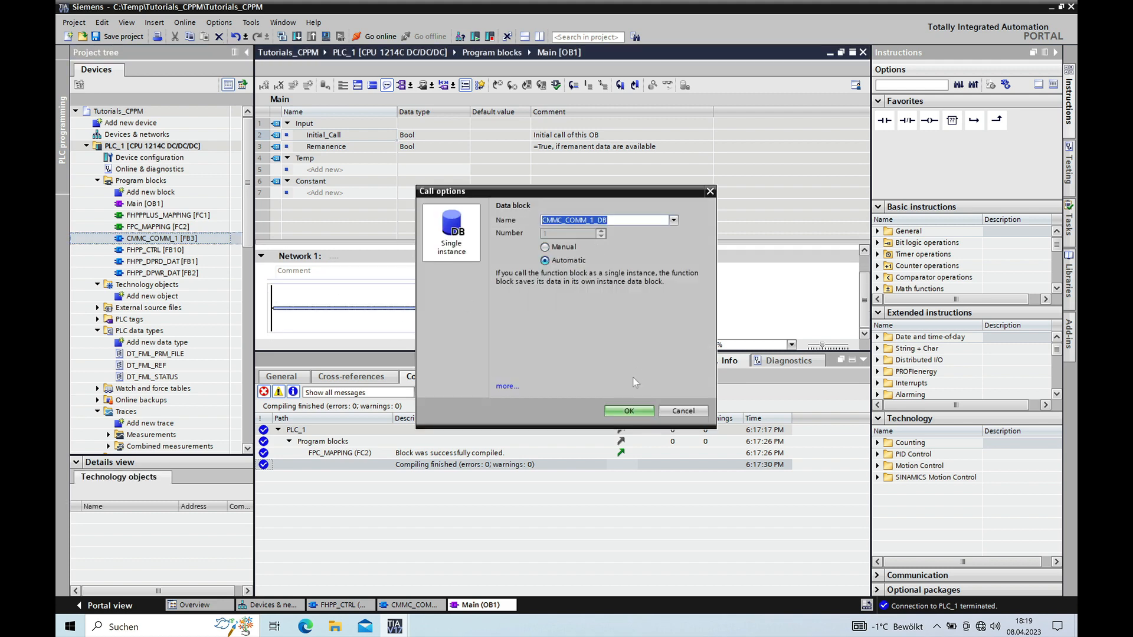
left_click(627, 411)
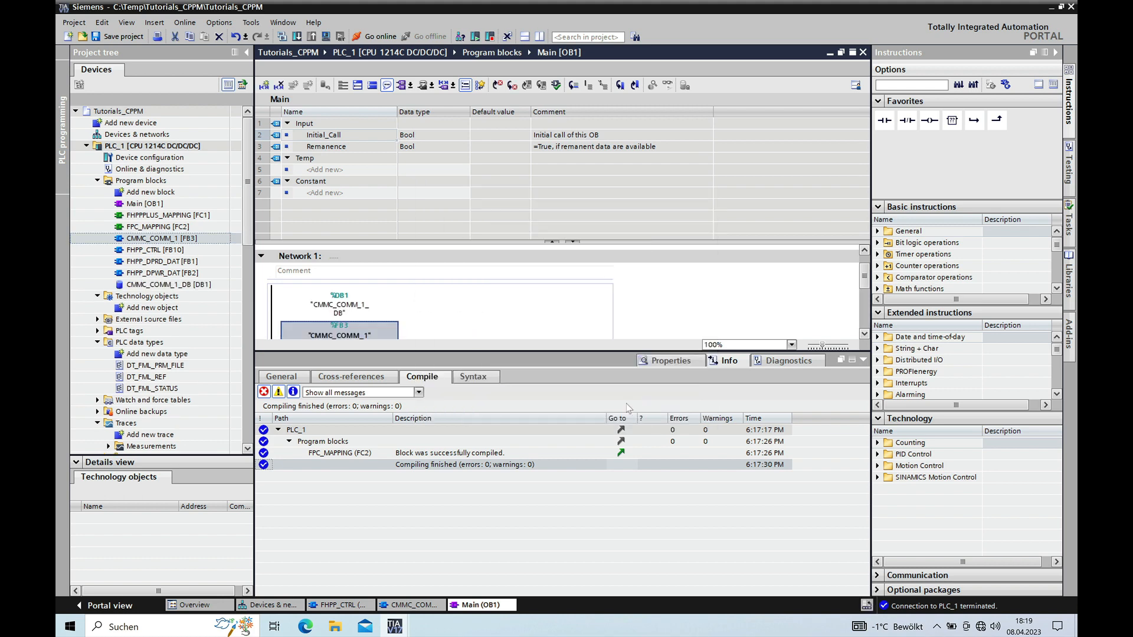
mouse_move(395, 237)
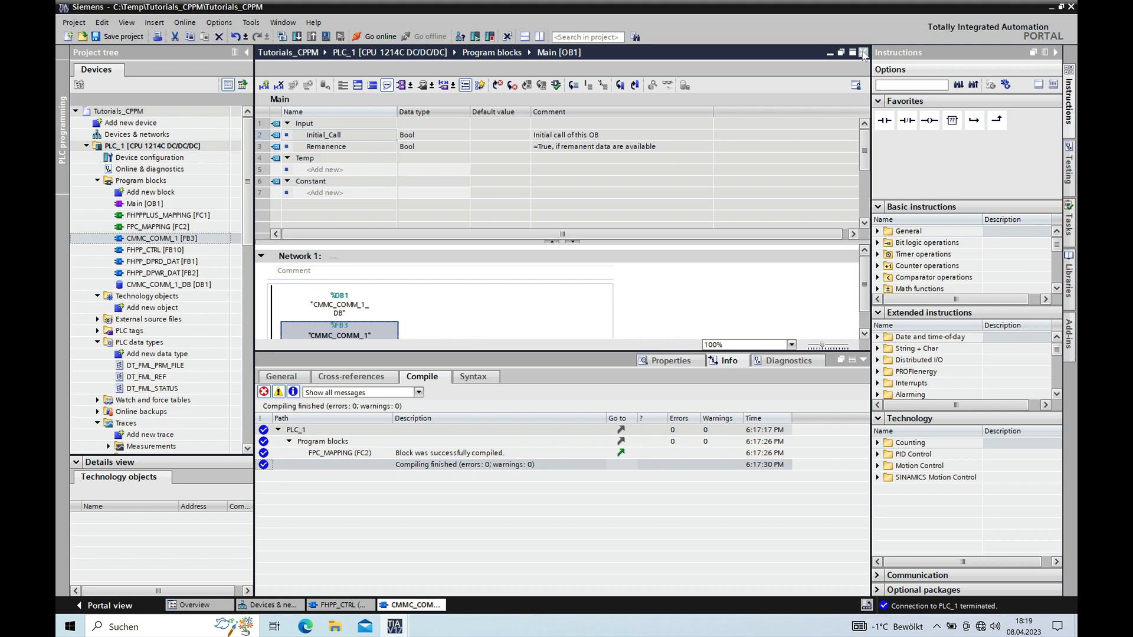
- Call FHPP_DPRD_DAT in Network 1 of CMMC_COMM_1 with its own instance data block
double_click(154, 237)
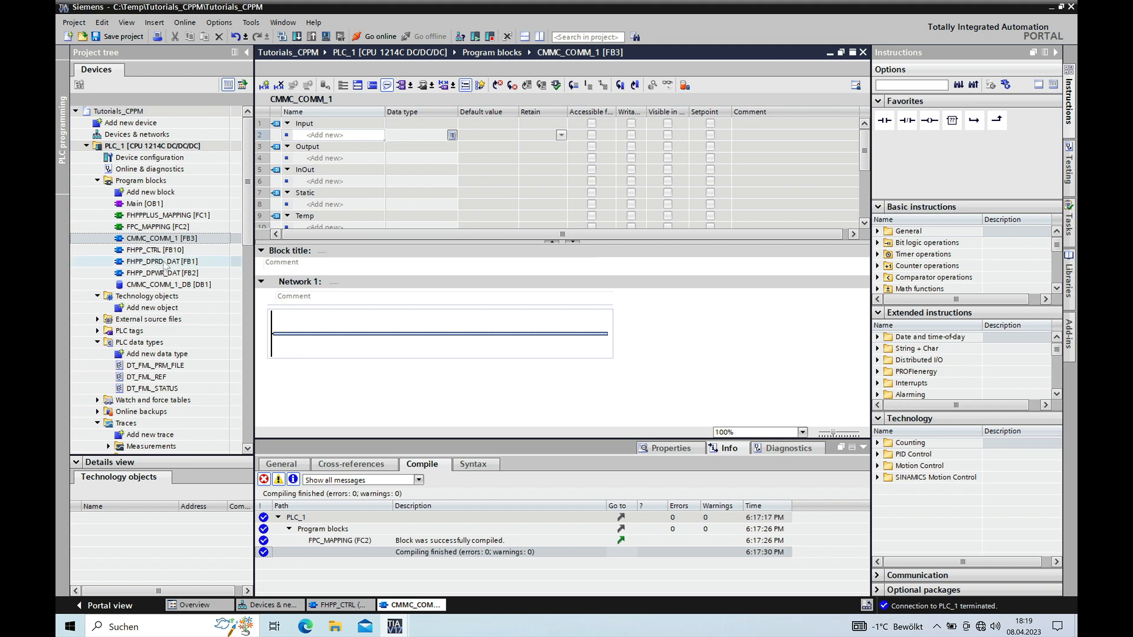
left_click_drag(161, 261, 440, 340)
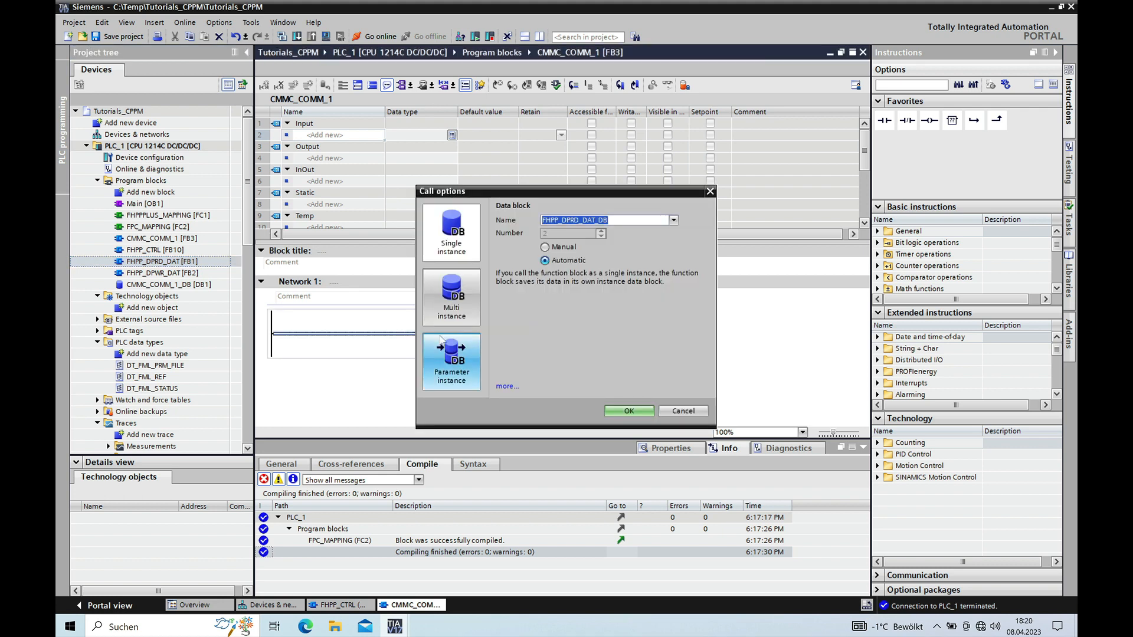
mouse_move(628, 411)
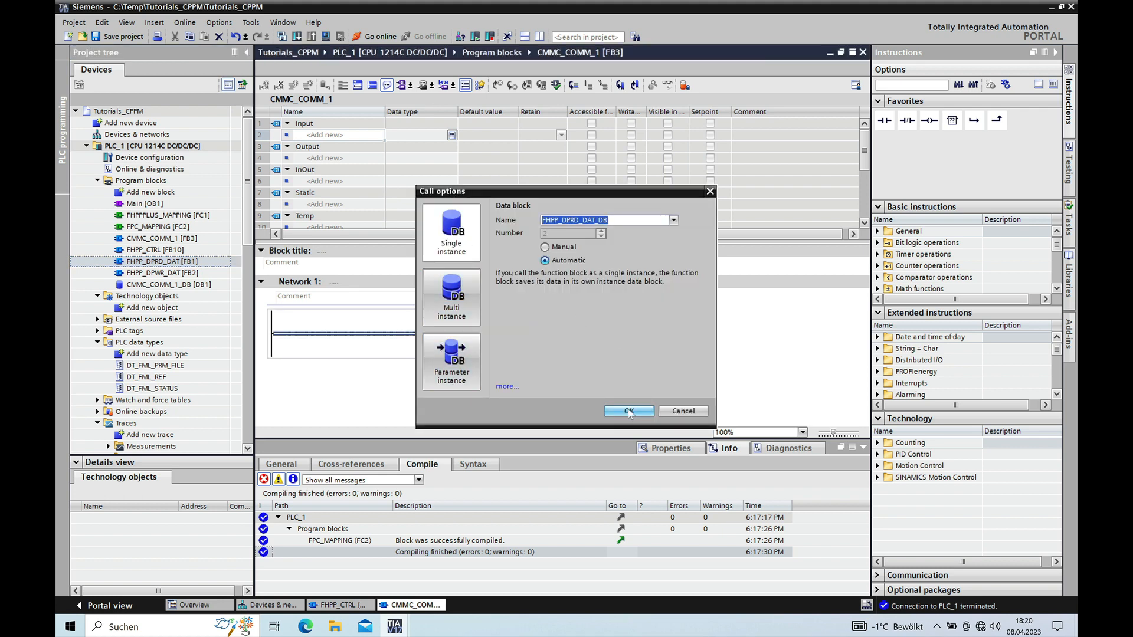
left_click(626, 411)
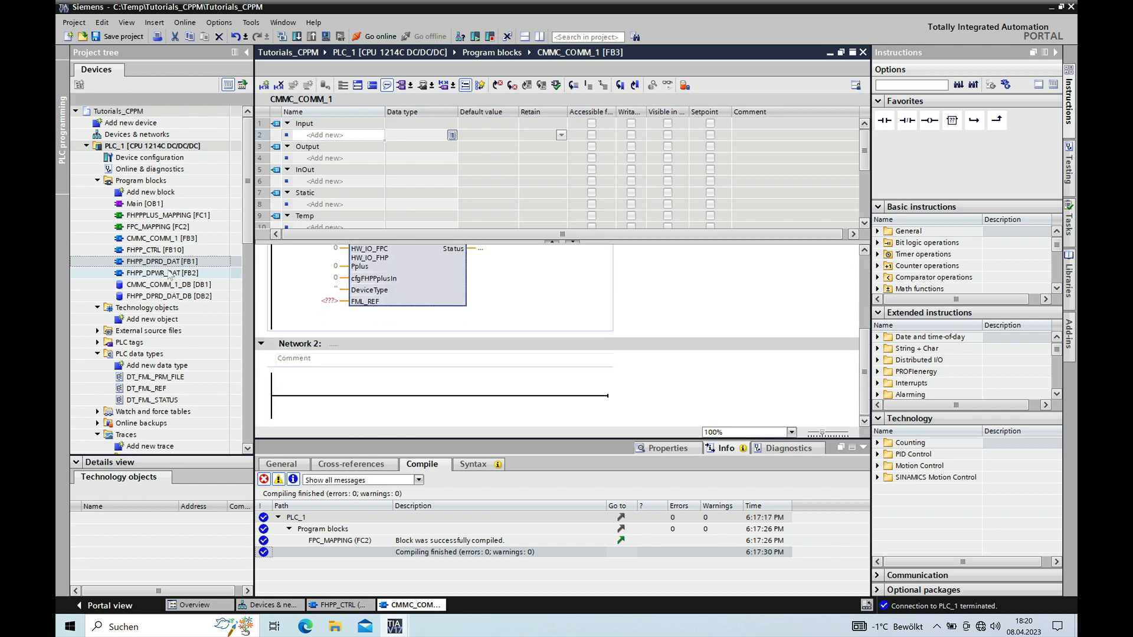
- Call FHPP_CTRL in Network 2 with a single-instance data block
left_click(152, 249)
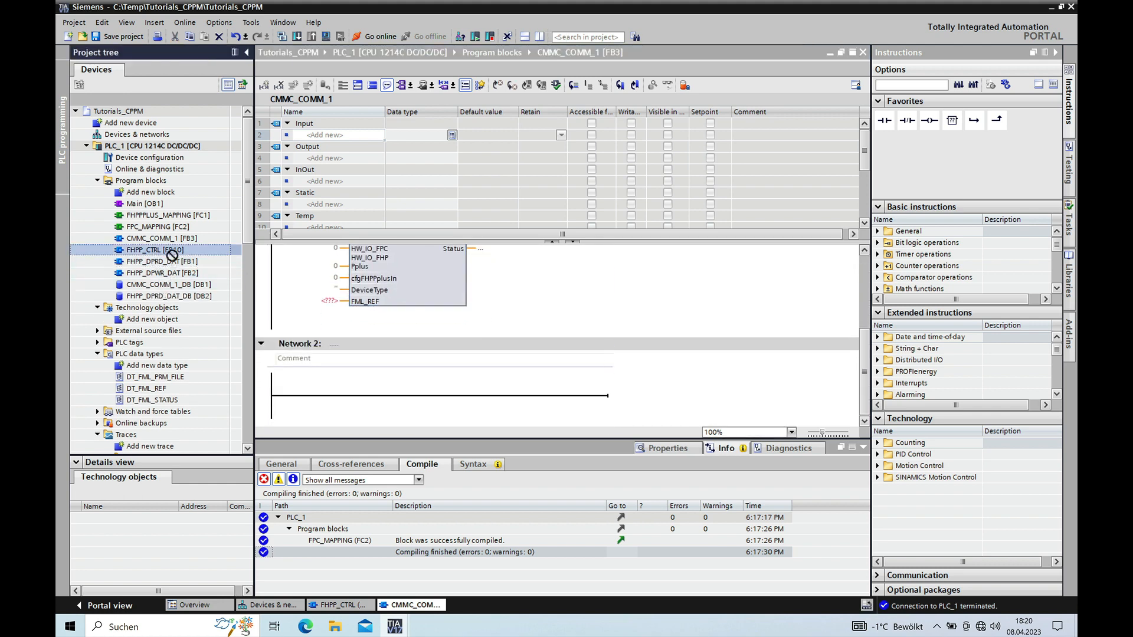
left_click_drag(153, 251, 439, 395)
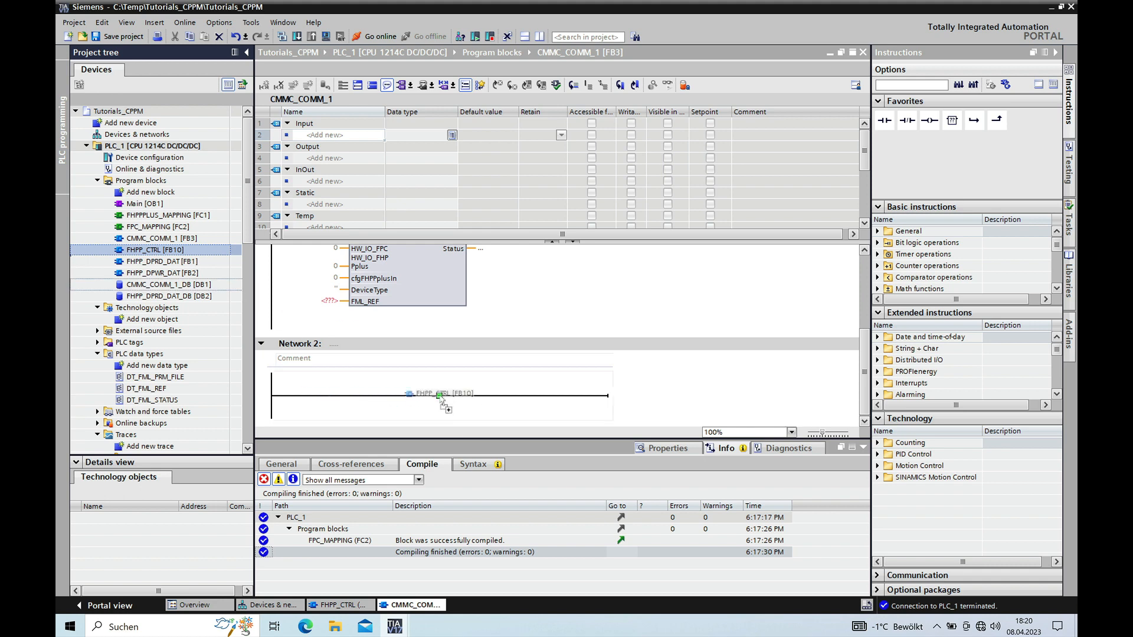
left_click(444, 394)
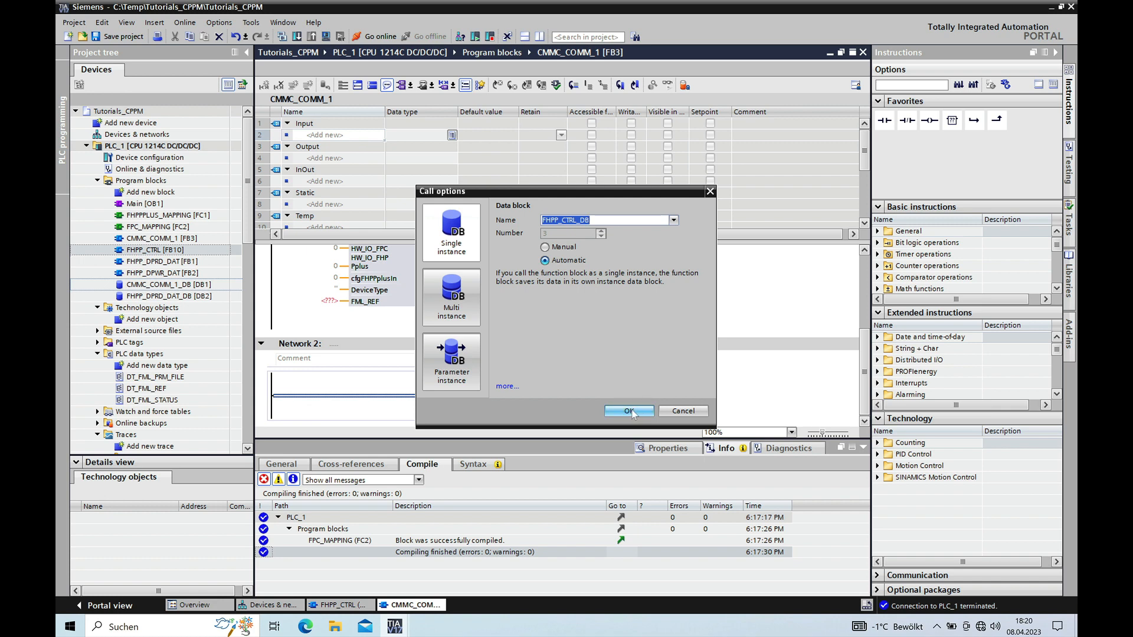
left_click(628, 411)
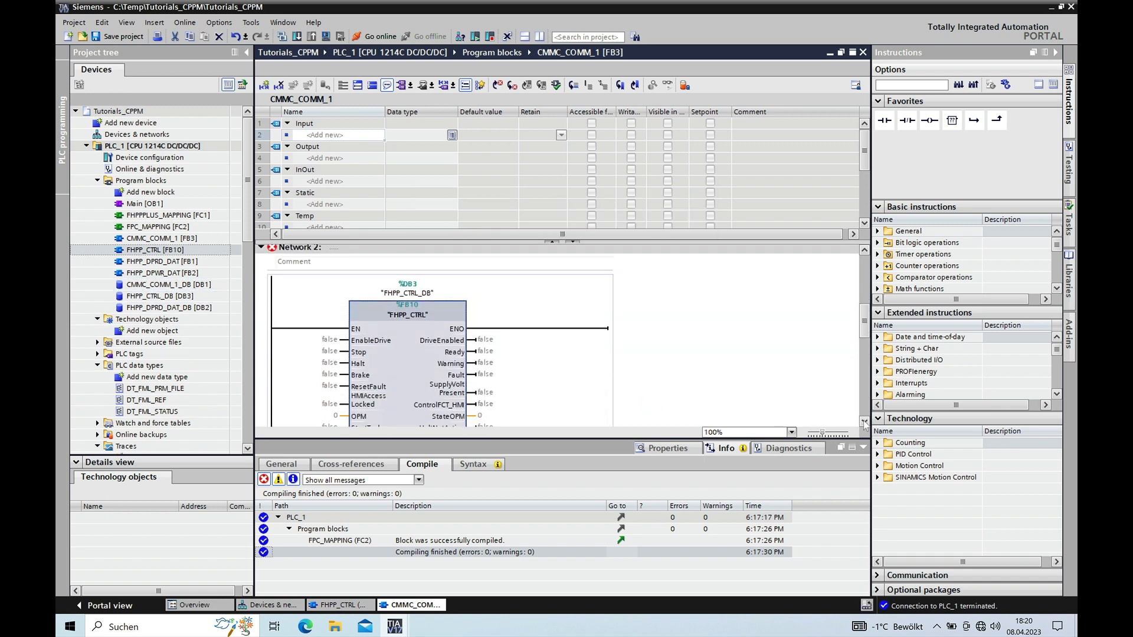
- Call FHPP_DPWR_DAT in Network 3 with a single-instance data block
scroll("down", 3)
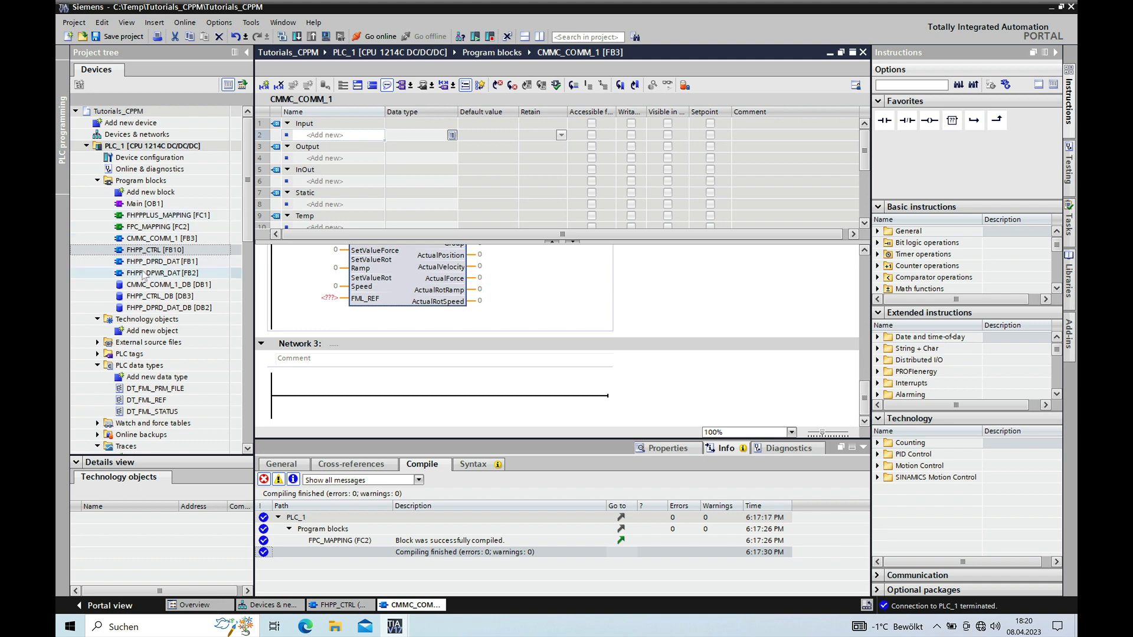
left_click_drag(162, 273, 440, 392)
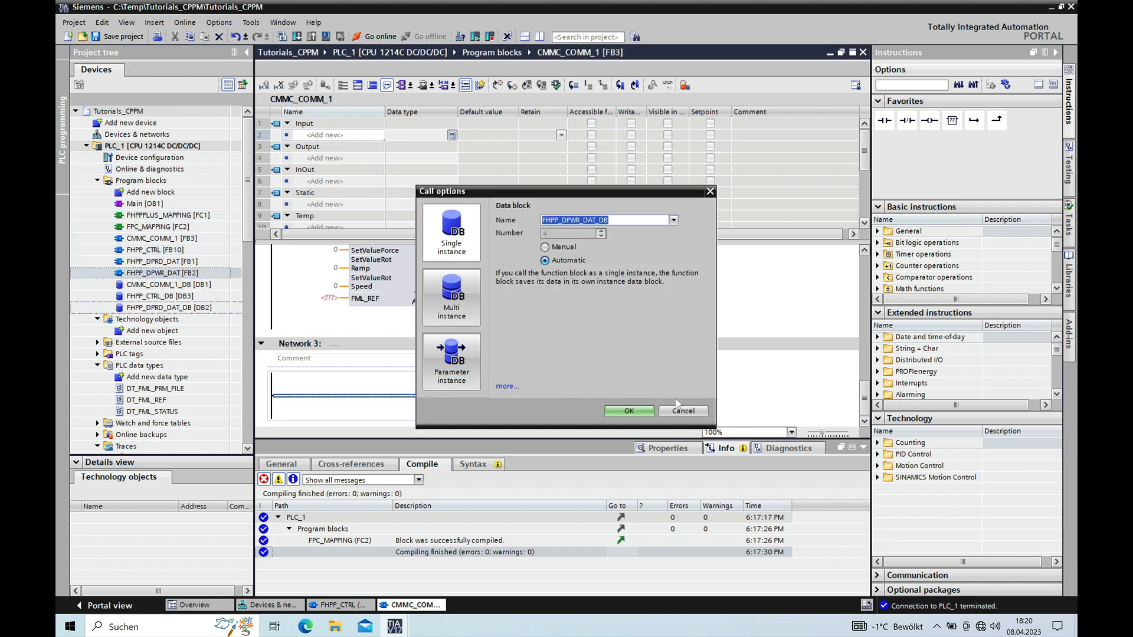
left_click(626, 411)
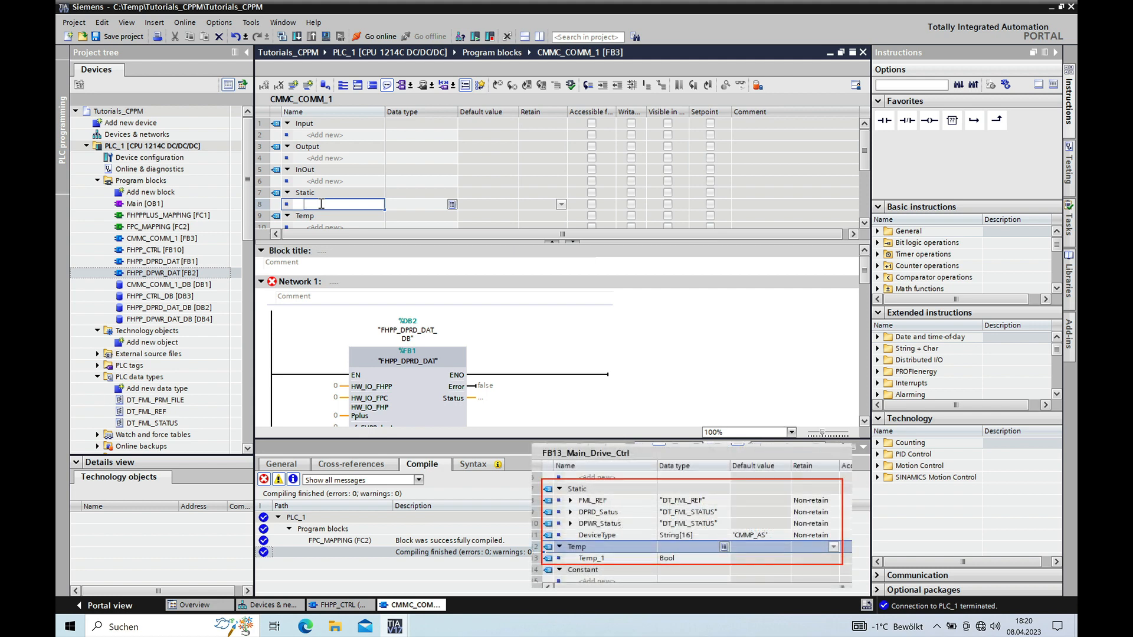
- Declare static variable FML_REF of data type DT_FML_REF
type("LM")
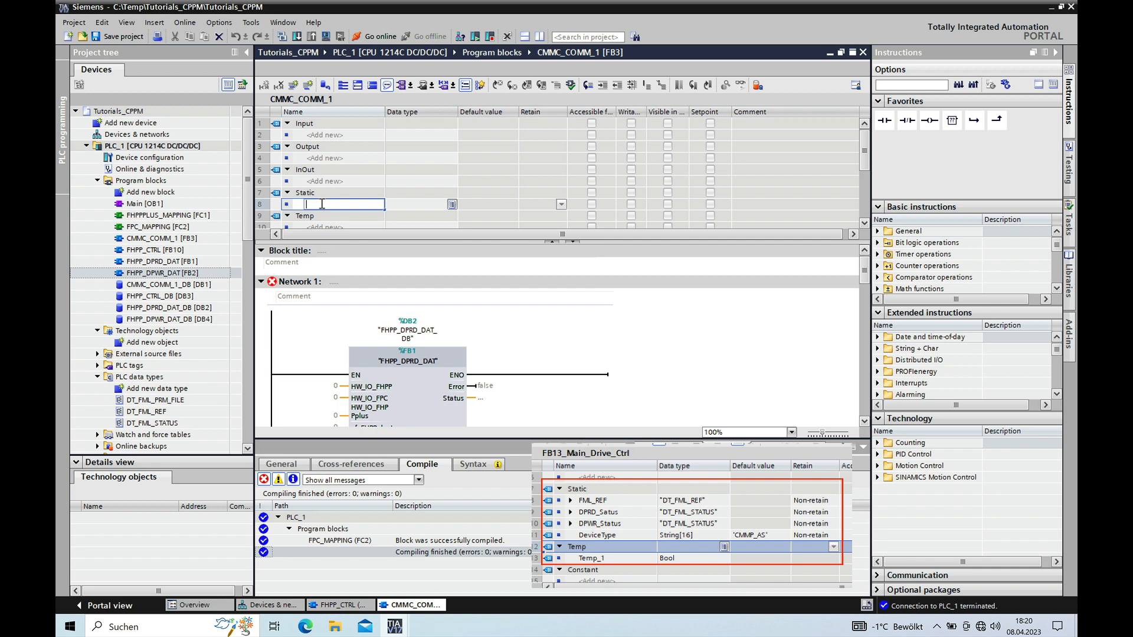
type("FM")
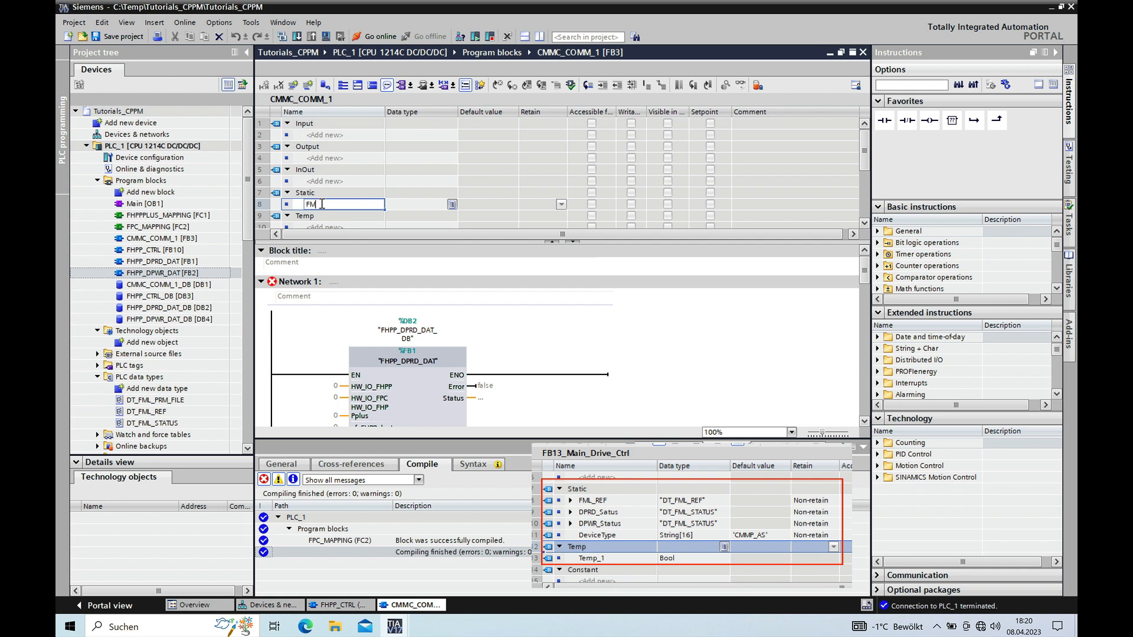
type("L")
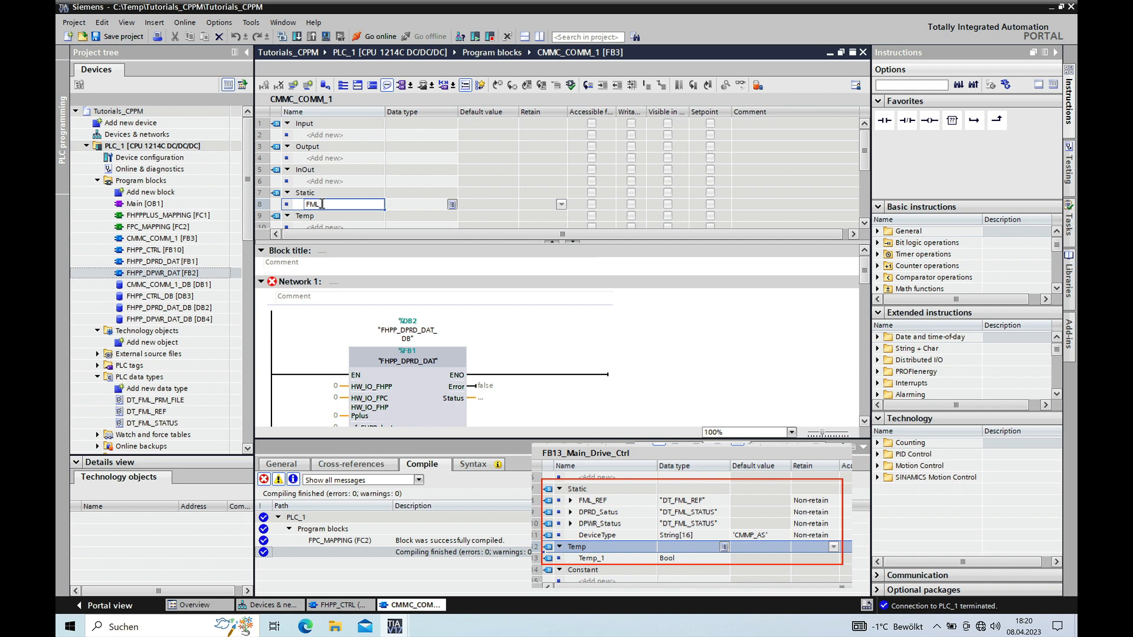
type("REF")
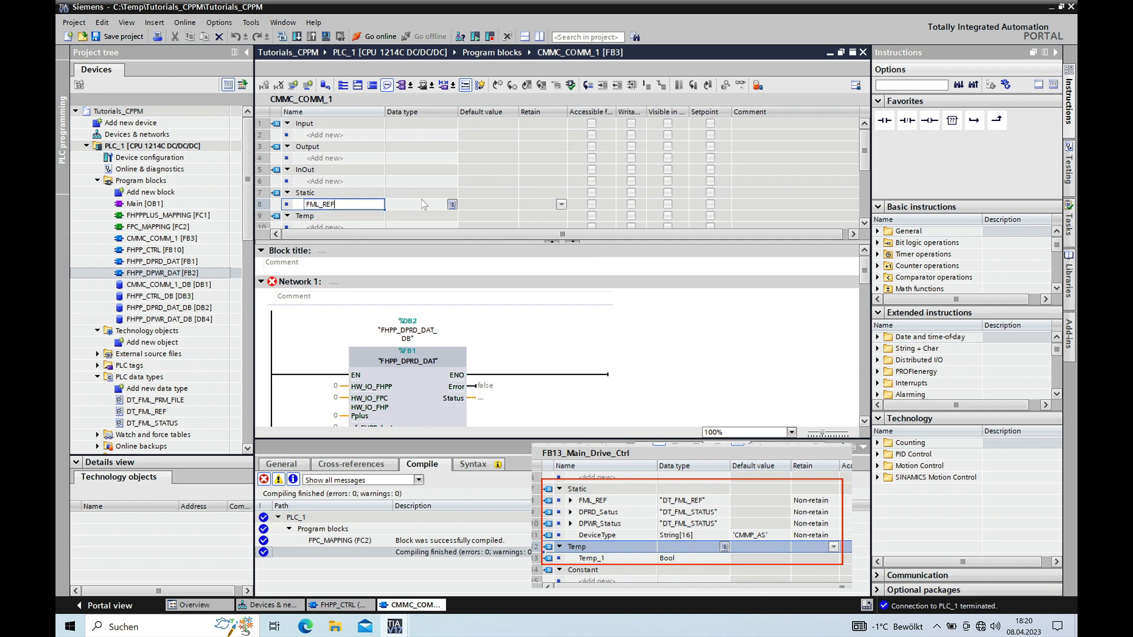
type("D")
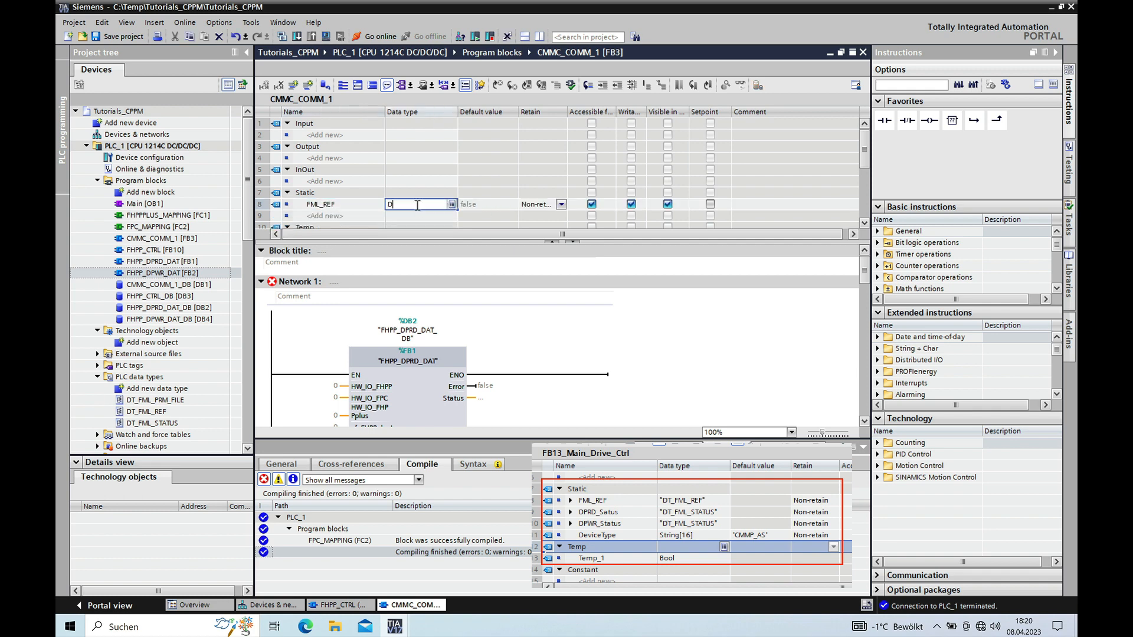
type("T")
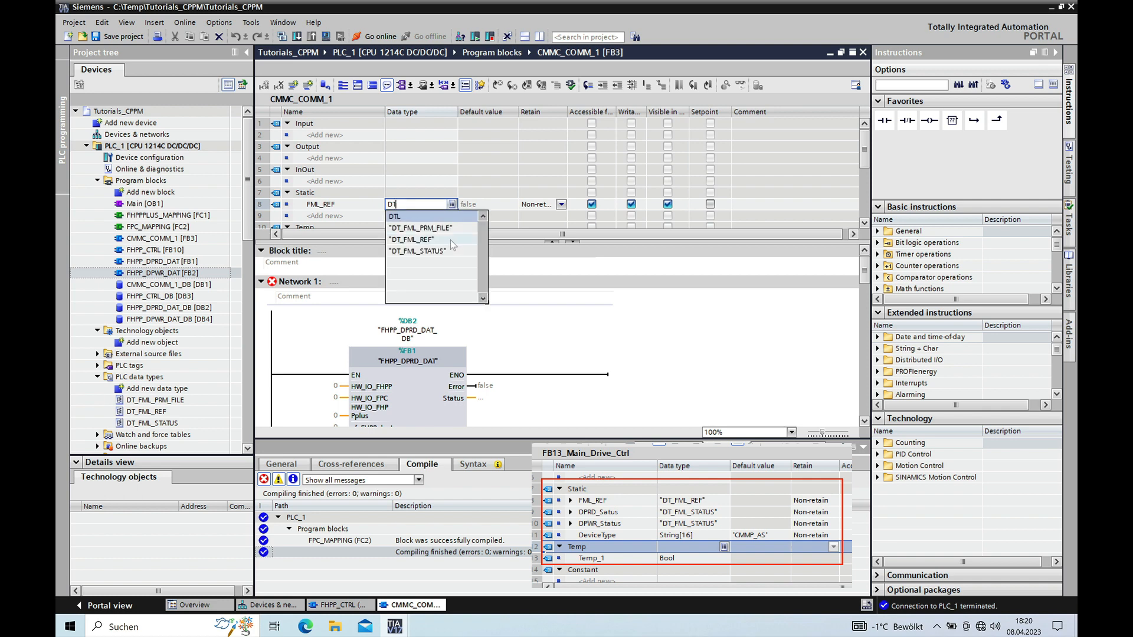
left_click(422, 238)
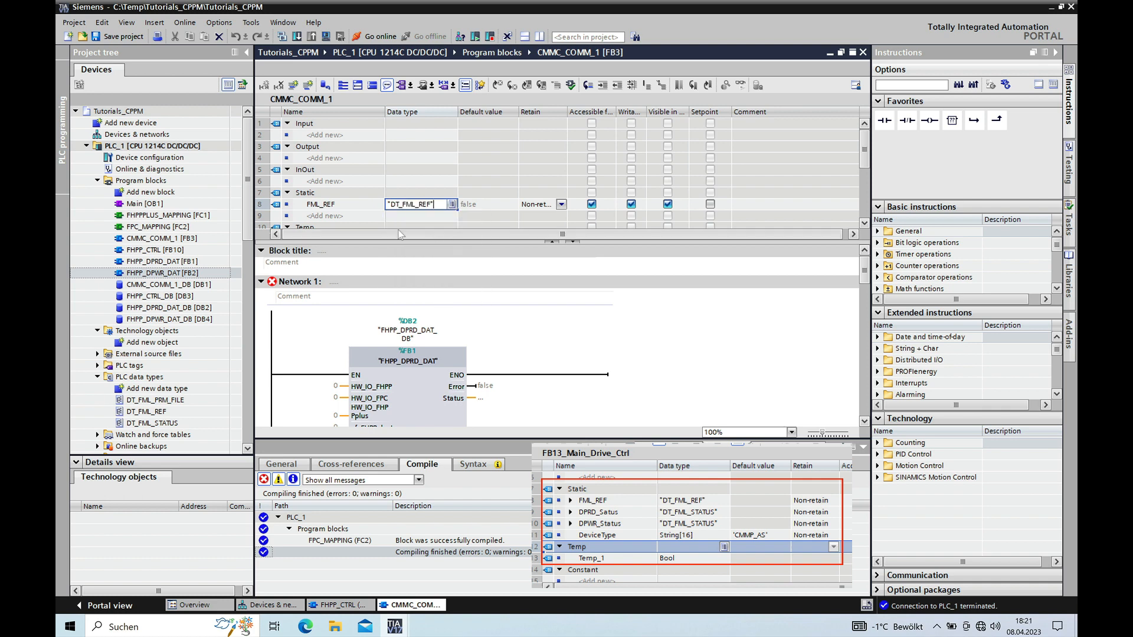
- Declare static variable DPRD_Status of data type DT_FML_STATUS
left_click(326, 215)
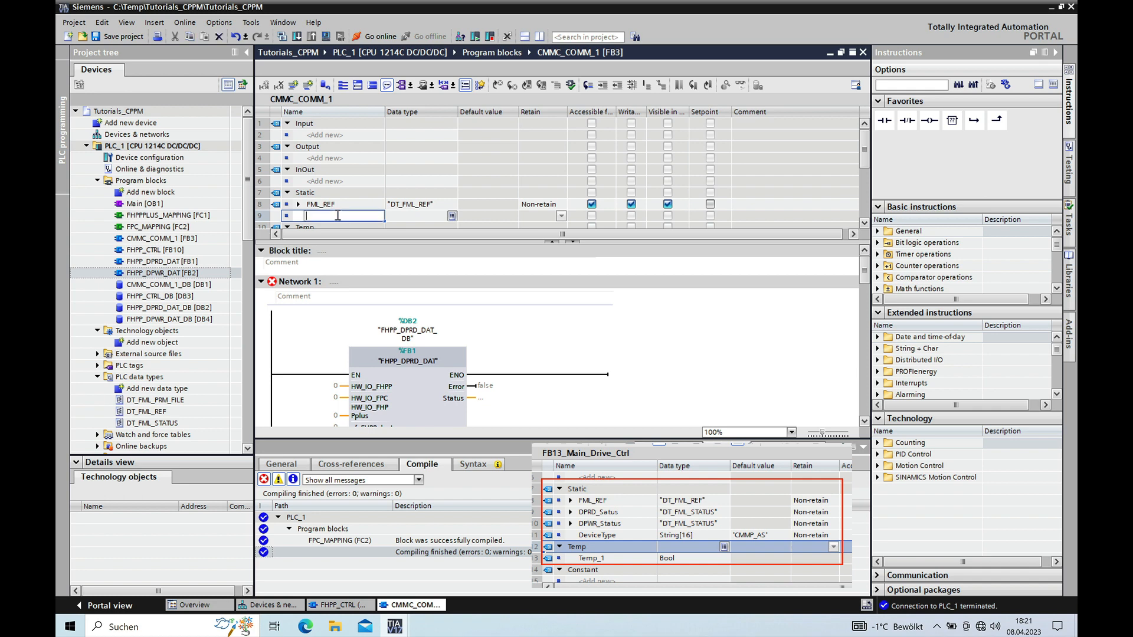
type("DPR")
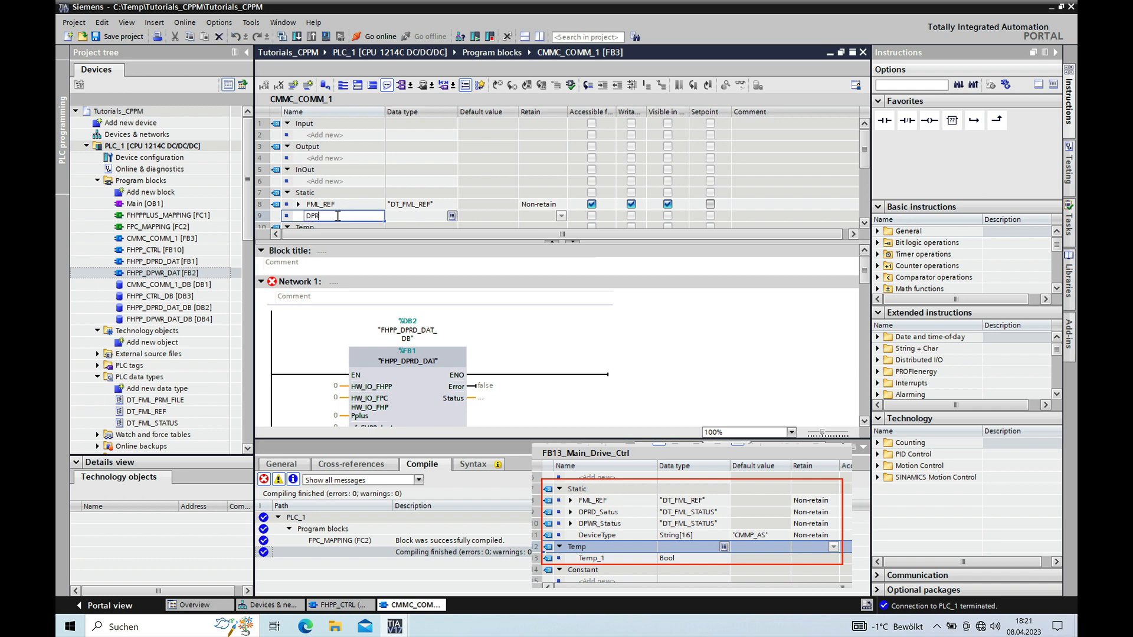
type("D_Status")
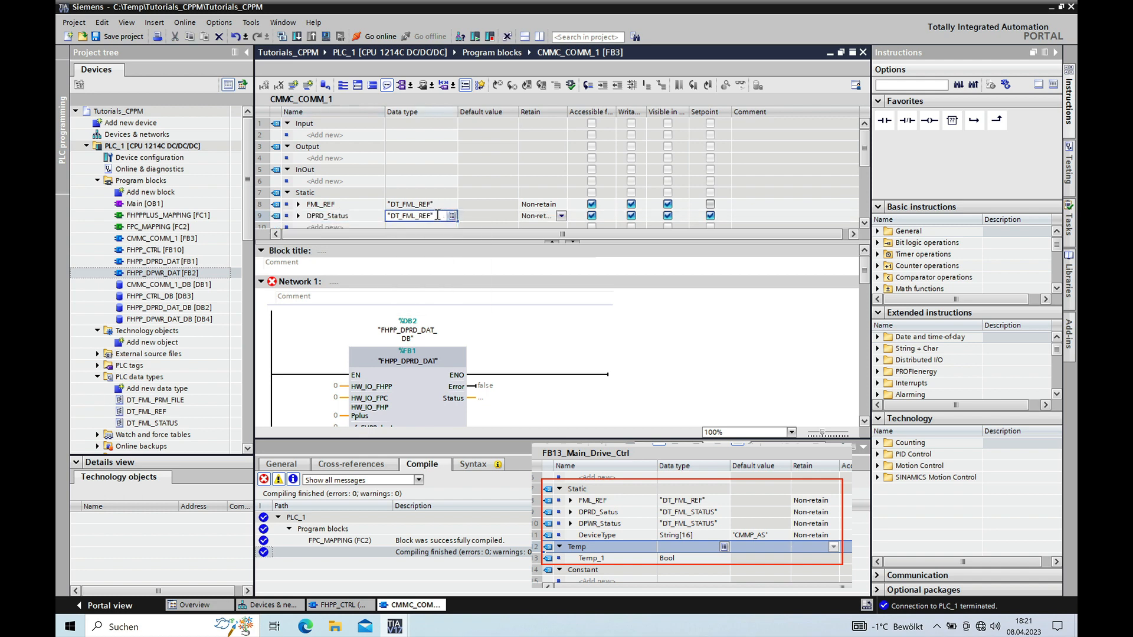
type("dt_")
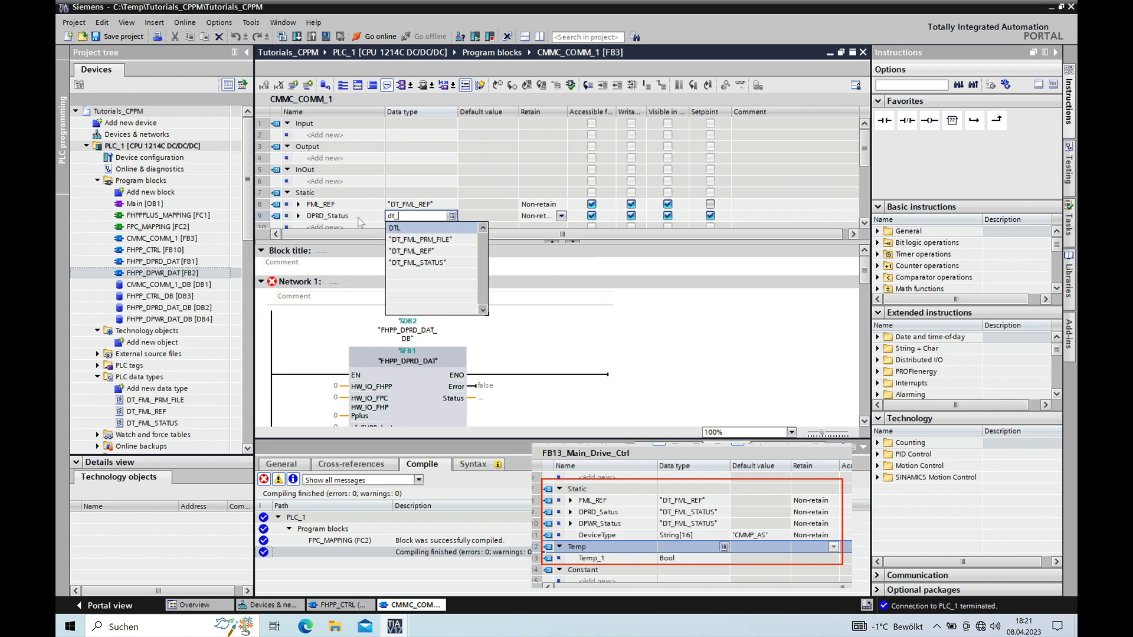
left_click(418, 262)
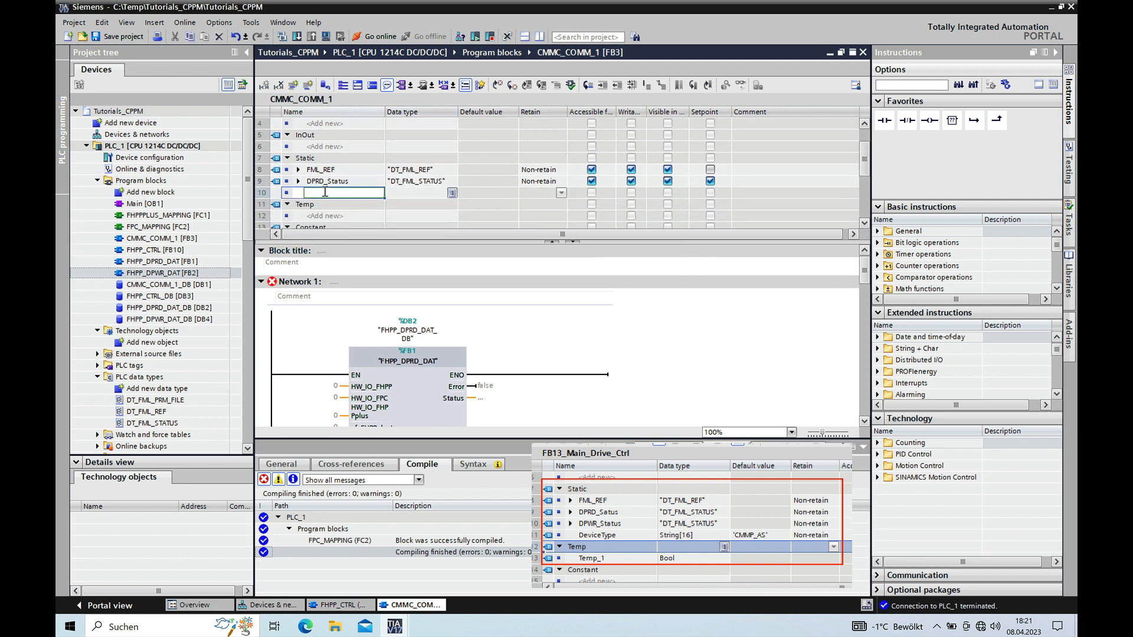
- Declare static variable DPWR_Status of data type DT_FML_STATUS
type("D")
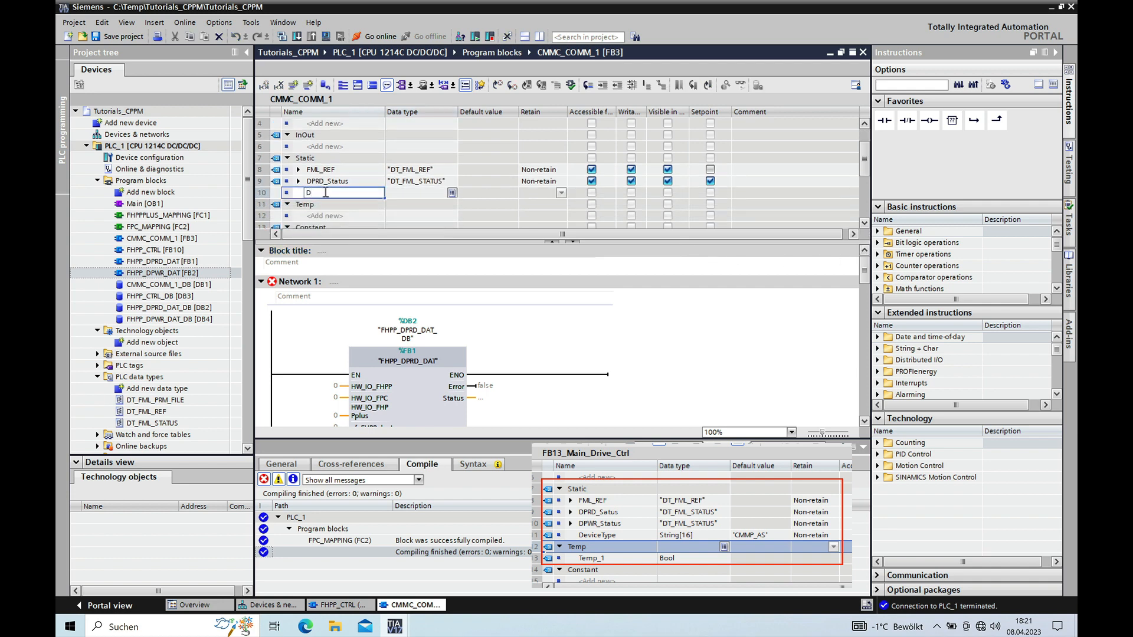
type("PWR")
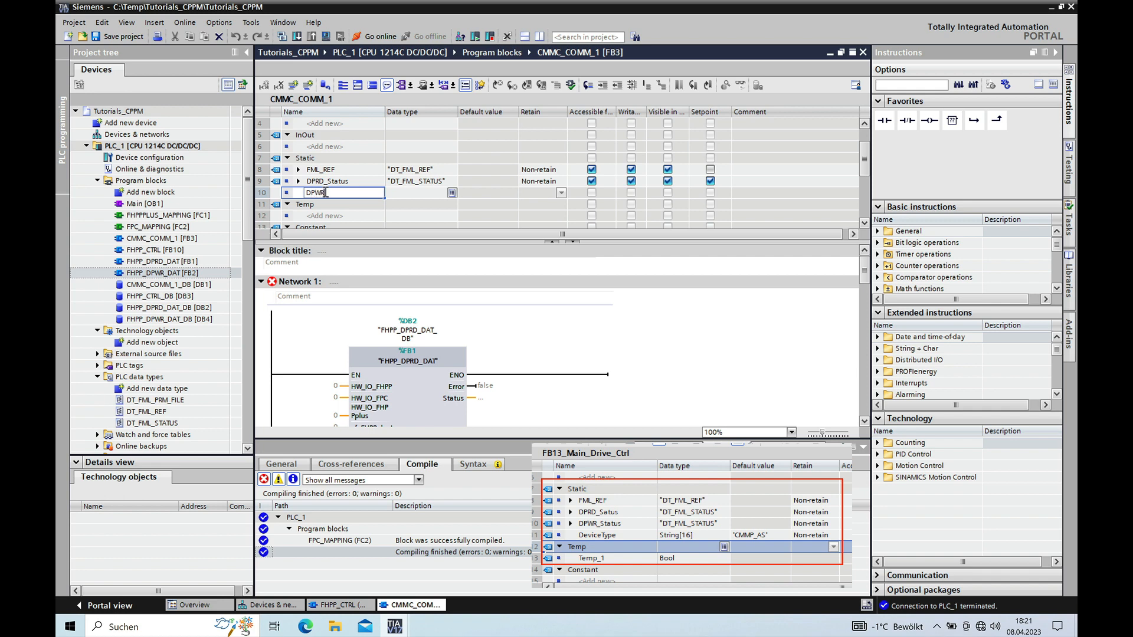
type("_Stau")
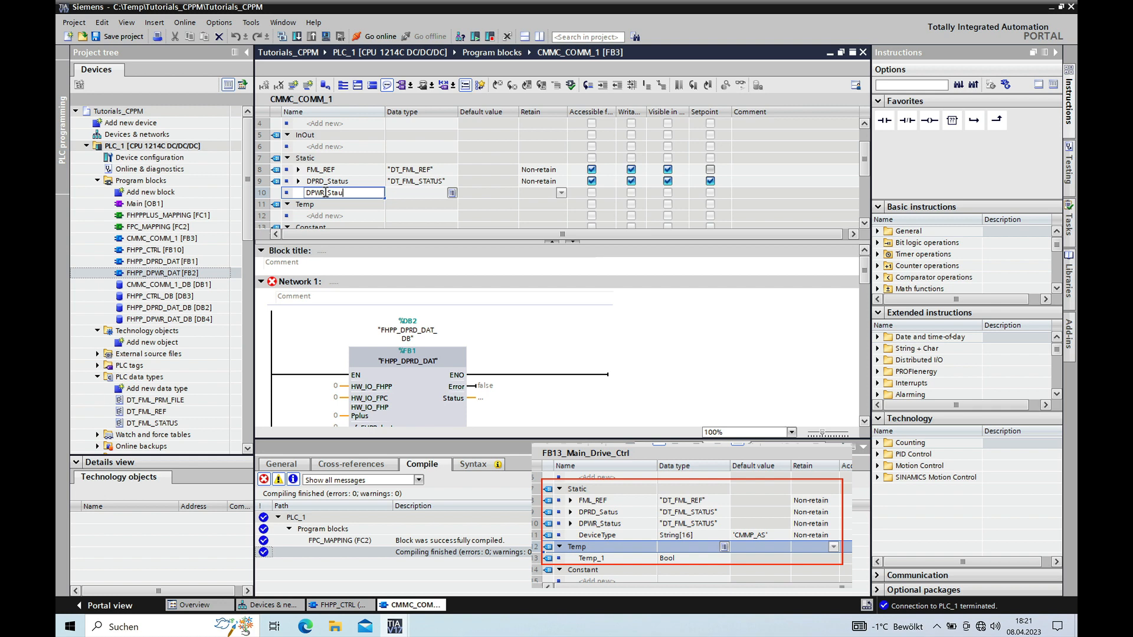
type("s")
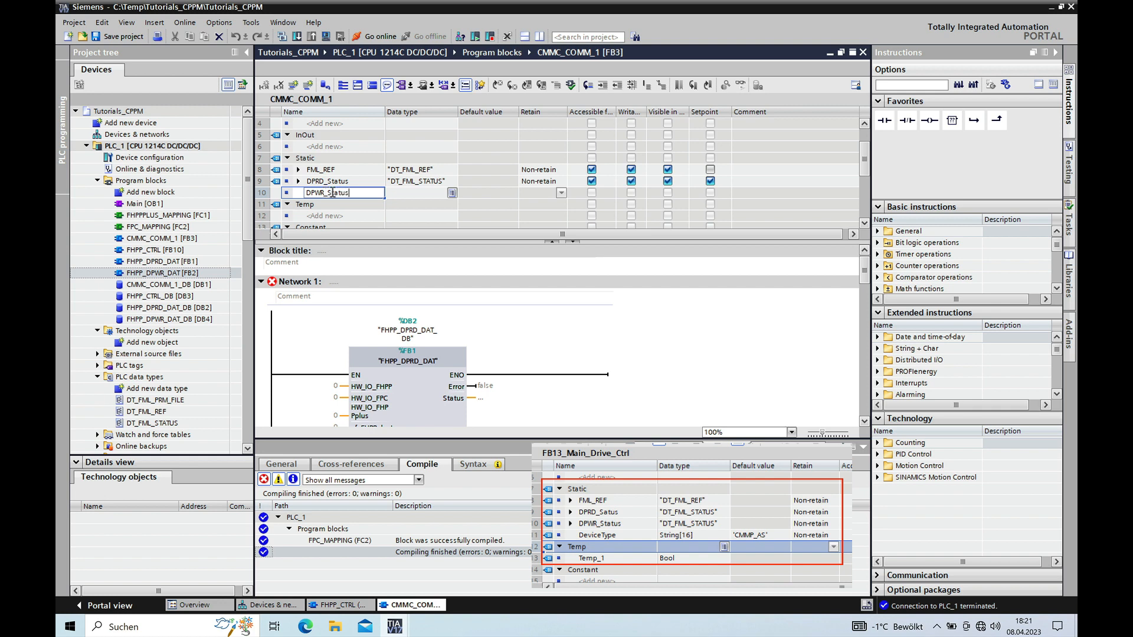
type("\"DT_FML_STATUS\"")
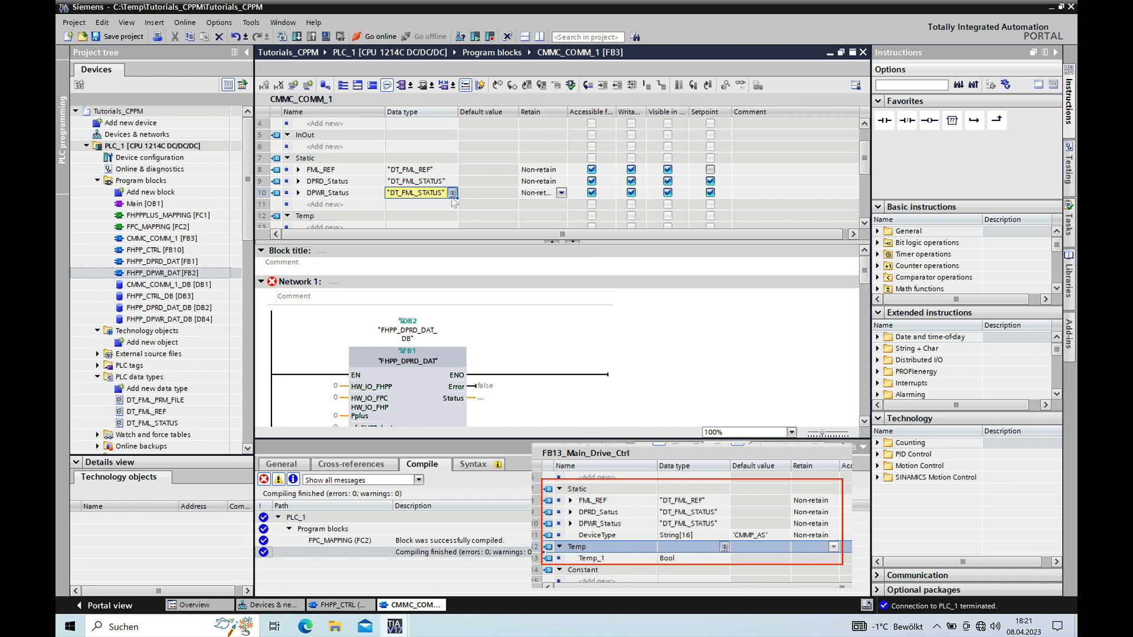
- Declare static variable DeviceType of data type String[16]
left_click(333, 204)
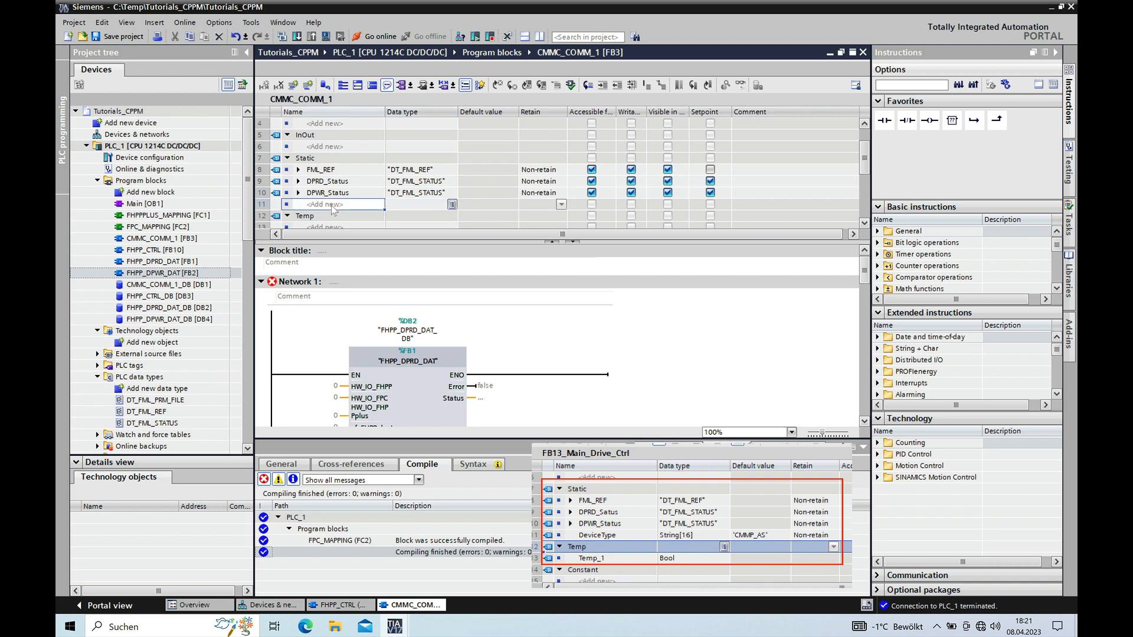
type("Device")
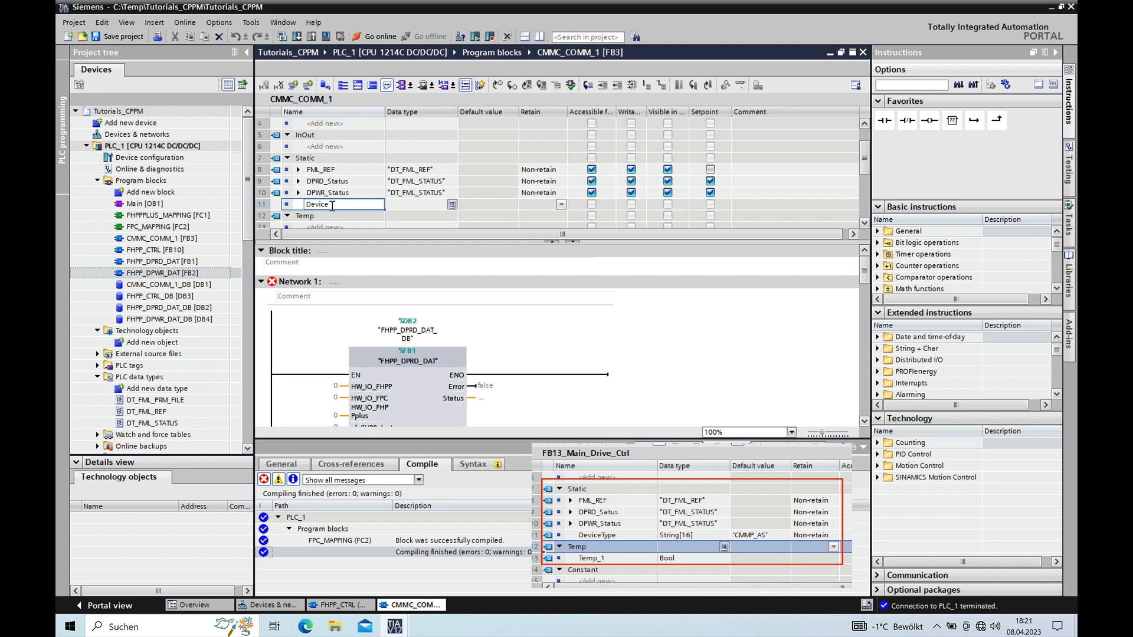
type("Type")
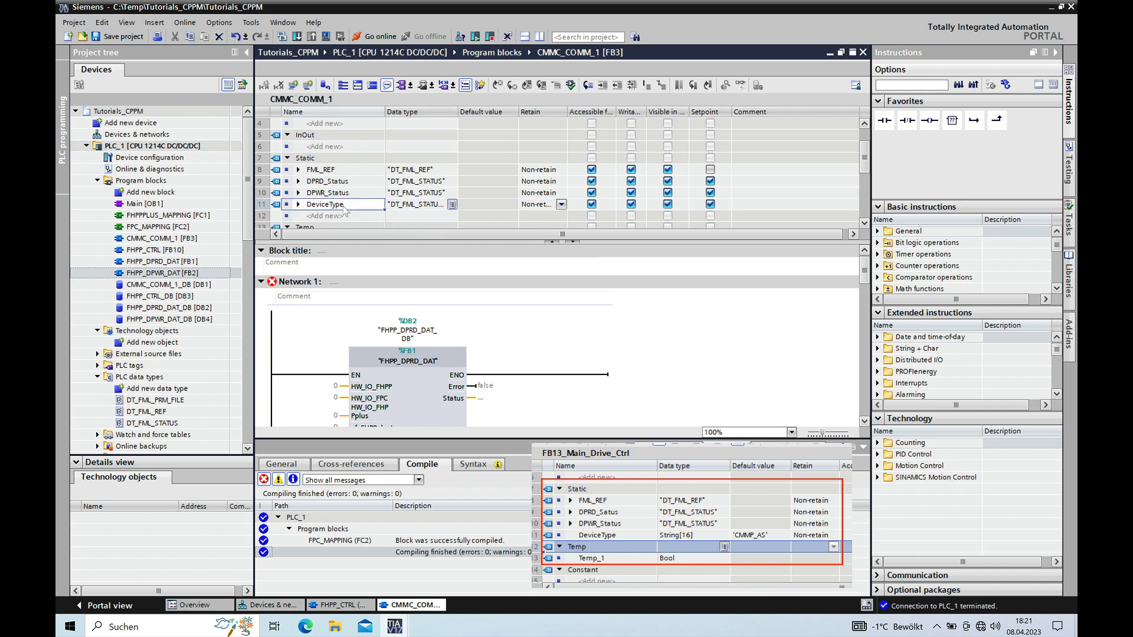
double_click(326, 205)
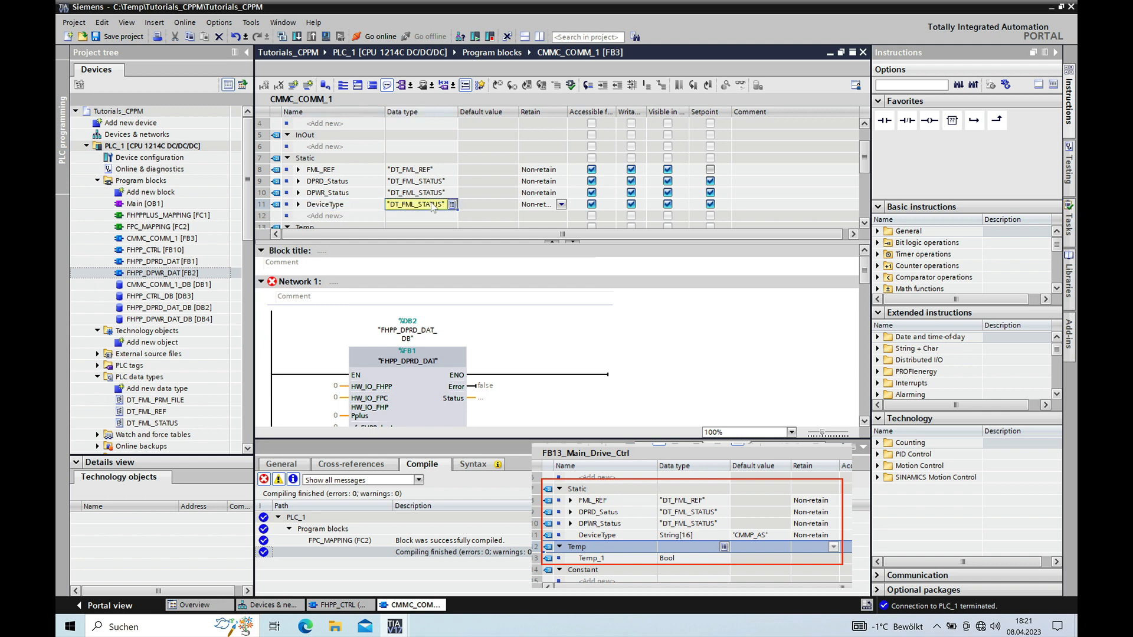
left_click(453, 204)
type("String[16]")
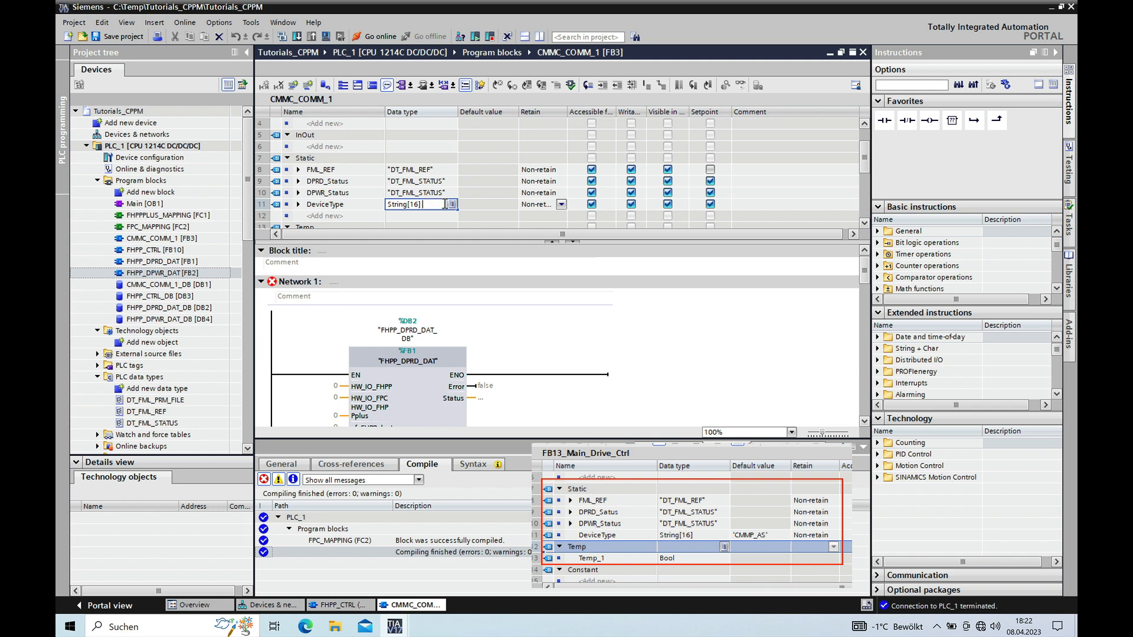
- Enter 'CMMP_AS' as the default value of the DeviceType row
left_click(484, 205)
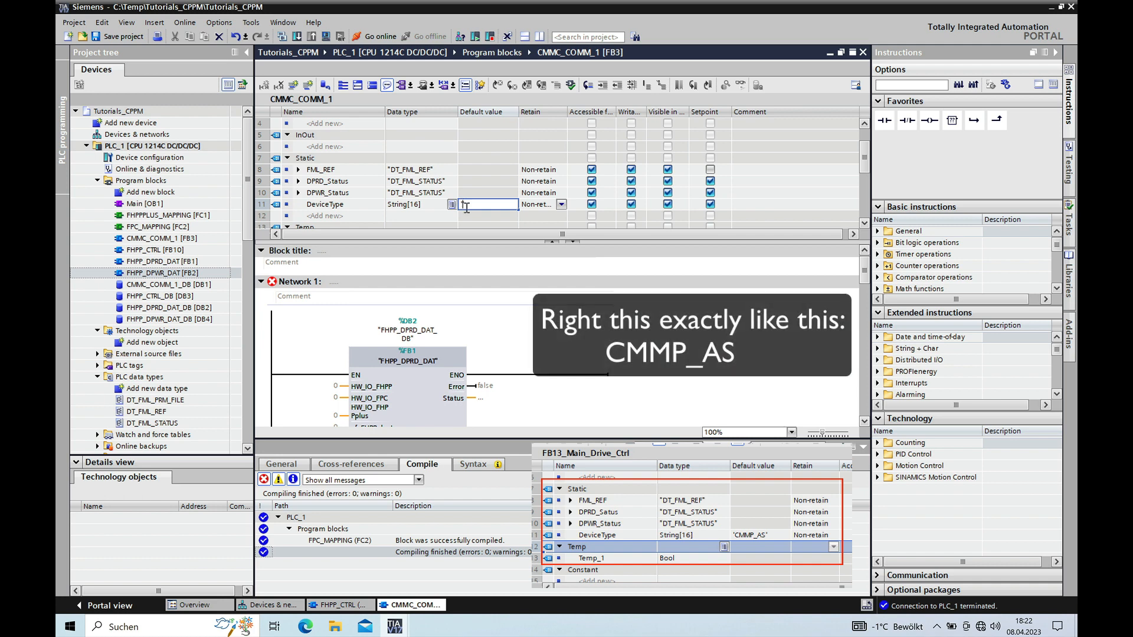
type("'CMMP_AS")
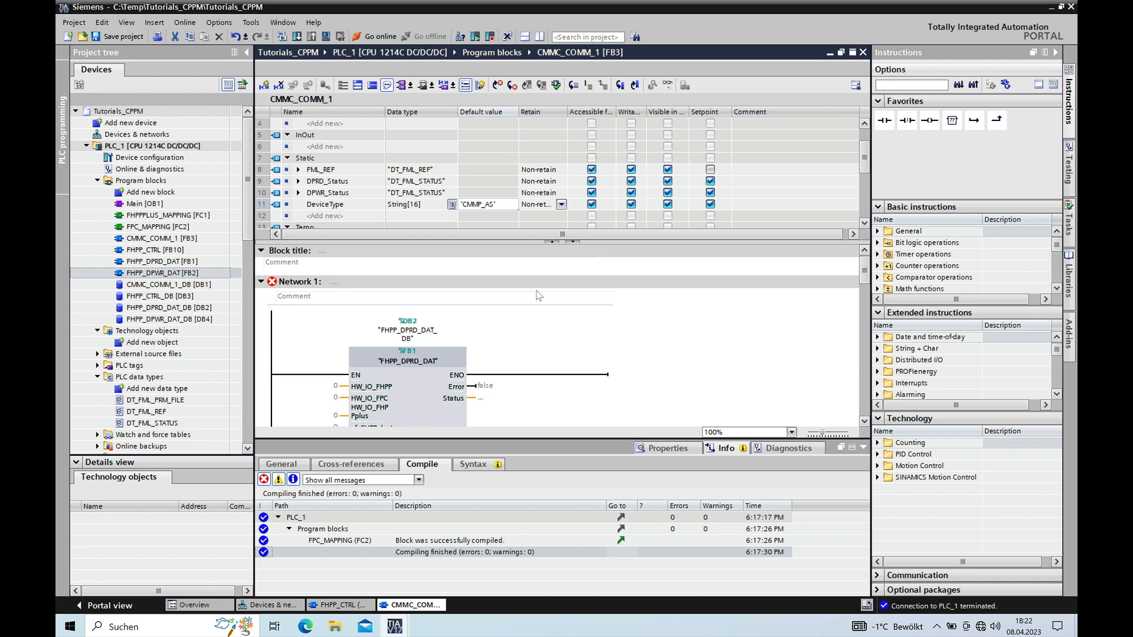
mouse_move(822, 333)
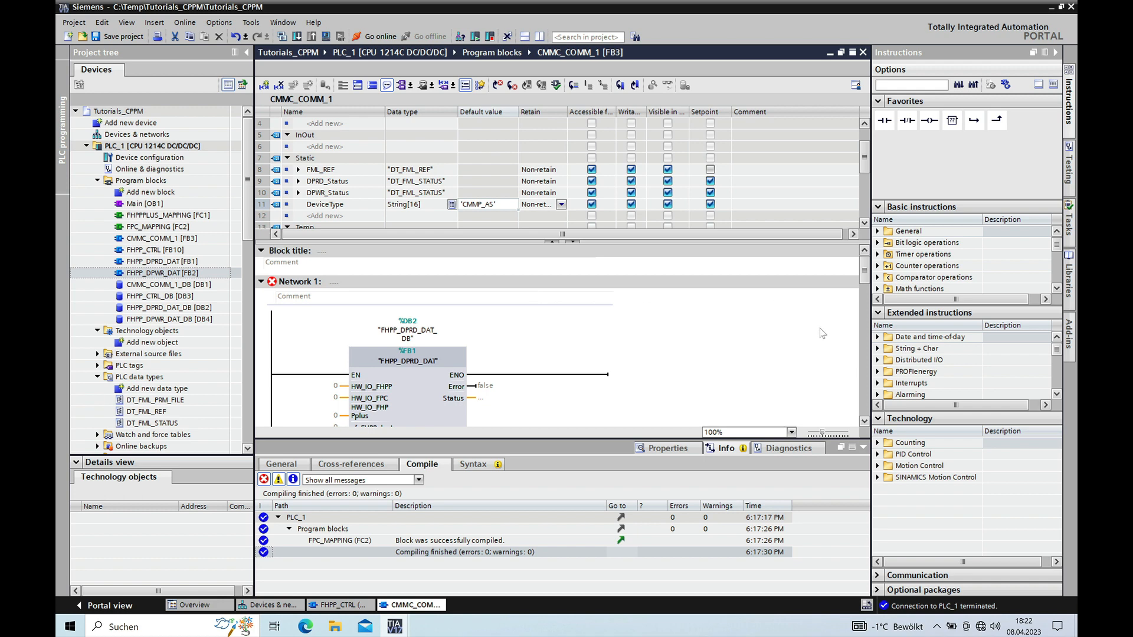
- Assign #DPRD_Status to Status and #DeviceType to DeviceType on the FHPP_DPRD_DAT call
scroll("down", 3)
type("D")
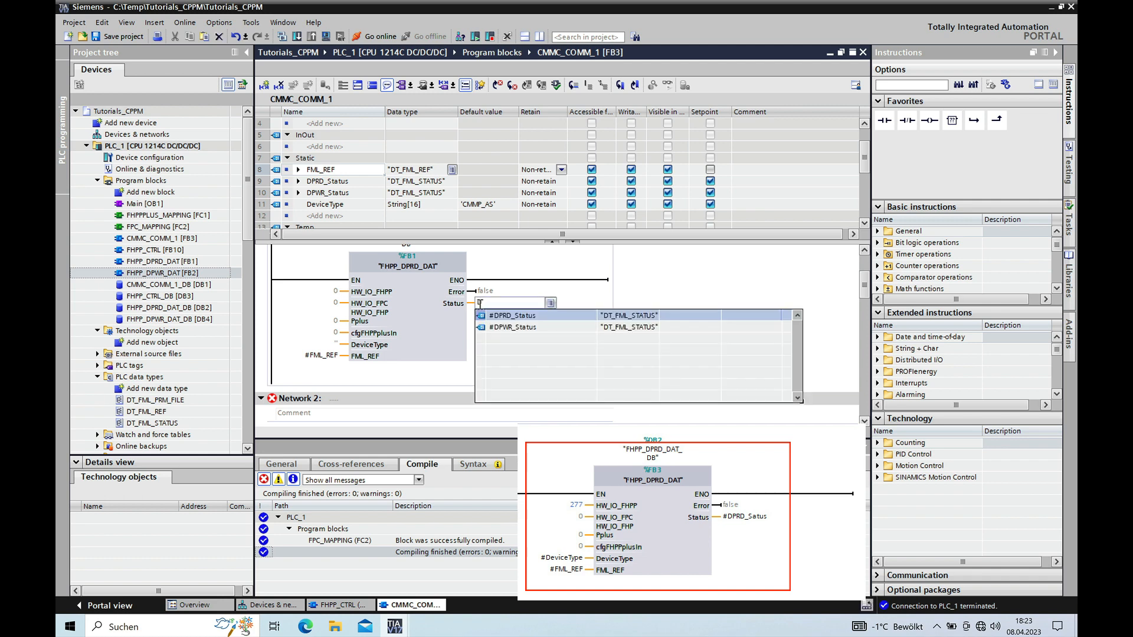
type("PRD_Status")
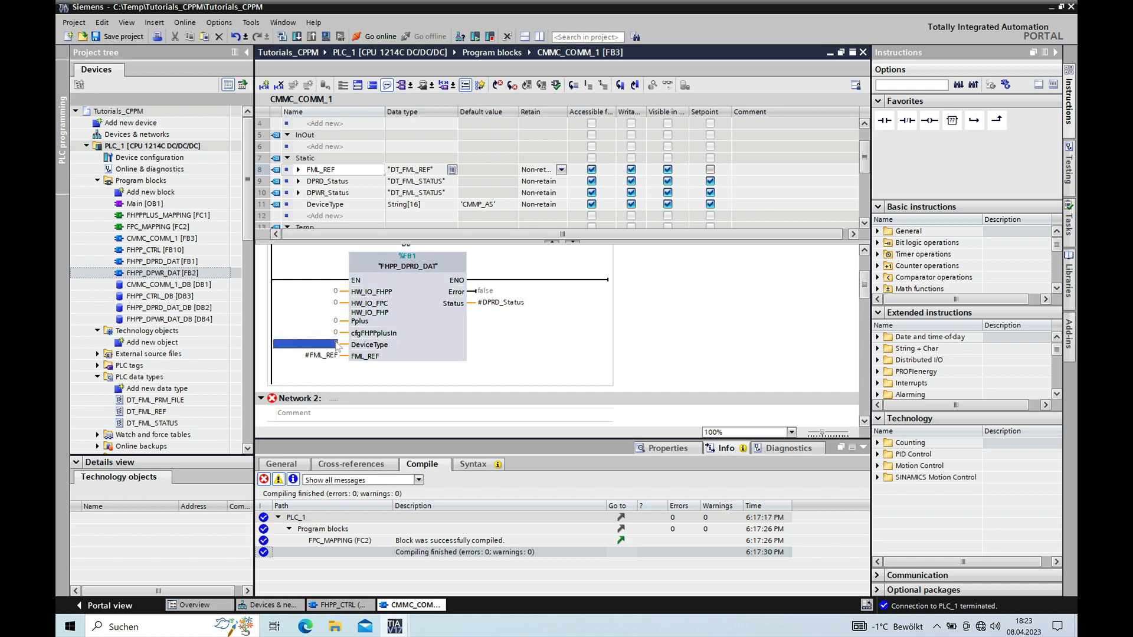
type("de")
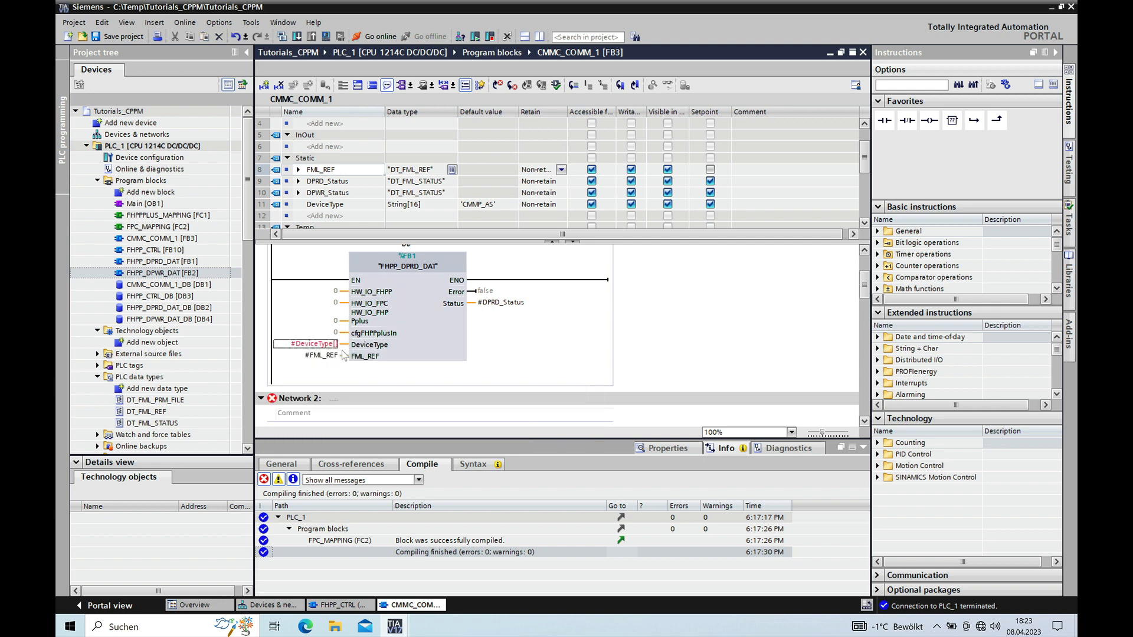
left_click(310, 344)
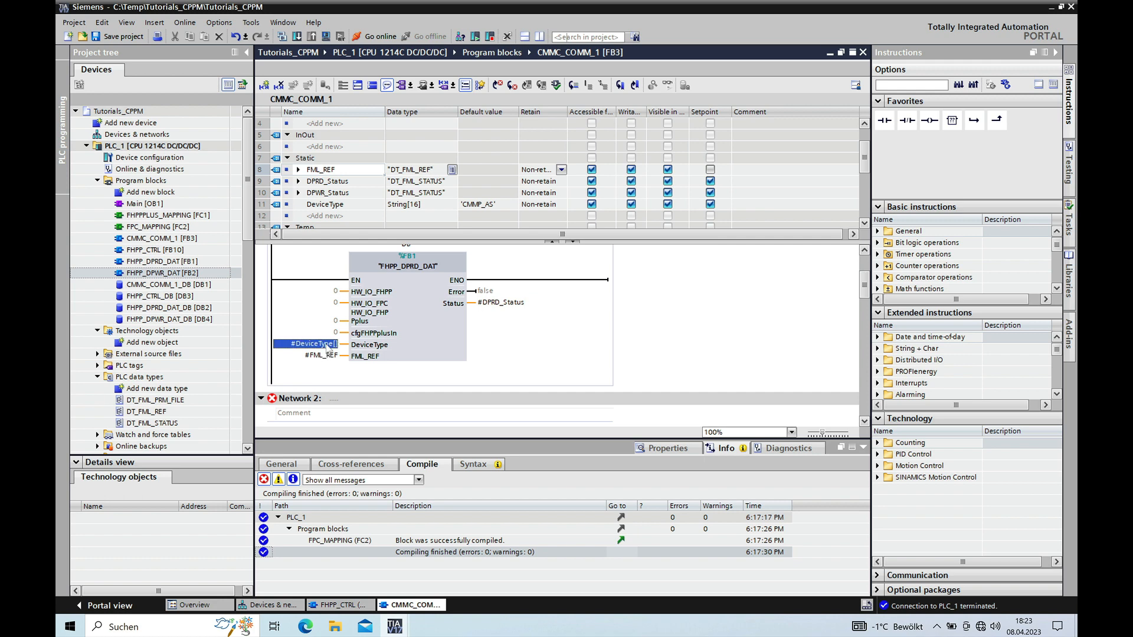
type("[]")
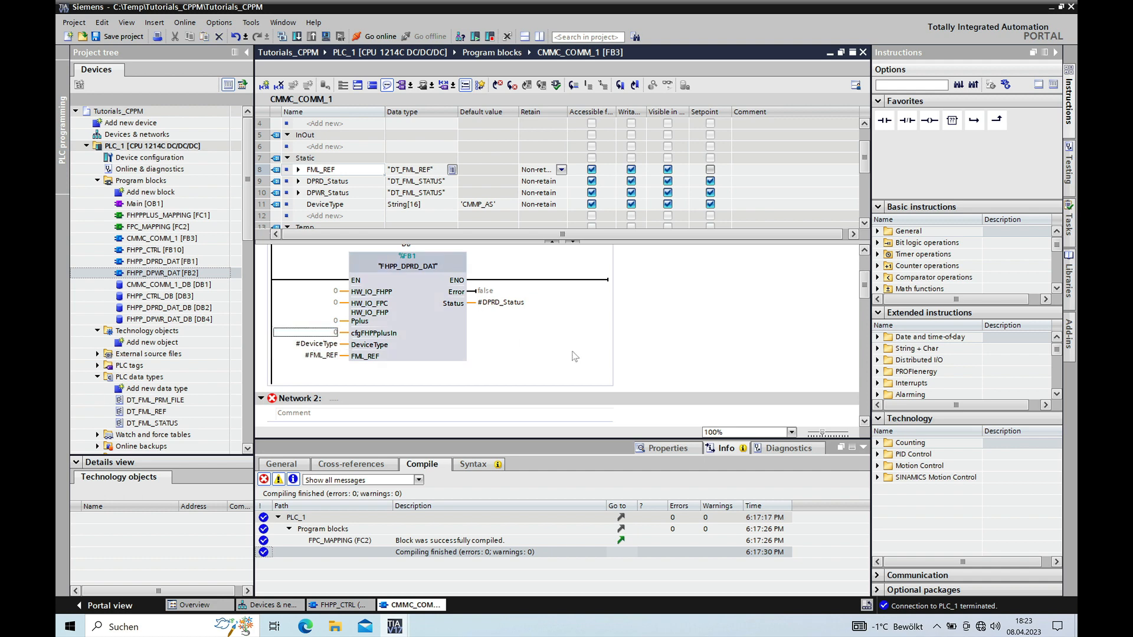
- Assign #FML_REF to FML_REF and #DPWR_Status to Status on the FHPP_DPWR_DAT call
scroll("down", 3)
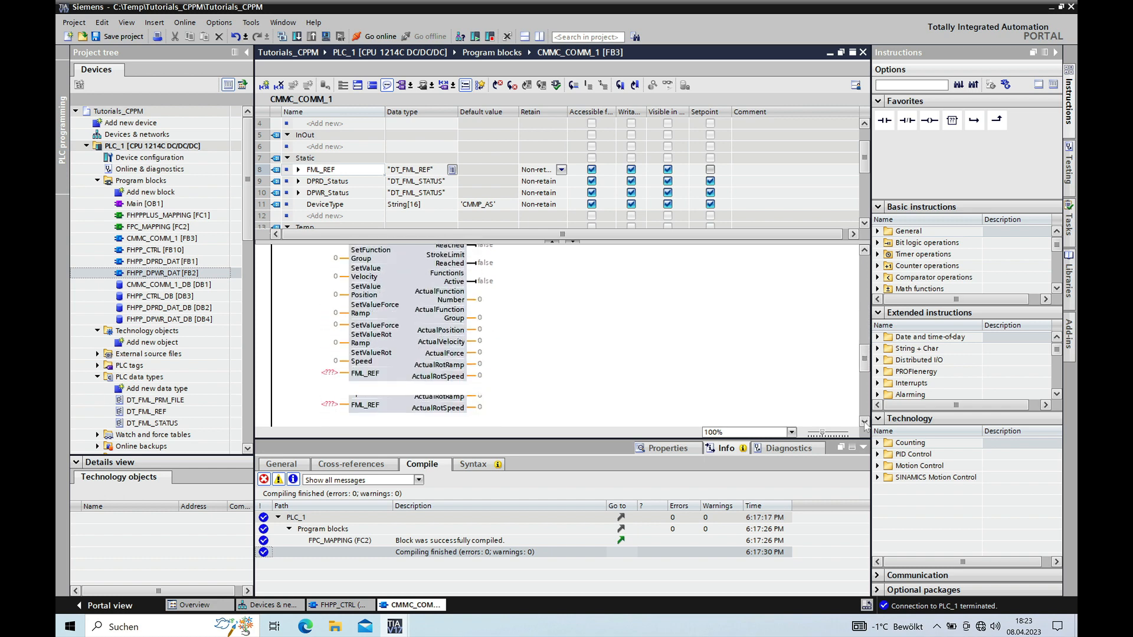
scroll("down", 3)
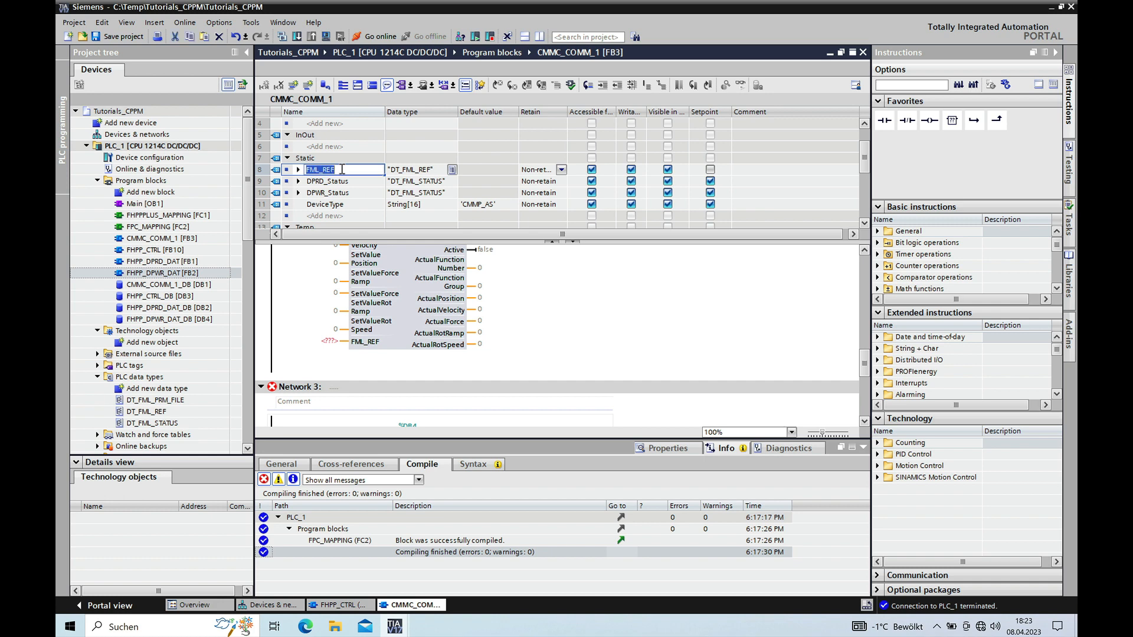
left_click(303, 341)
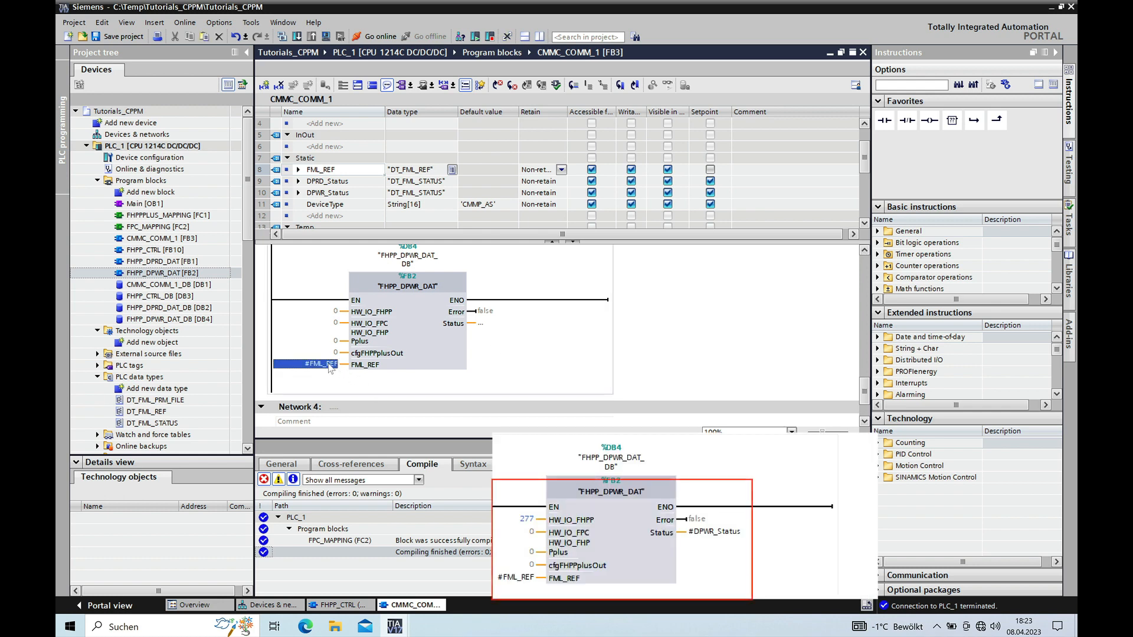
left_click(506, 323)
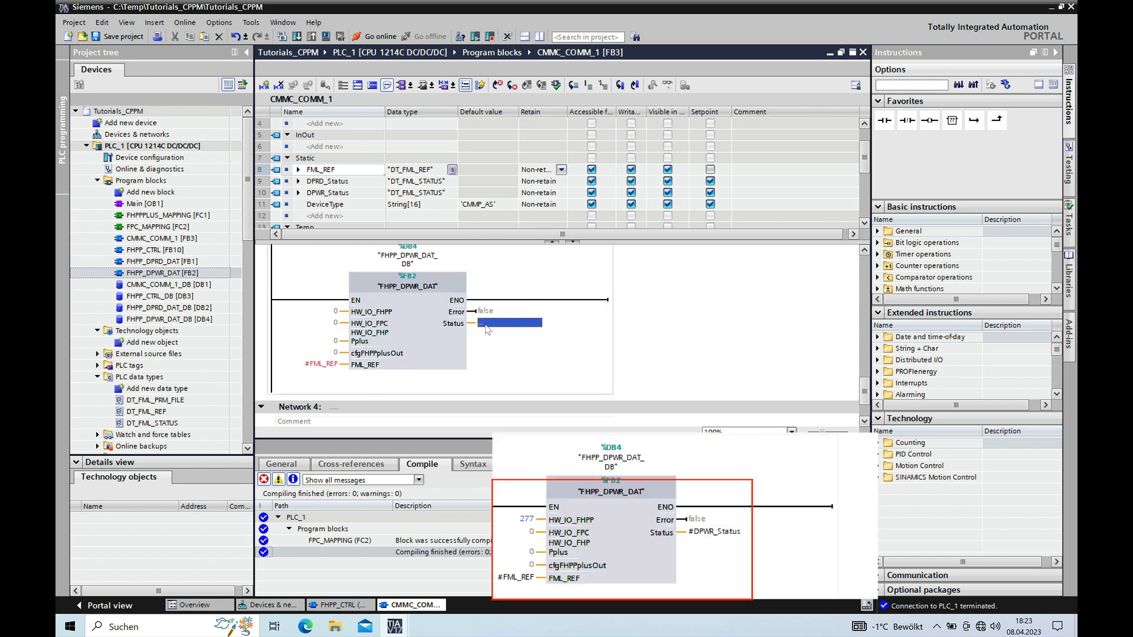
type("DP")
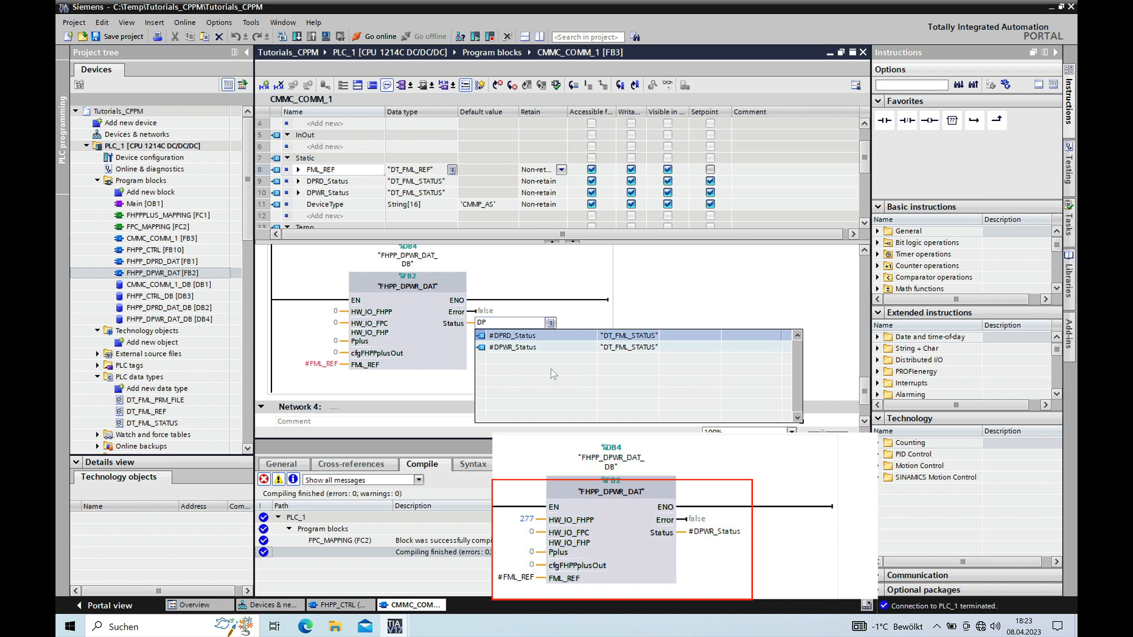
left_click(513, 347)
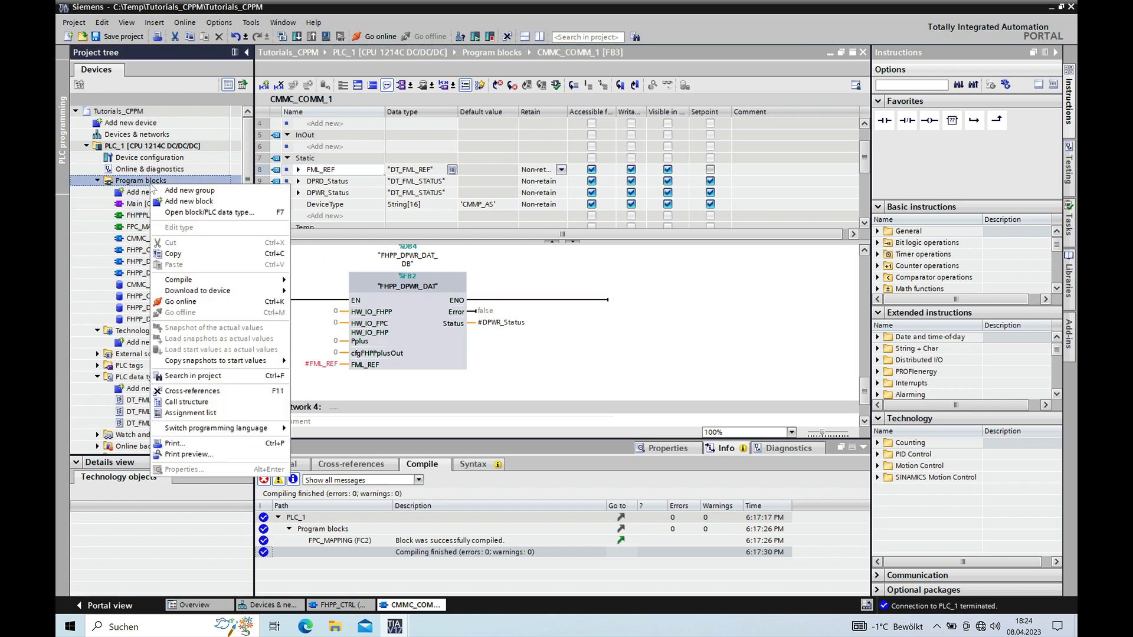
mouse_move(221, 349)
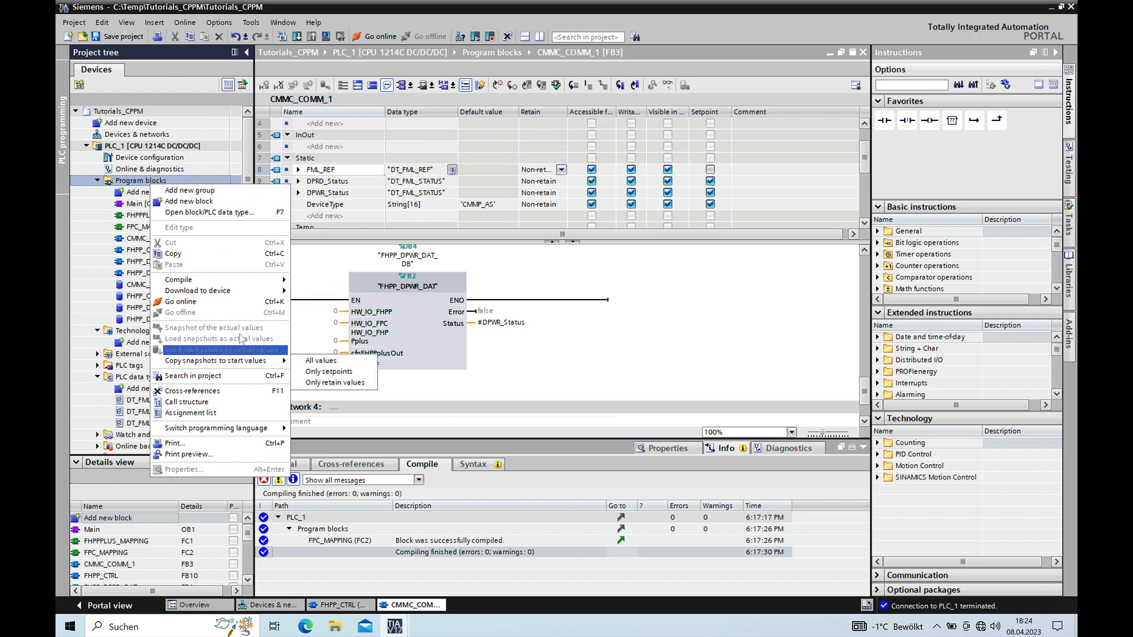
mouse_move(178, 280)
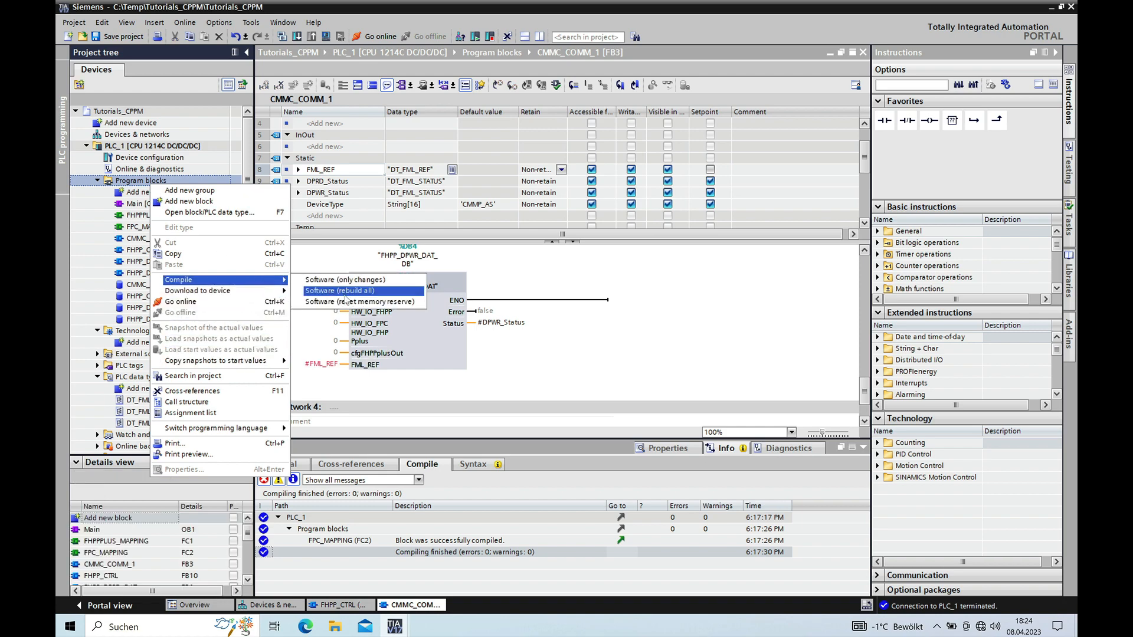
- Run Compile > Software (rebuild all) on the program blocks with 0 errors
left_click(346, 290)
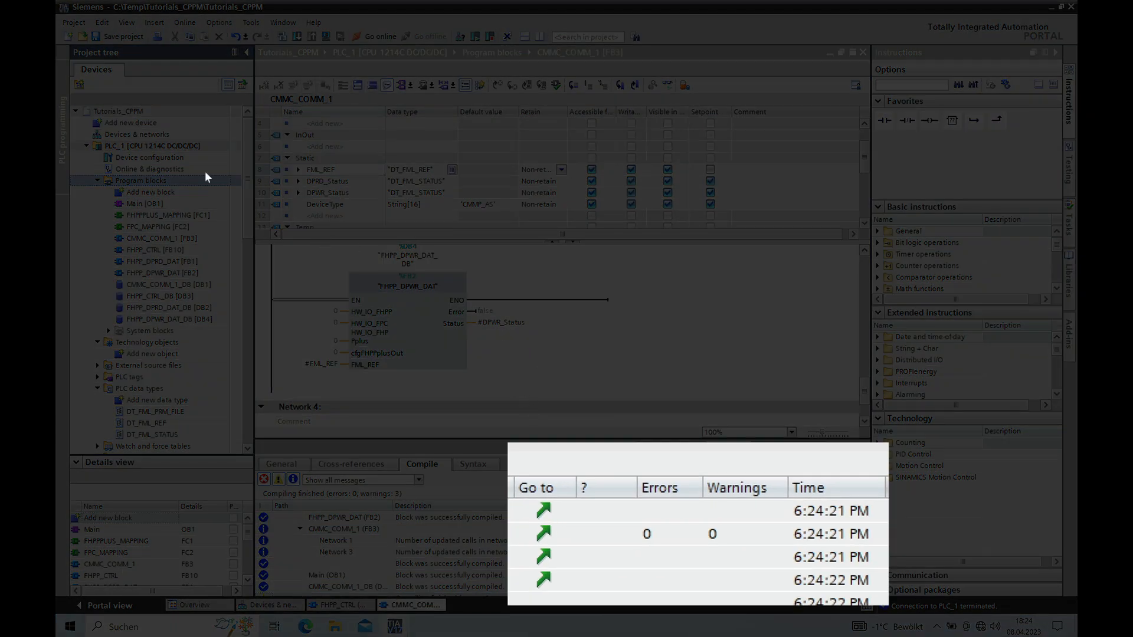
- Compile the program blocks again (only changes) so every block is up to date
right_click(140, 181)
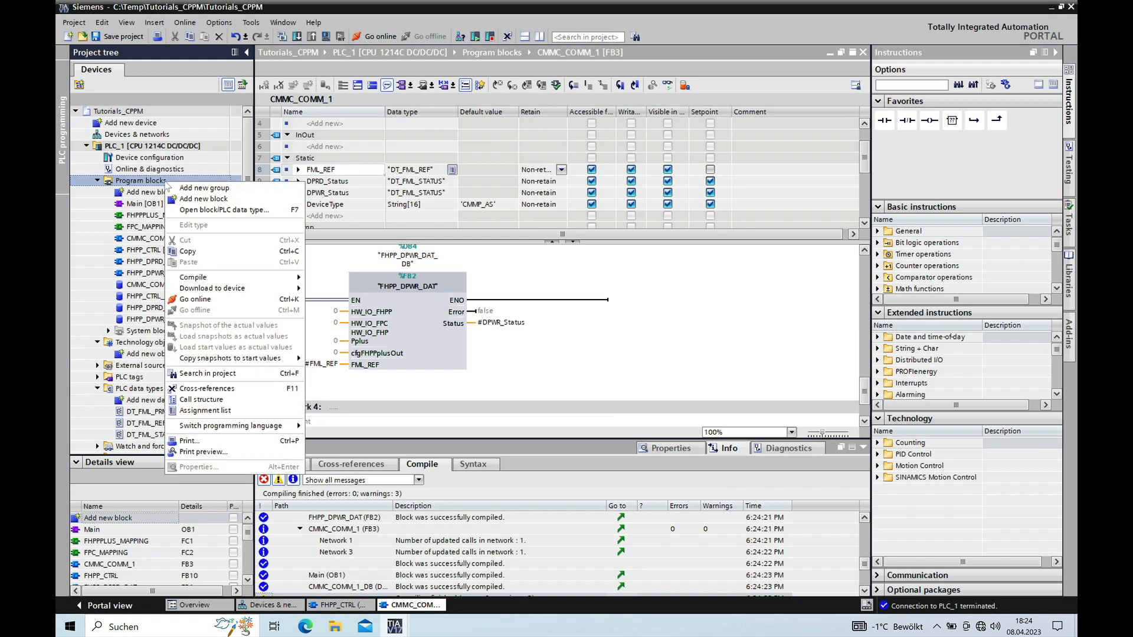
mouse_move(192, 276)
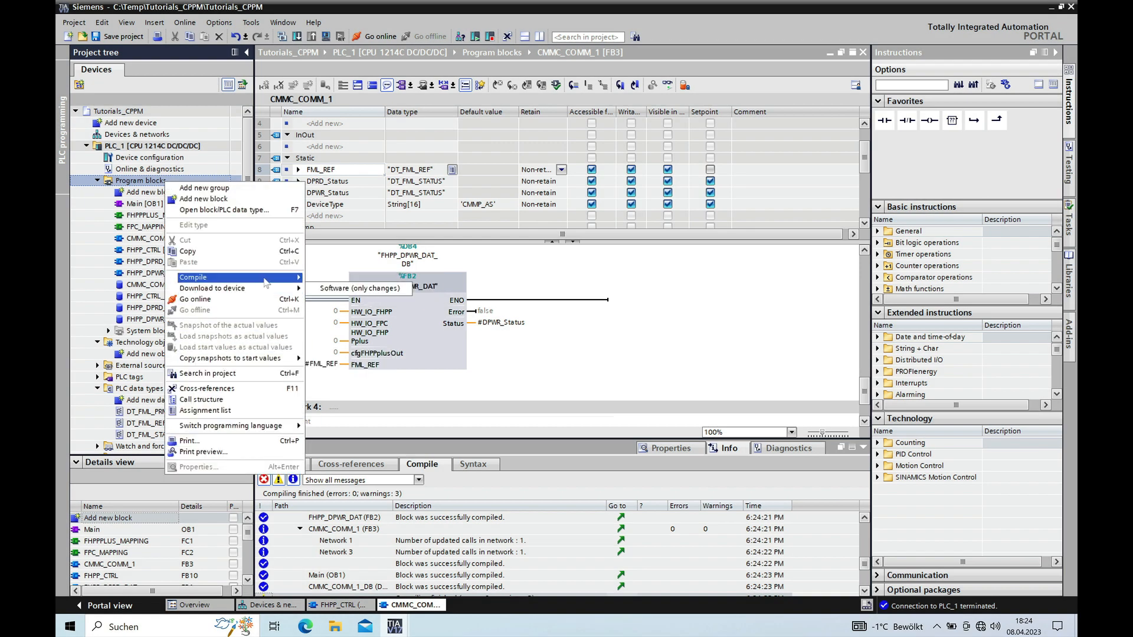
mouse_move(211, 288)
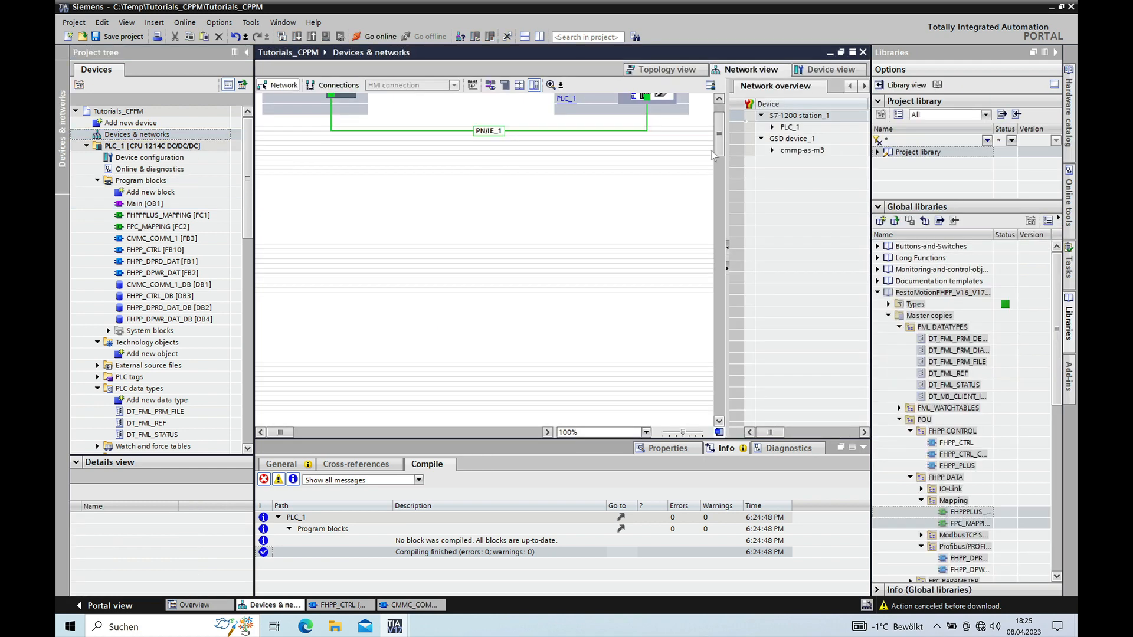
mouse_move(691, 143)
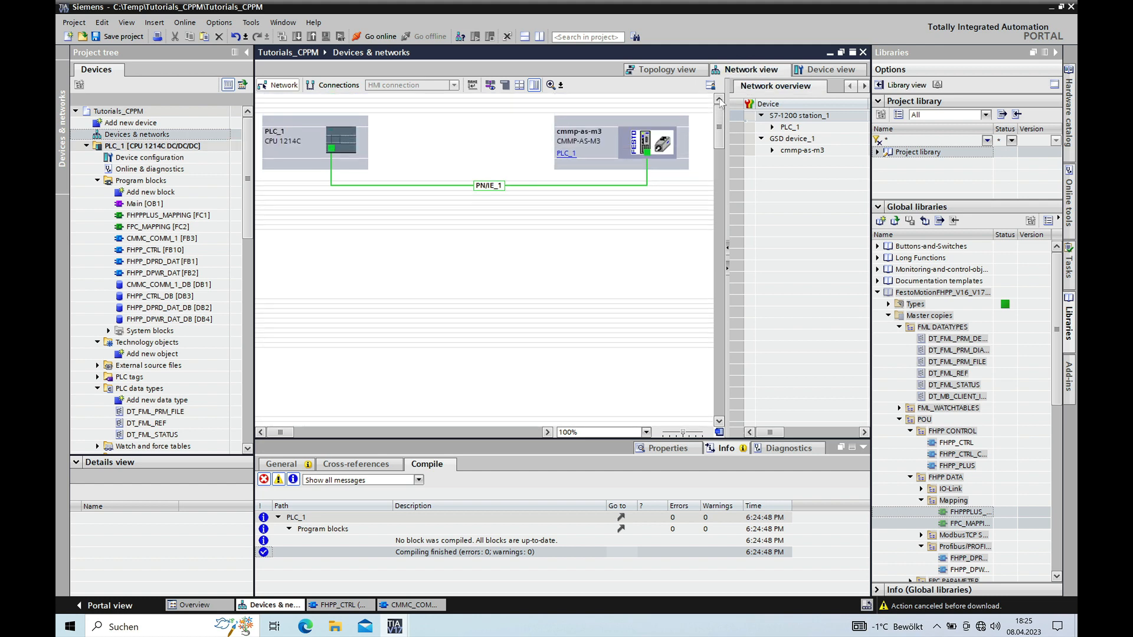
- Read hardware identifier 277 of the FHPP standard_1 module in cmmp-as-m3's device view
left_click(647, 142)
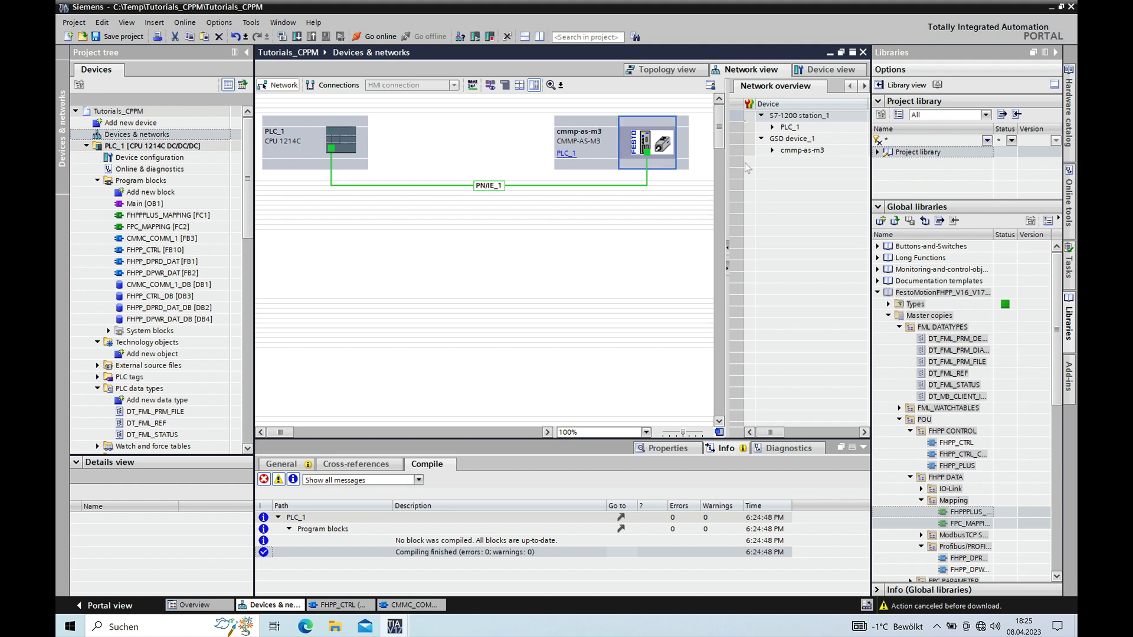
mouse_move(806, 153)
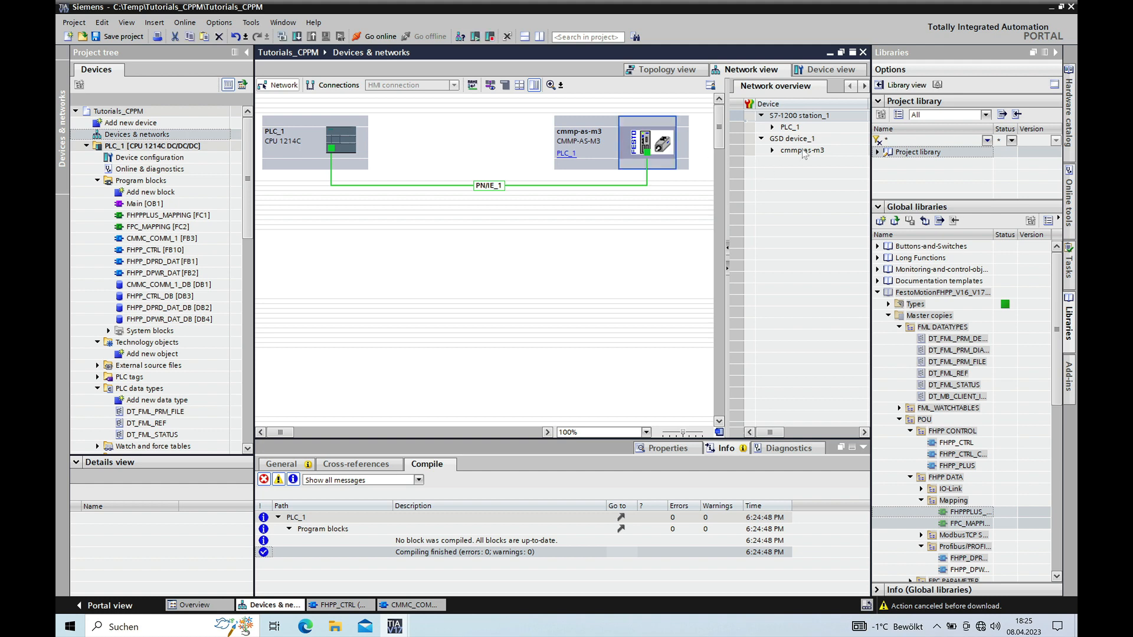
left_click(802, 150)
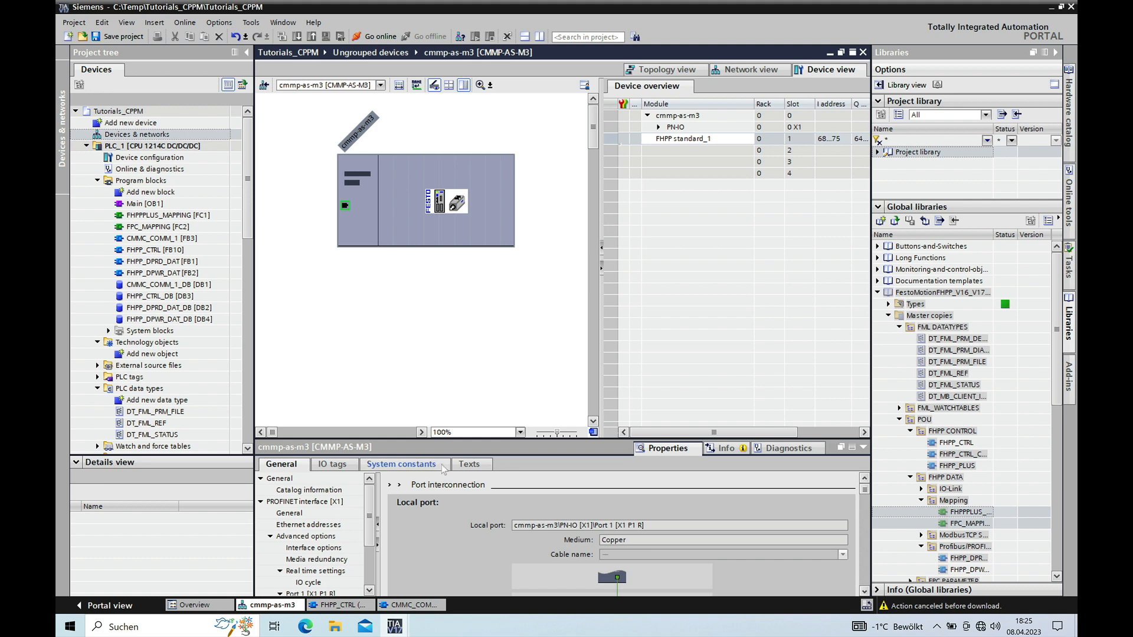
left_click(400, 464)
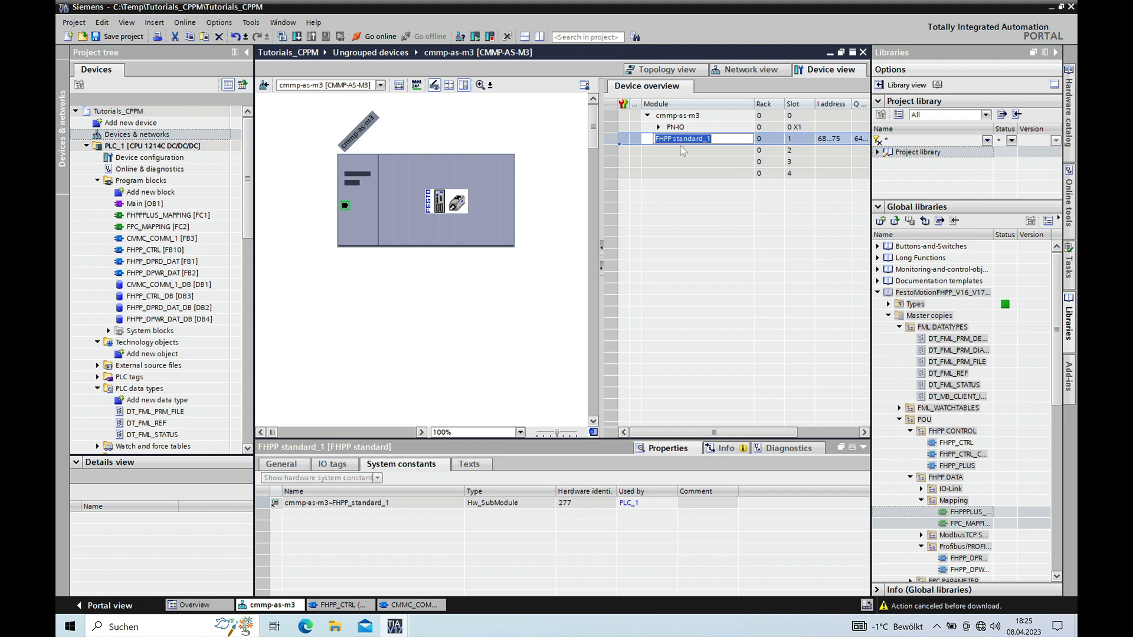
mouse_move(692, 471)
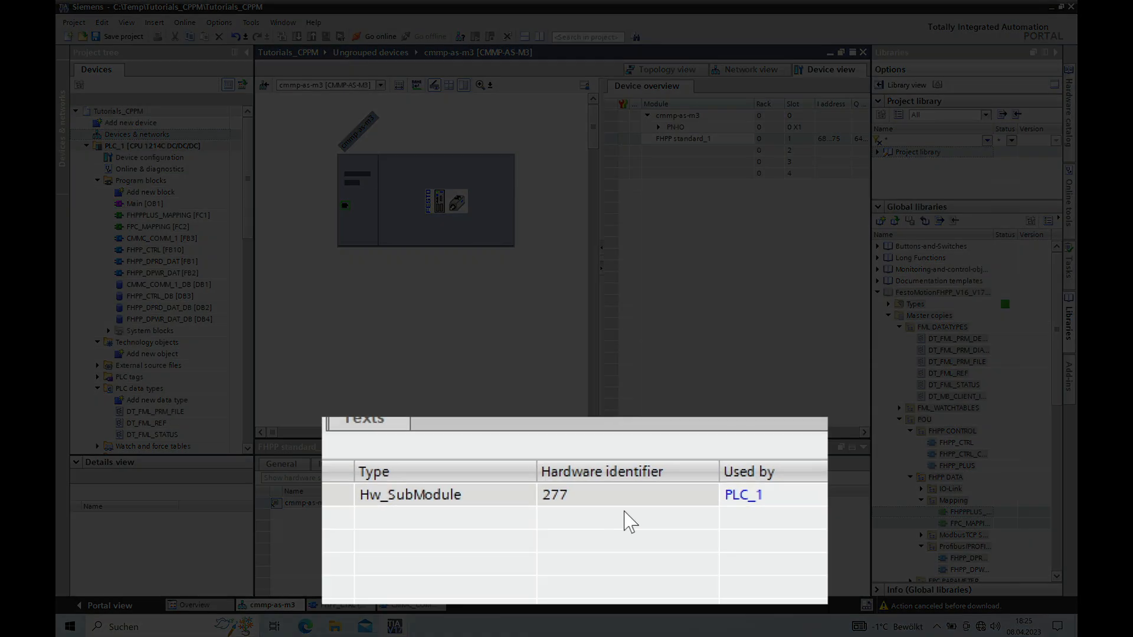
mouse_move(549, 503)
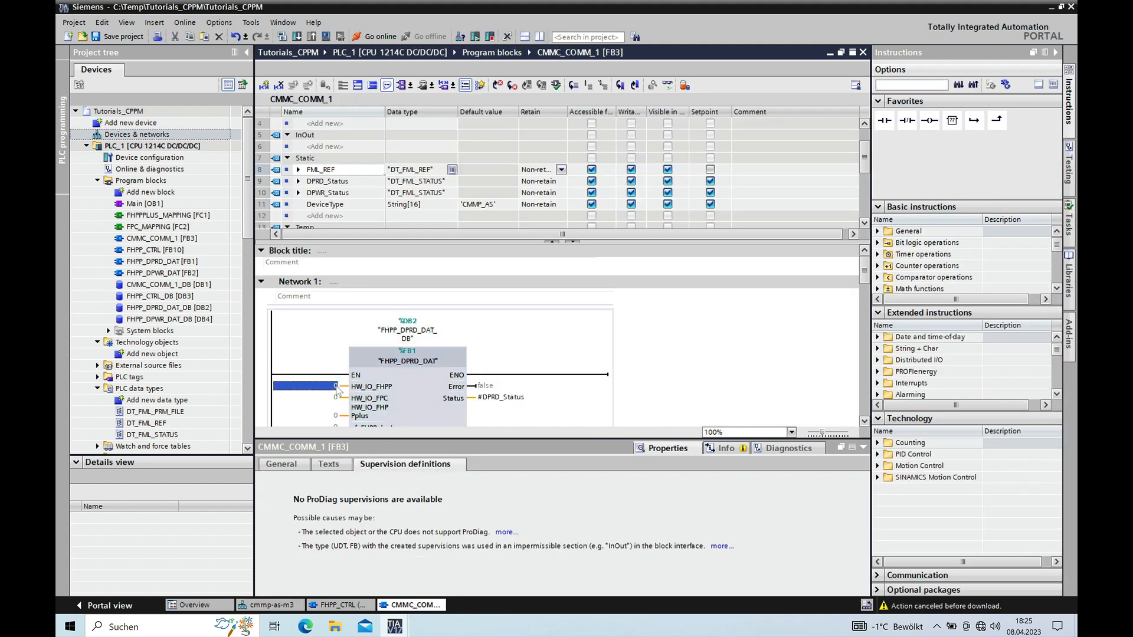
- Enter 277 at HW_IO_FHPP on the FHPP_DPRD_DAT and FHPP_DPWR_DAT calls
type("277")
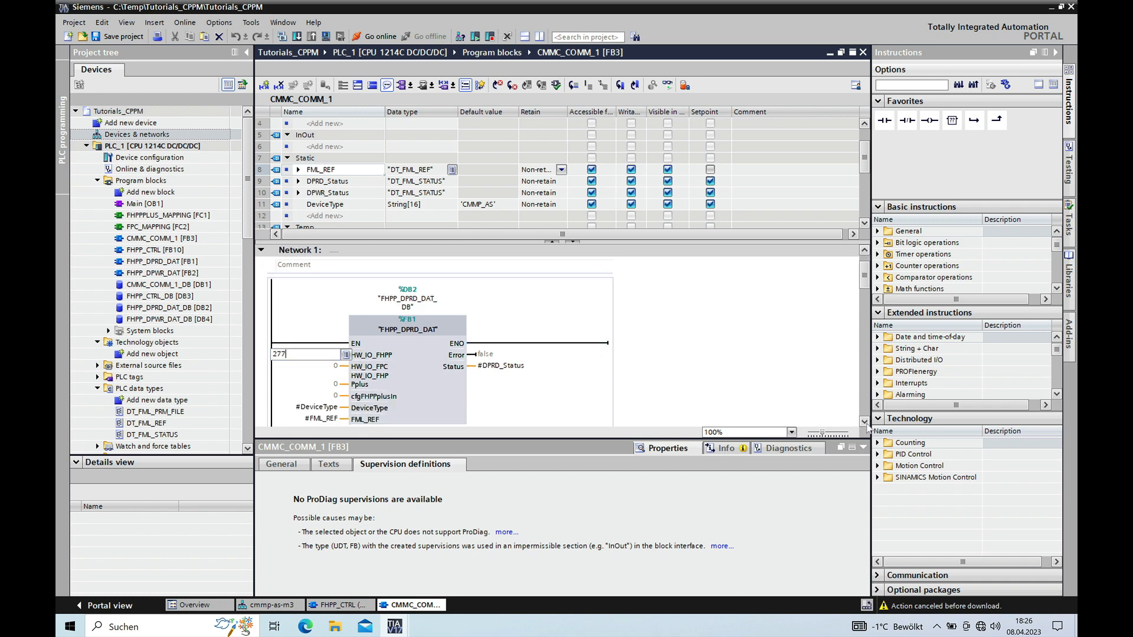
scroll("down", 3)
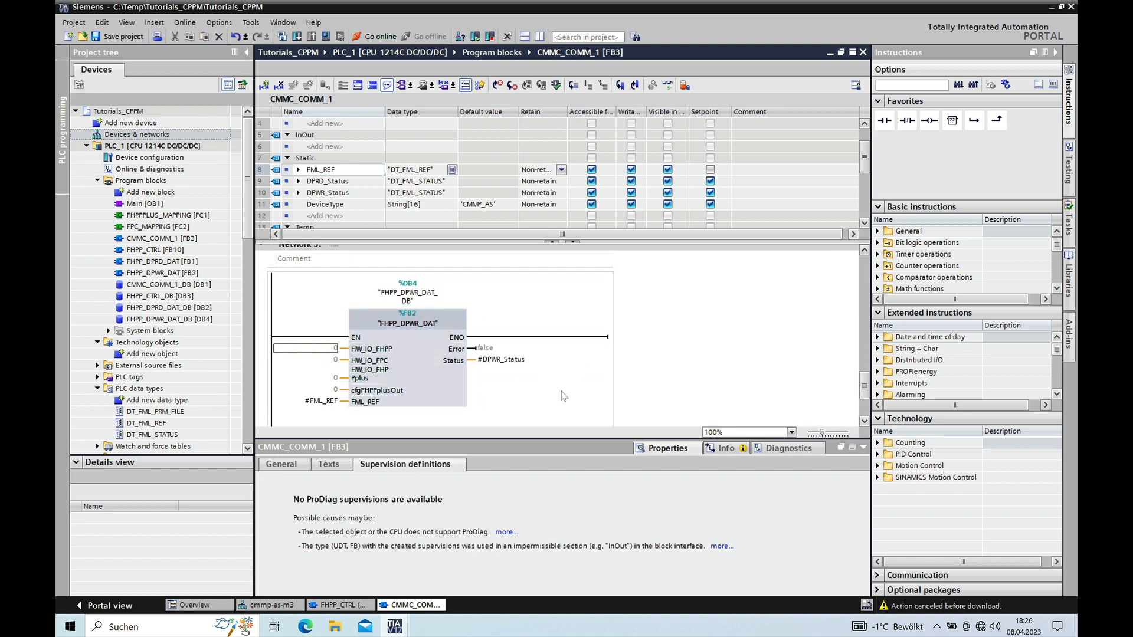
type("277")
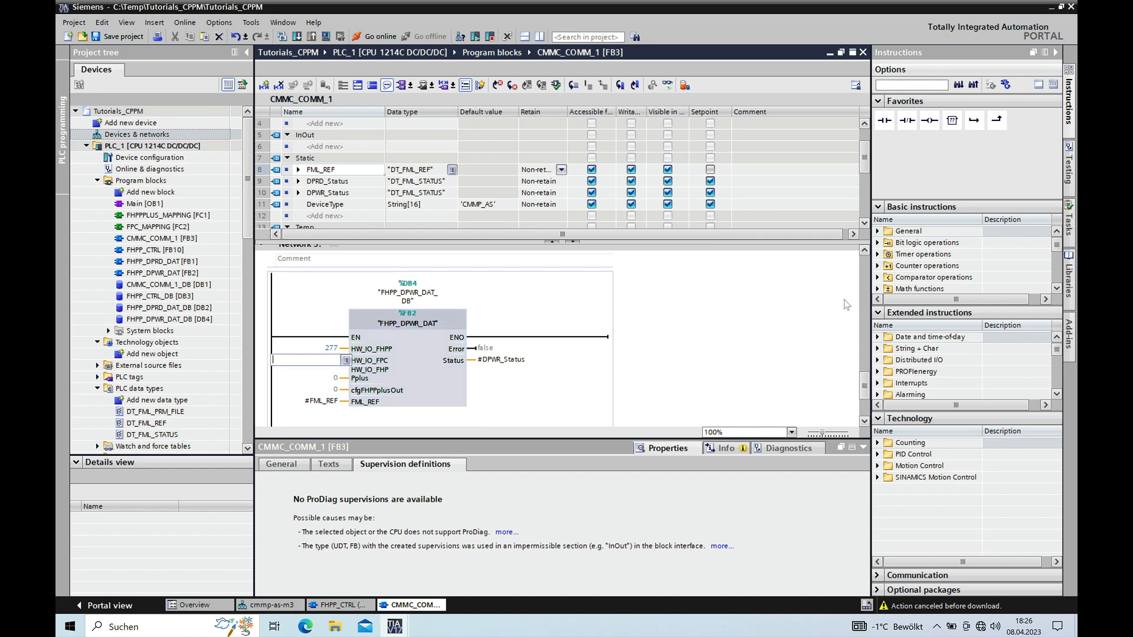
scroll("down", 3)
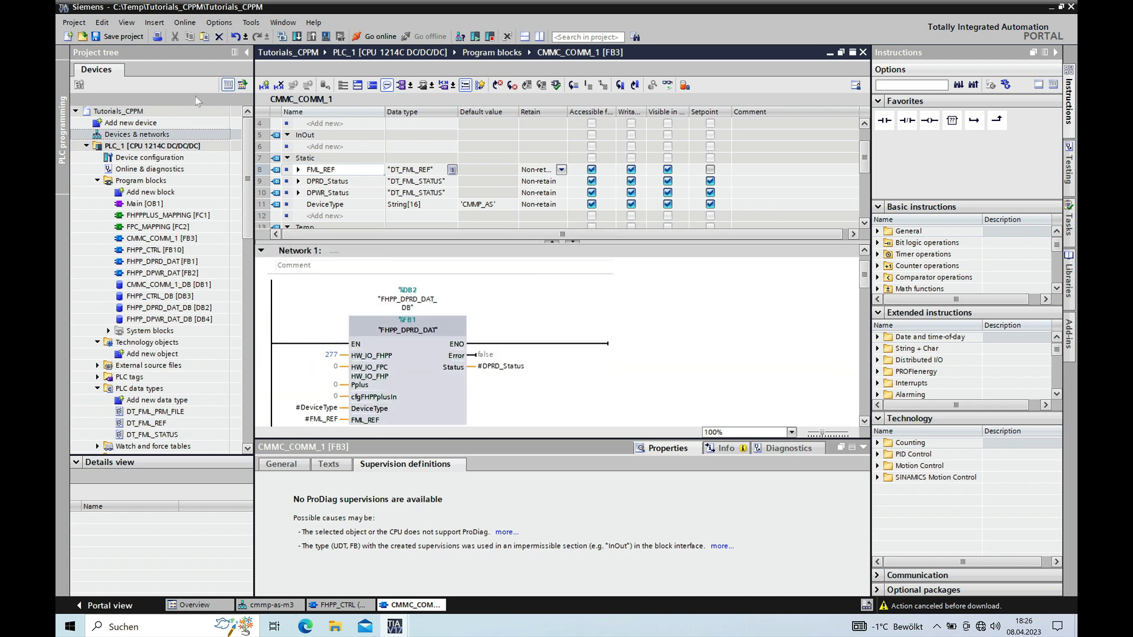
left_click(141, 179)
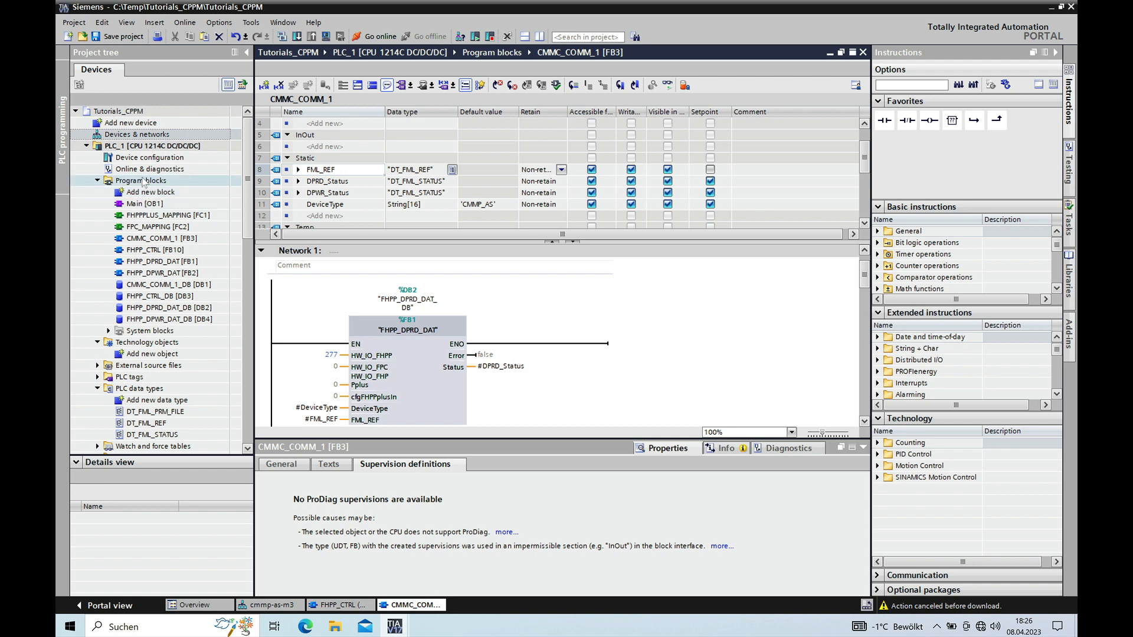
- Start the download to PLC_1 and set Stop modules to 'Stop all'
right_click(140, 181)
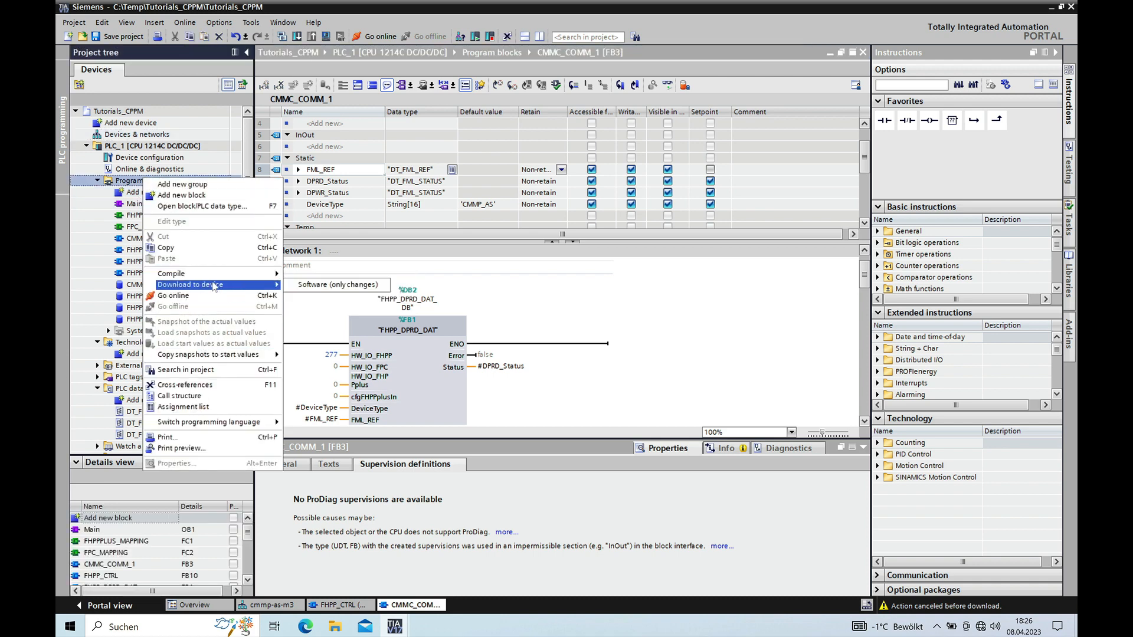
left_click(337, 285)
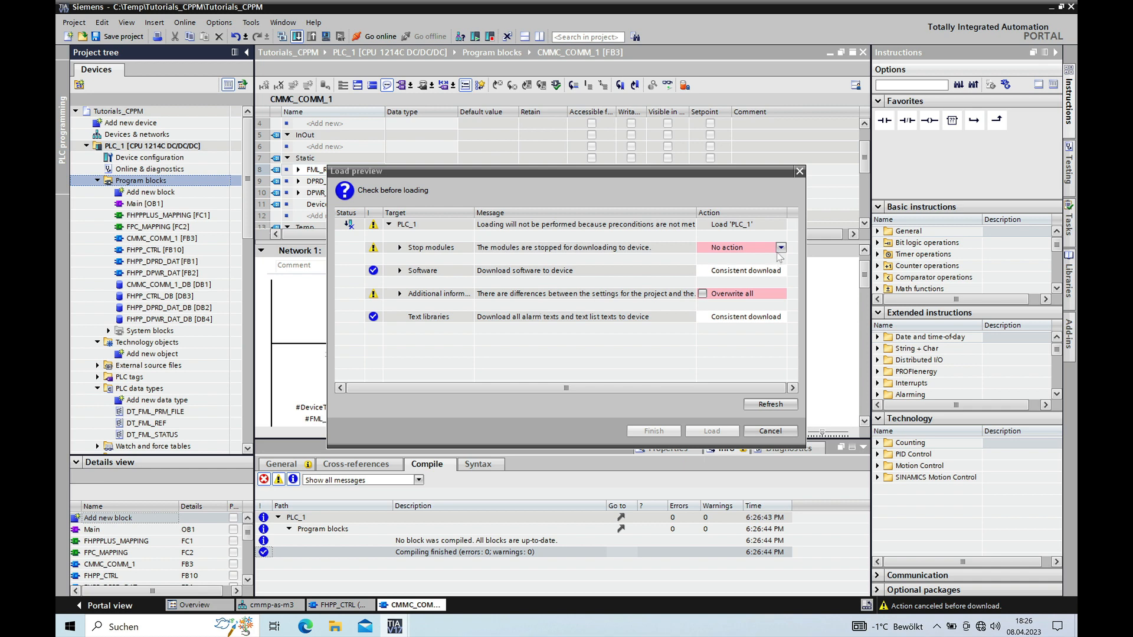
left_click(780, 246)
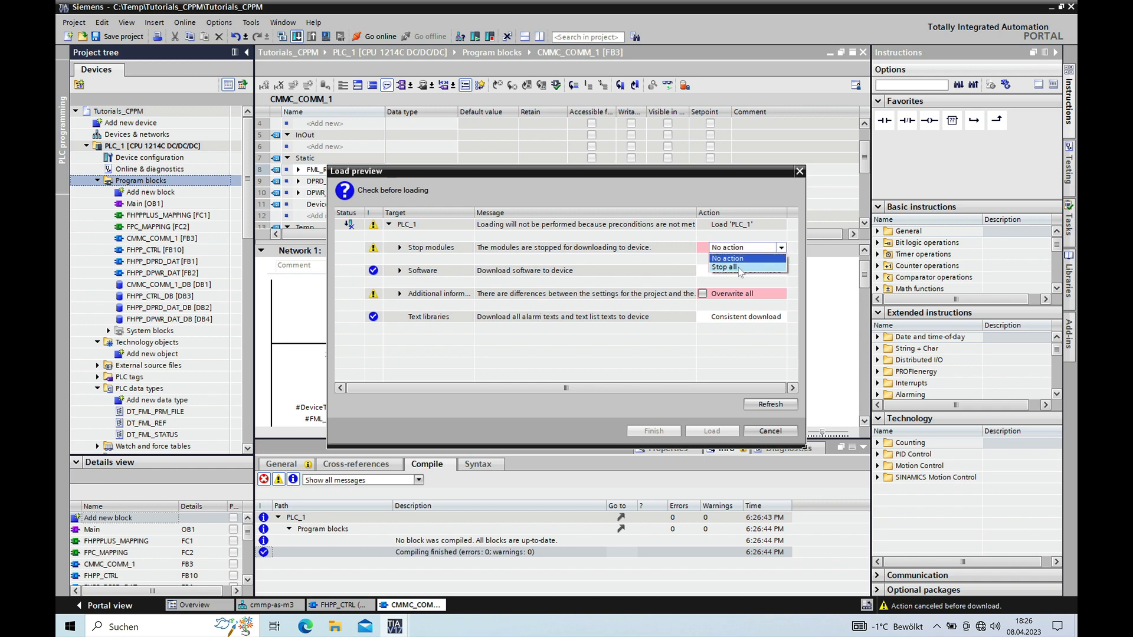
left_click(723, 267)
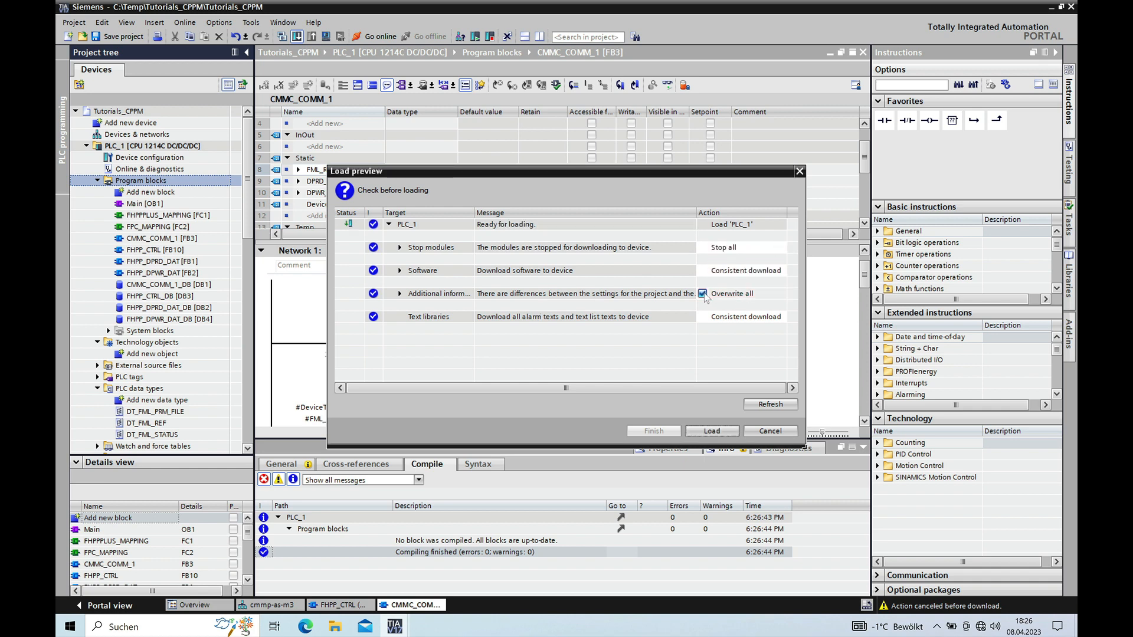
- Overwrite all differing settings, load PLC_1 and finish with 0 errors
left_click(711, 431)
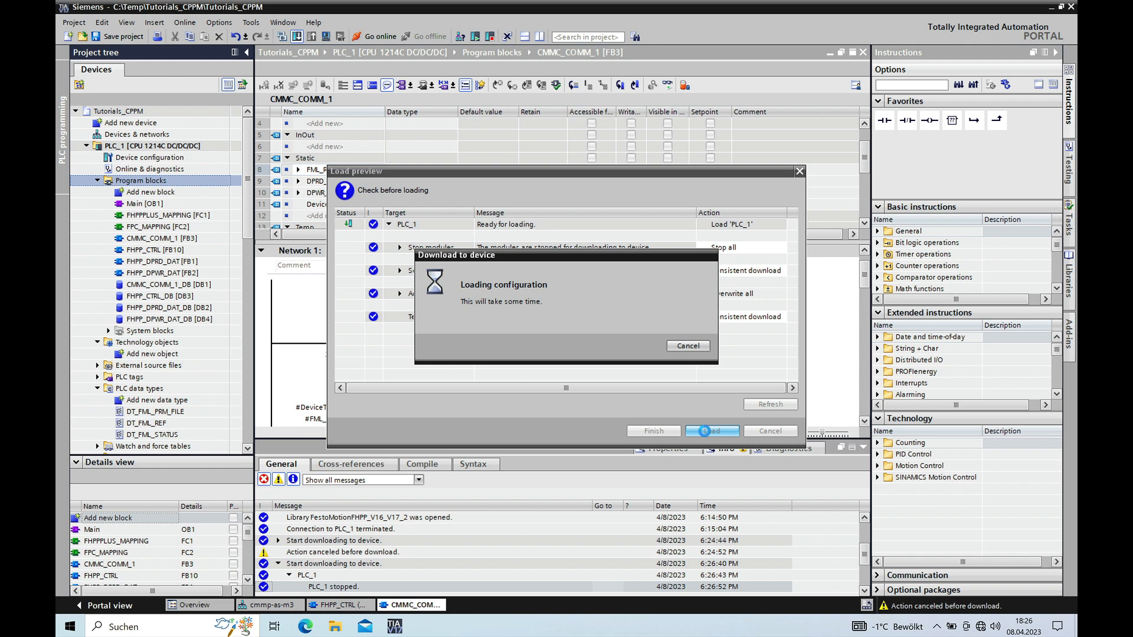
left_click(712, 431)
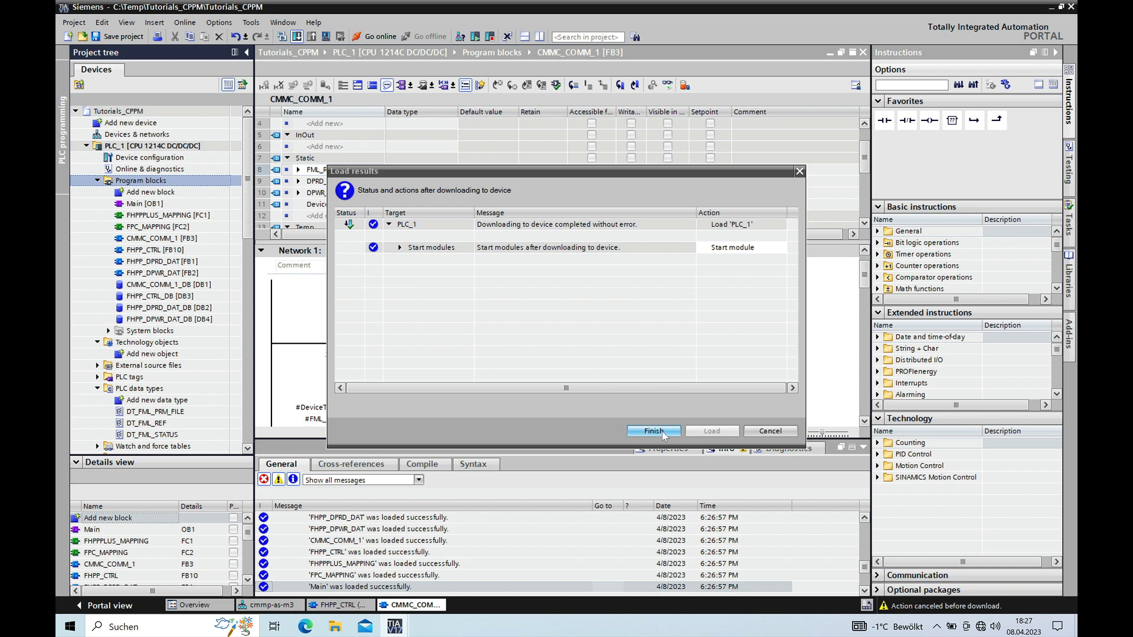
left_click(652, 431)
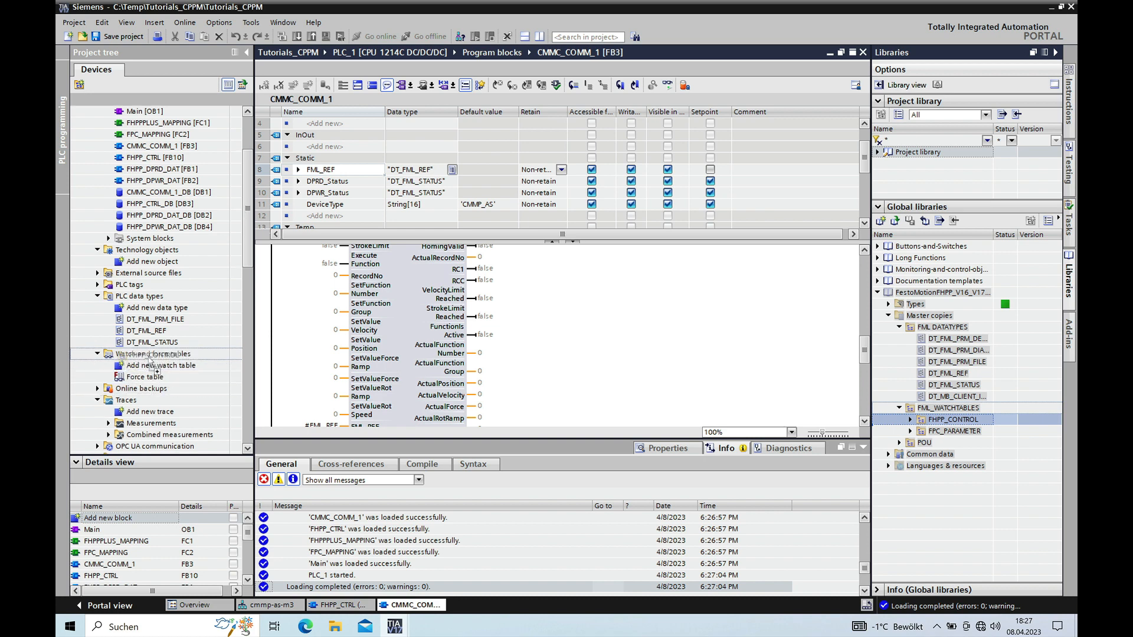
- Drop the FHPP_CONTROL group into PLC_1's watch tables, expand it and bring up the FHPP_CTRL table
left_click(160, 389)
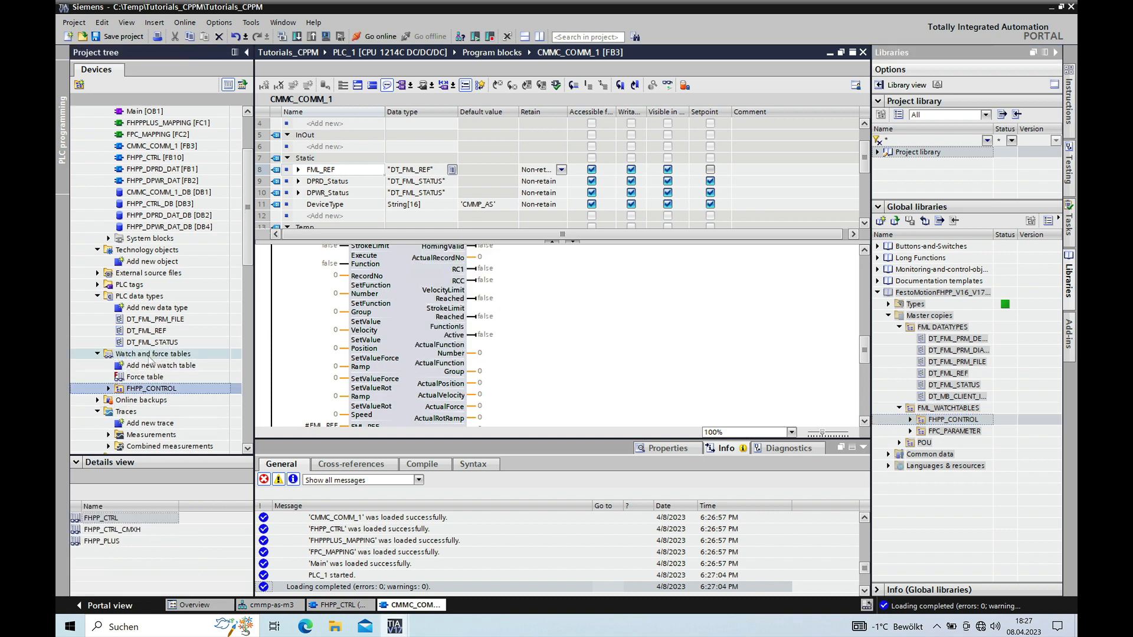
left_click(145, 376)
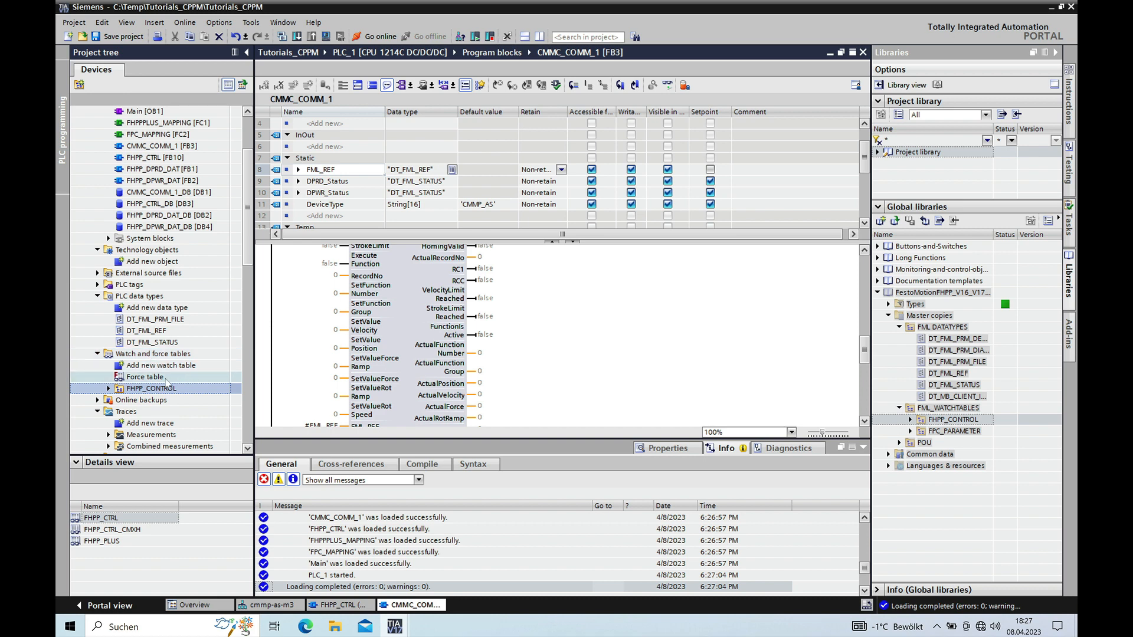
left_click(109, 389)
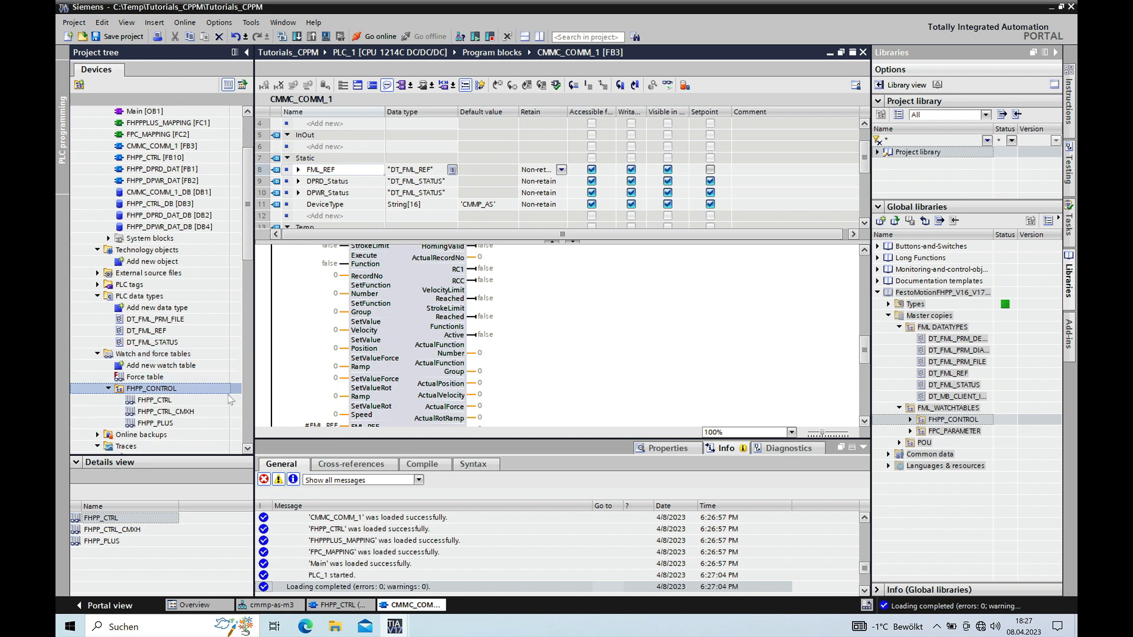
left_click(154, 400)
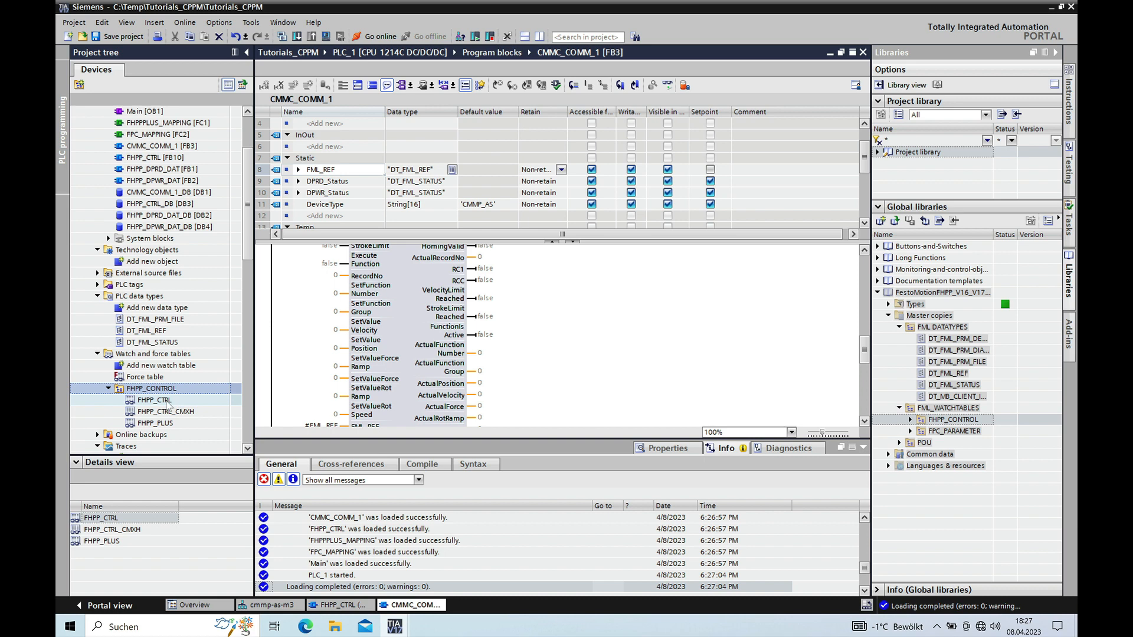
left_click(154, 400)
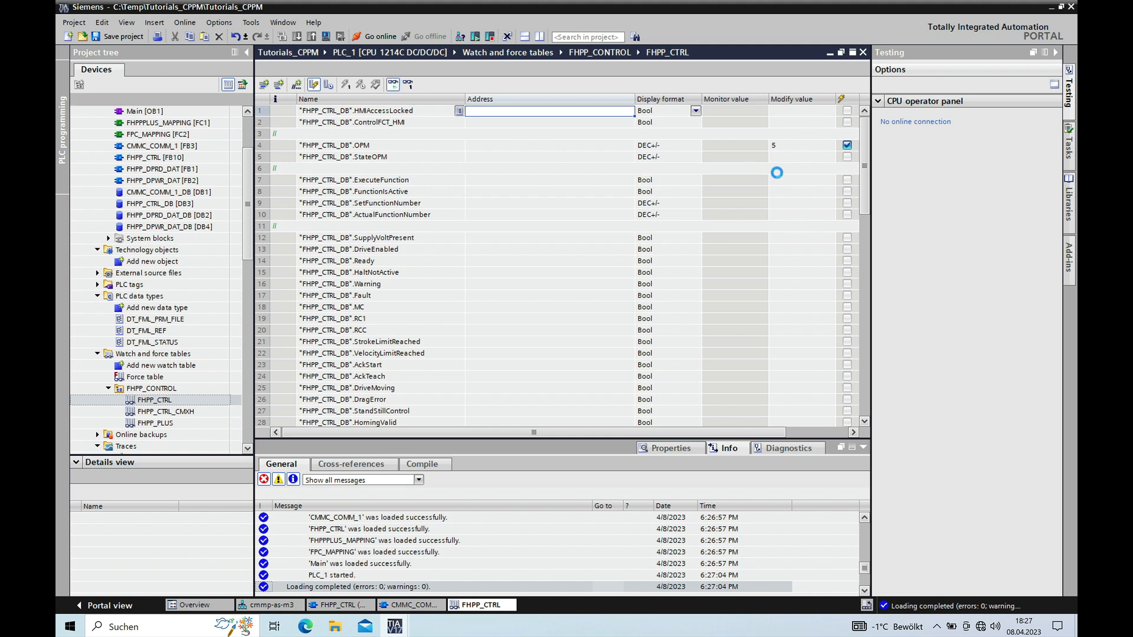
- Monitor all values live from PLC_1, enter 1 as the OPM modify value and move down to the EnableDrive rows
left_click(373, 36)
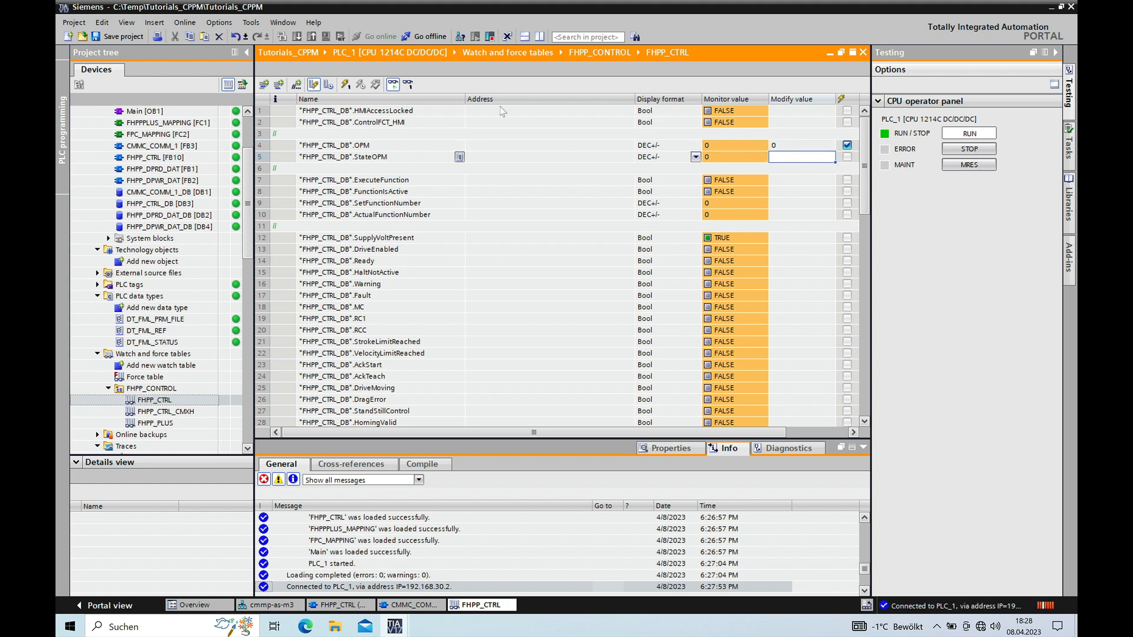
left_click(800, 145)
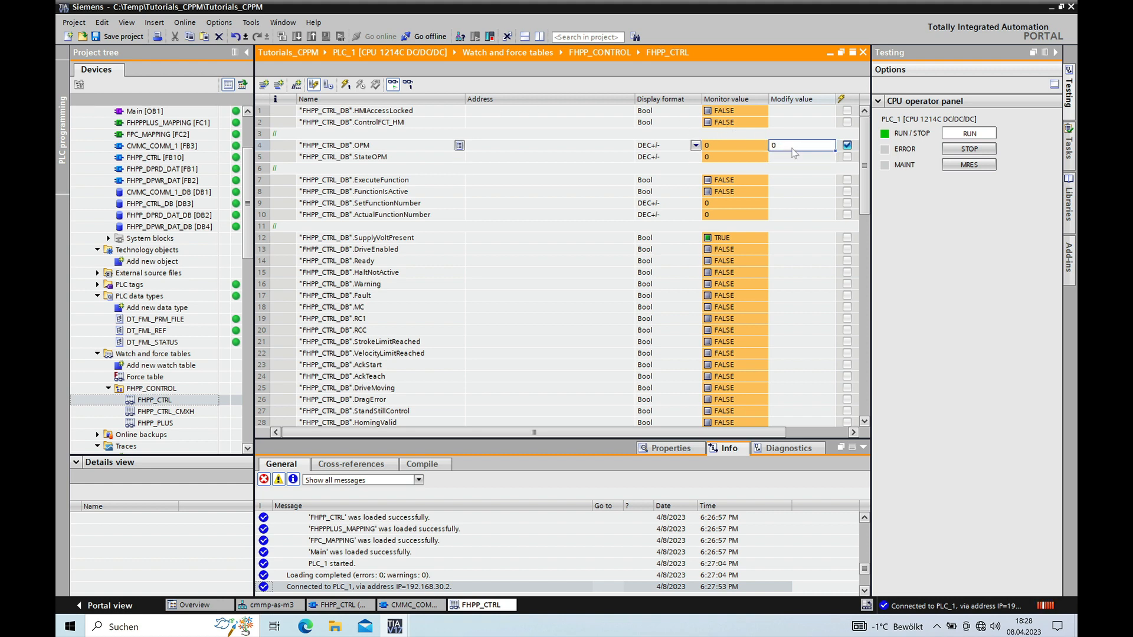
type("1")
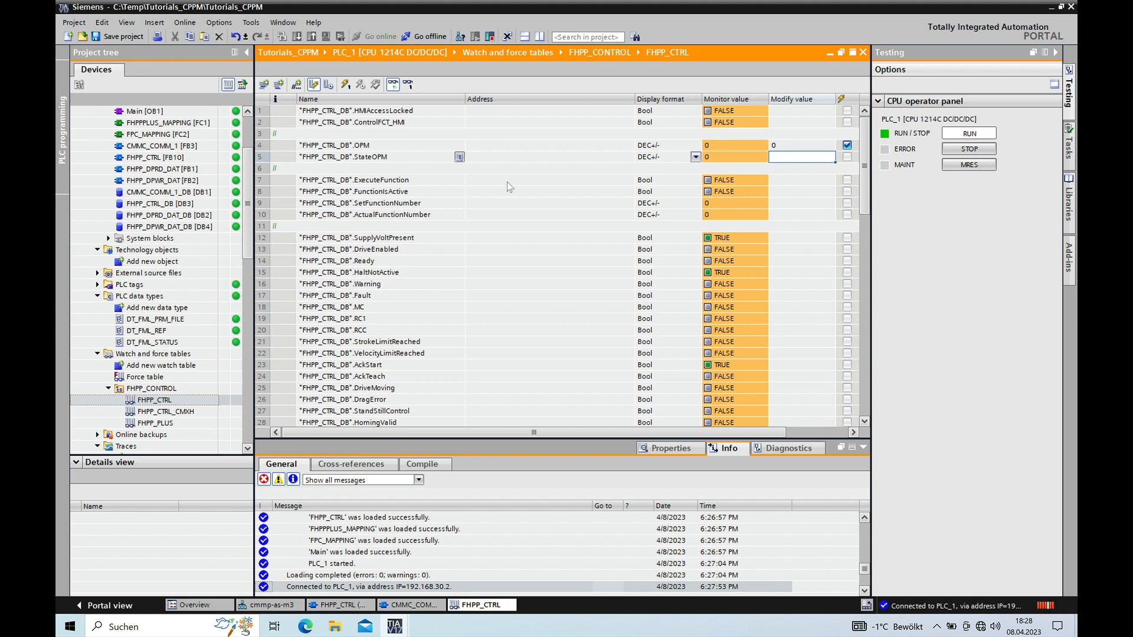
left_click(545, 180)
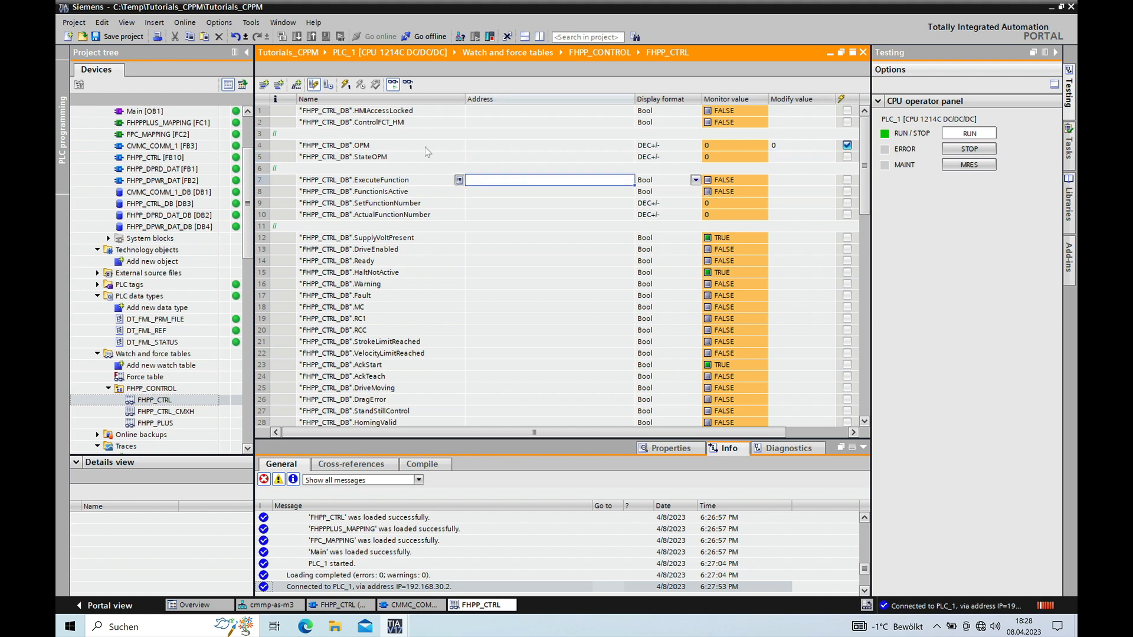
mouse_move(777, 330)
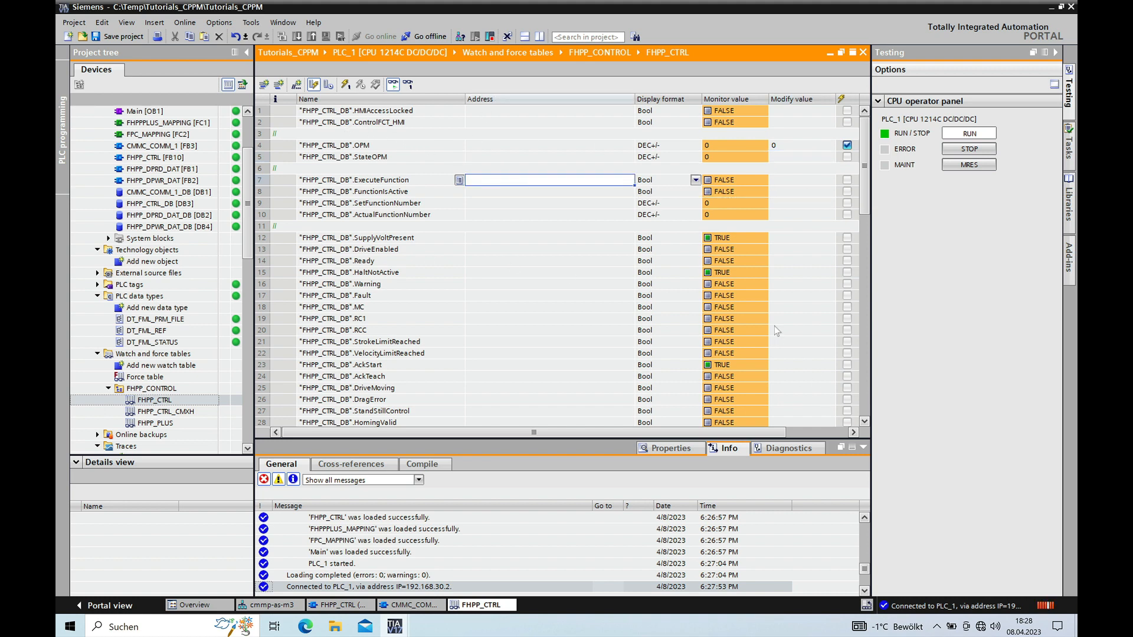
mouse_move(888, 457)
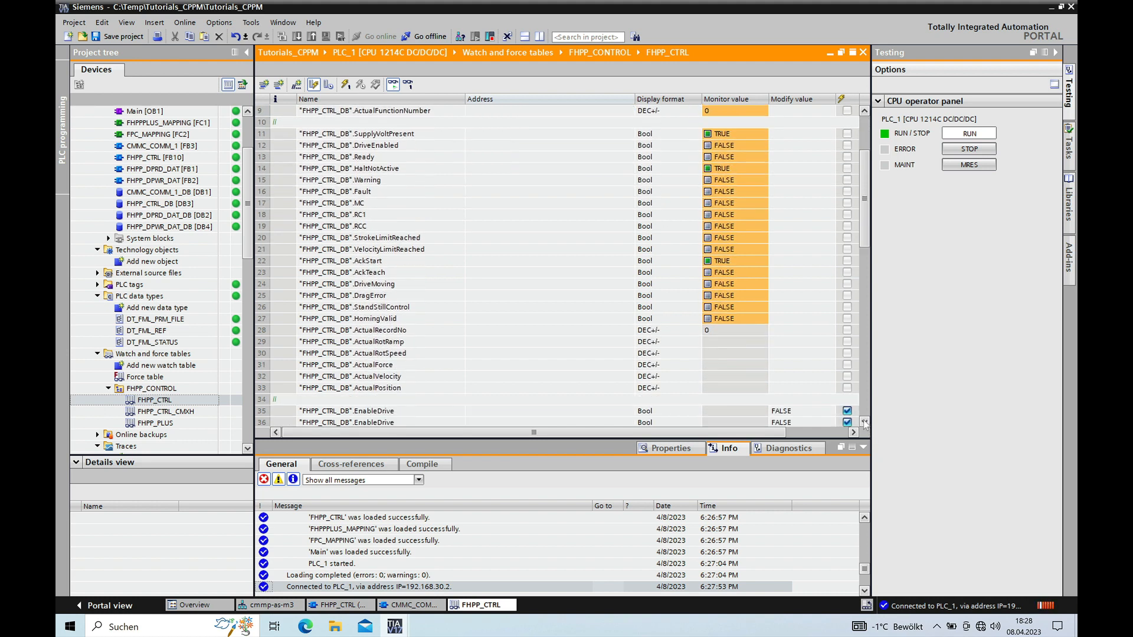
scroll("down", 3)
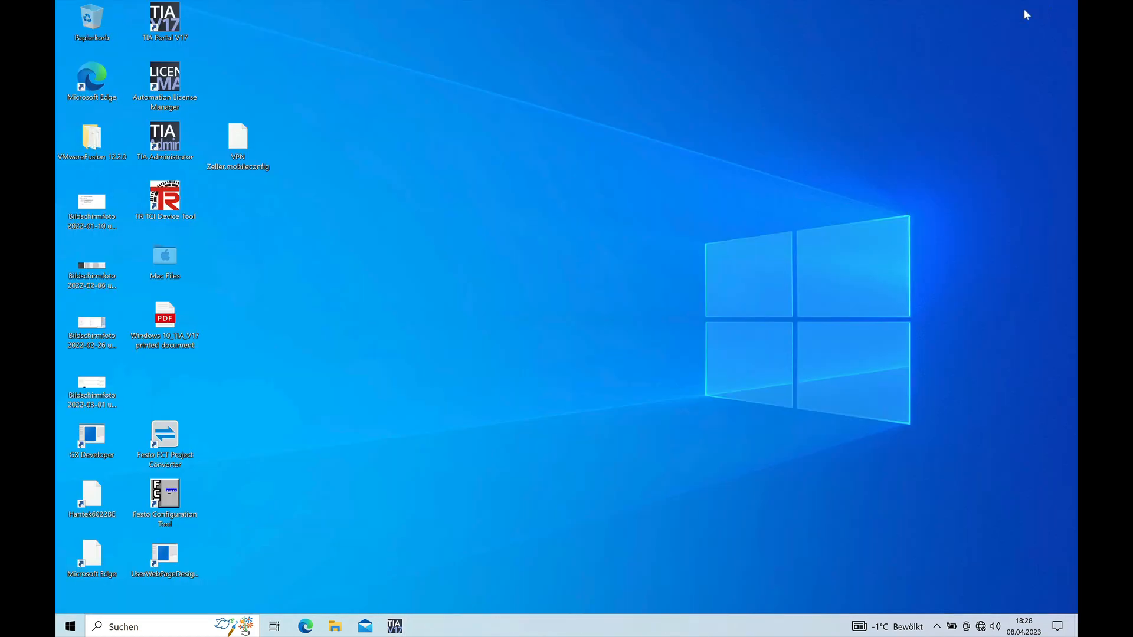
- Launch Festo Configuration Tool online with the CMMP-AS drive and show its Operate status panel
left_click(165, 498)
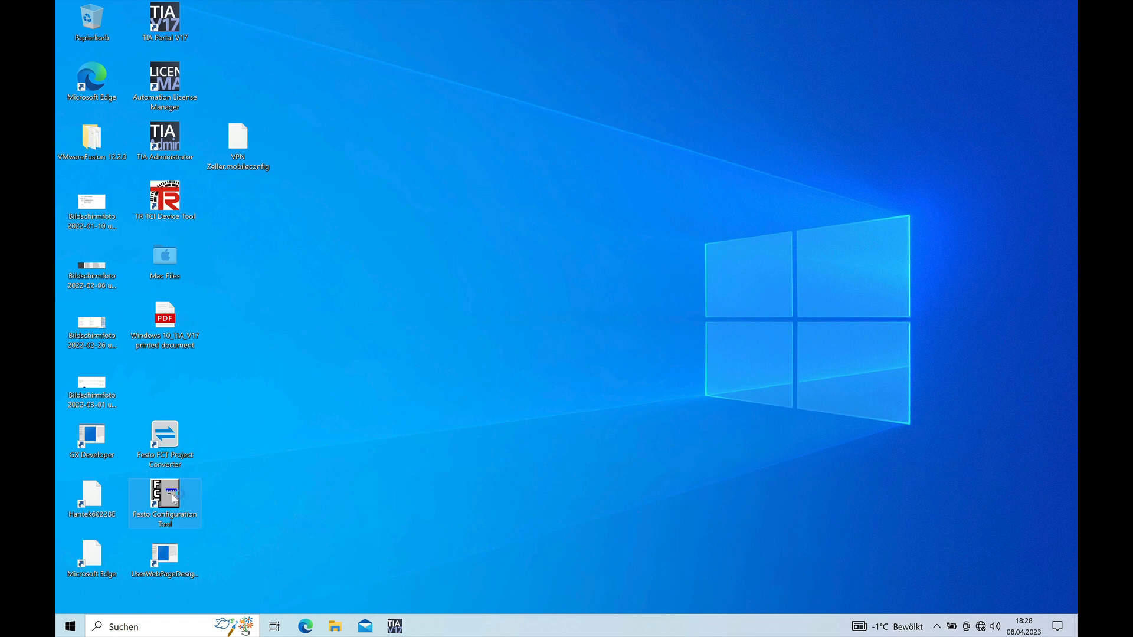
double_click(164, 503)
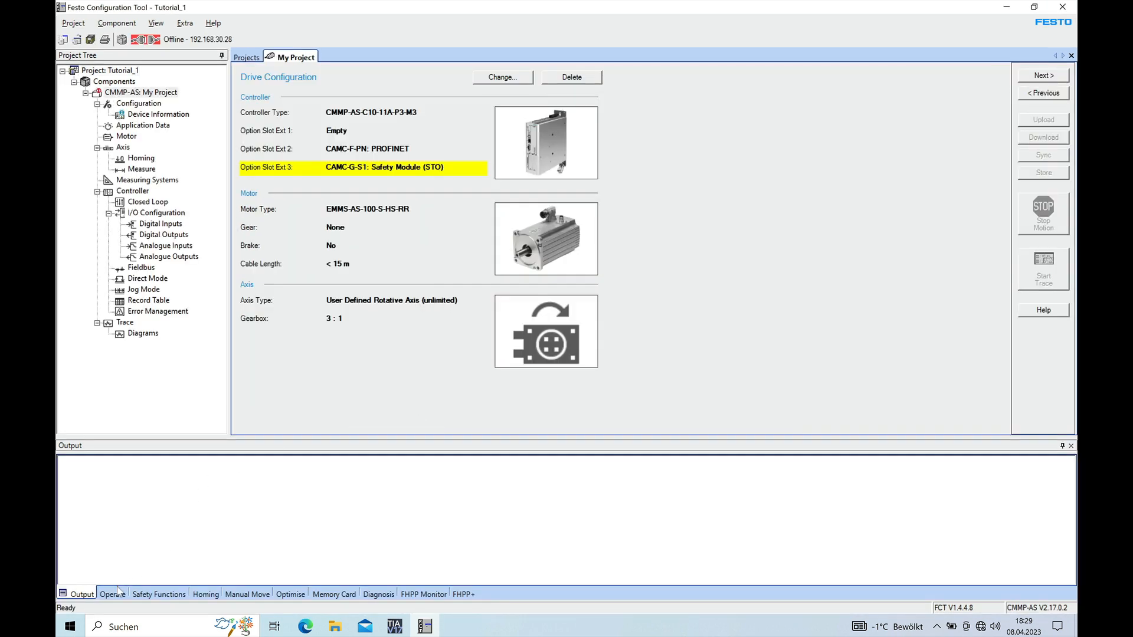
left_click(112, 593)
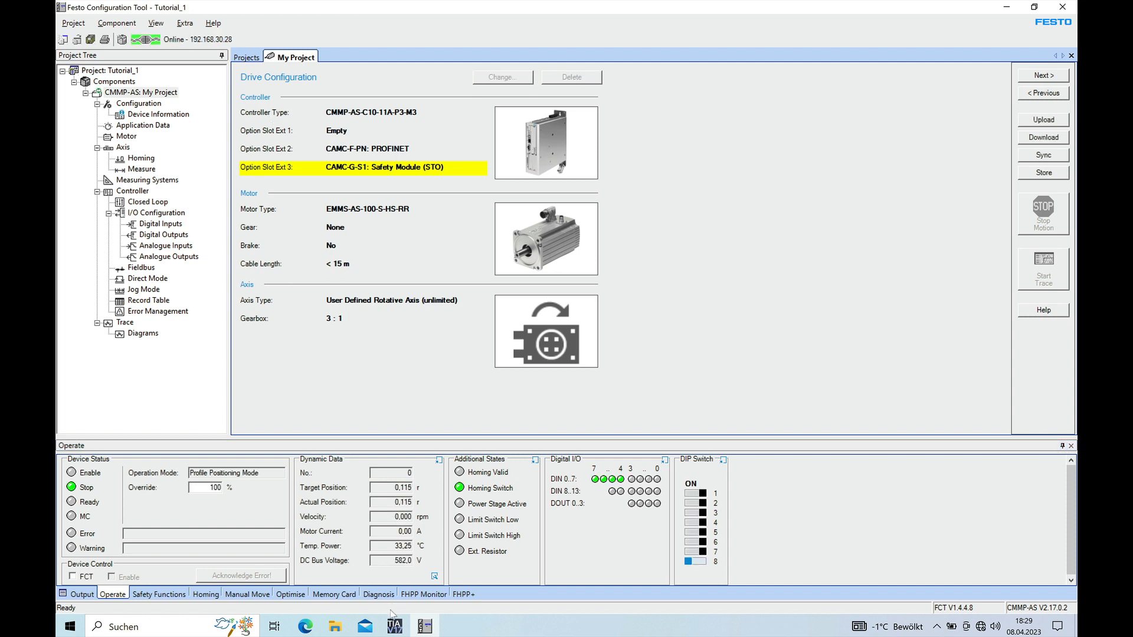
mouse_move(395, 626)
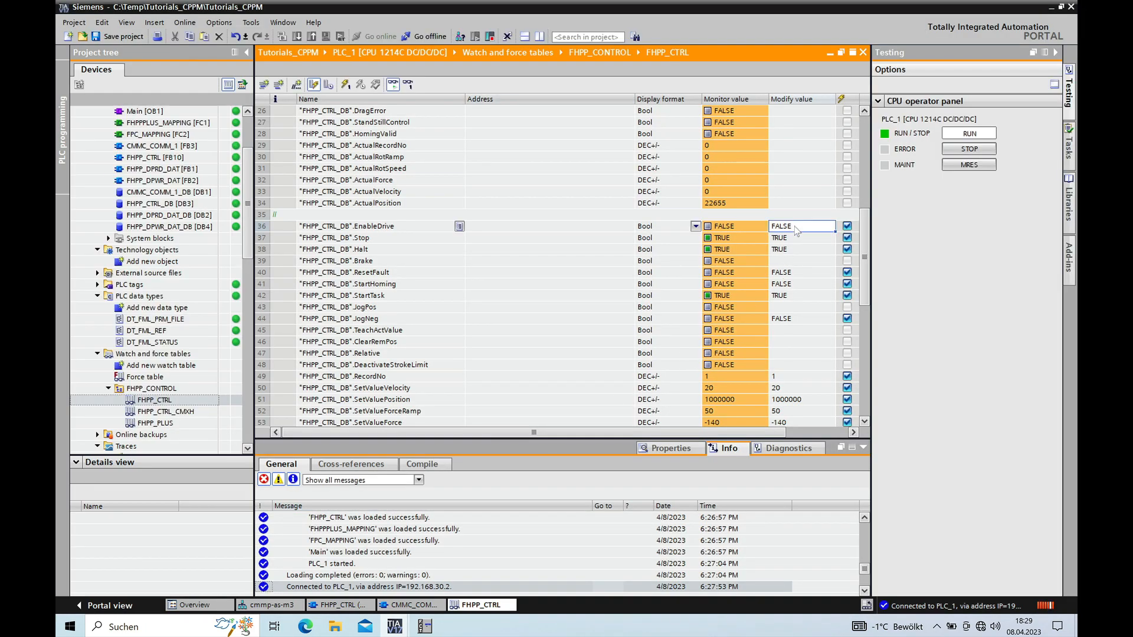
- Enter 1 as the EnableDrive modify value and write TRUE to the PLC with Modify now
type("1")
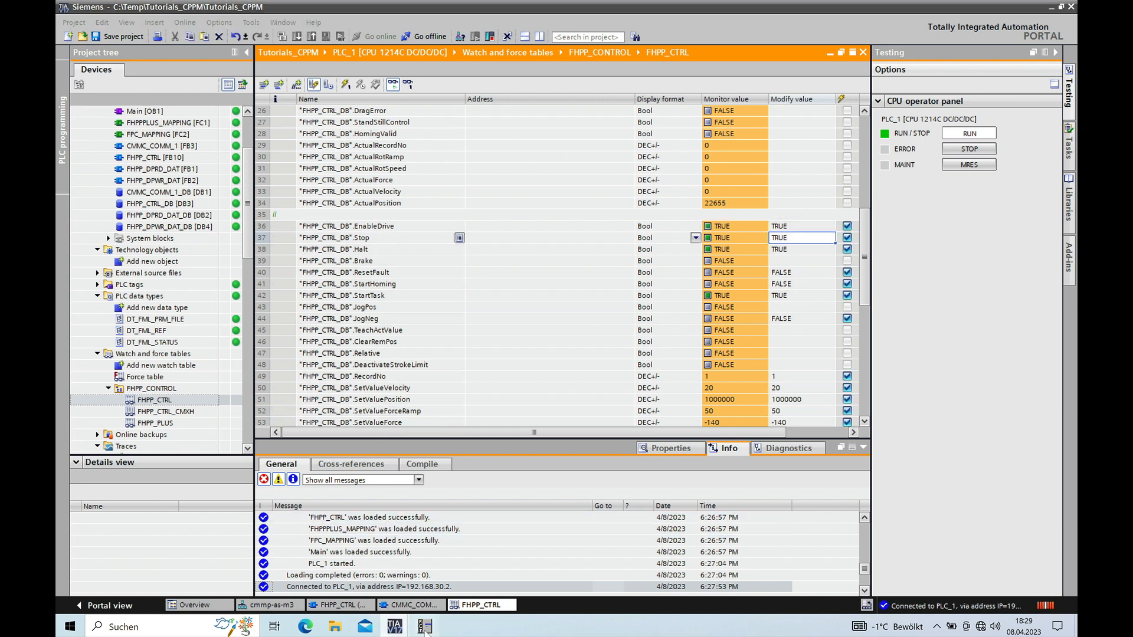
left_click(423, 627)
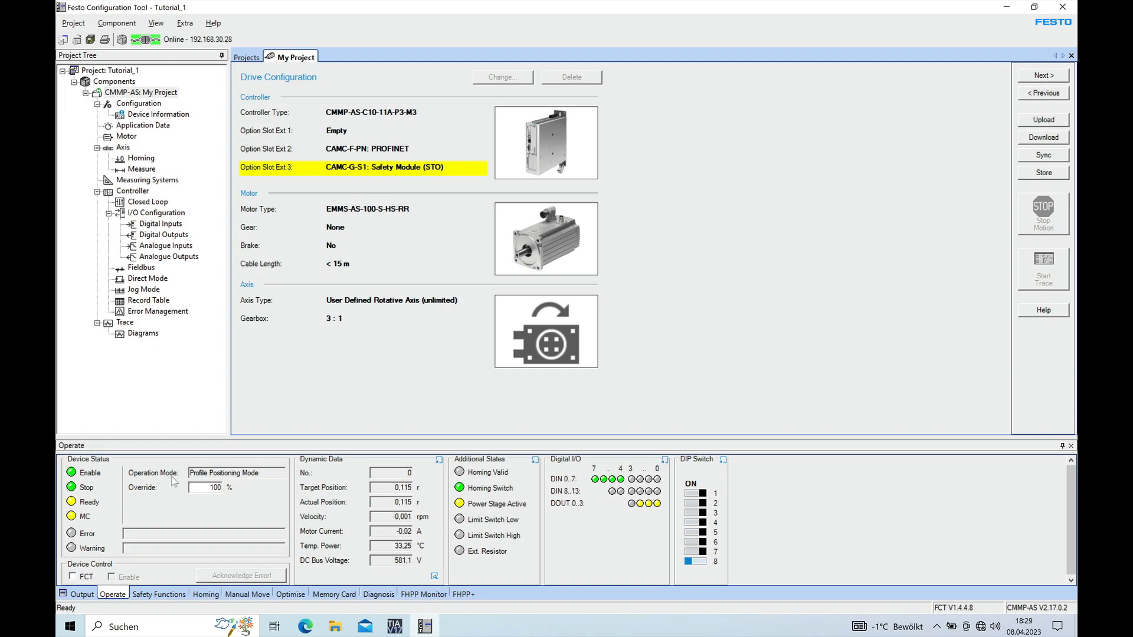
mouse_move(447, 416)
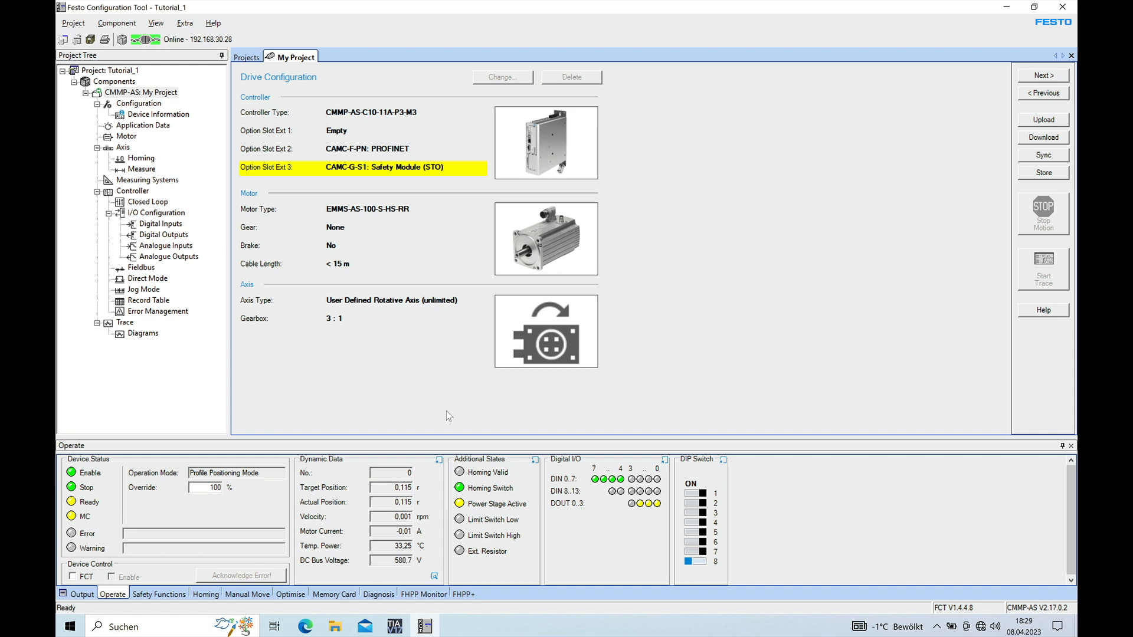
mouse_move(449, 359)
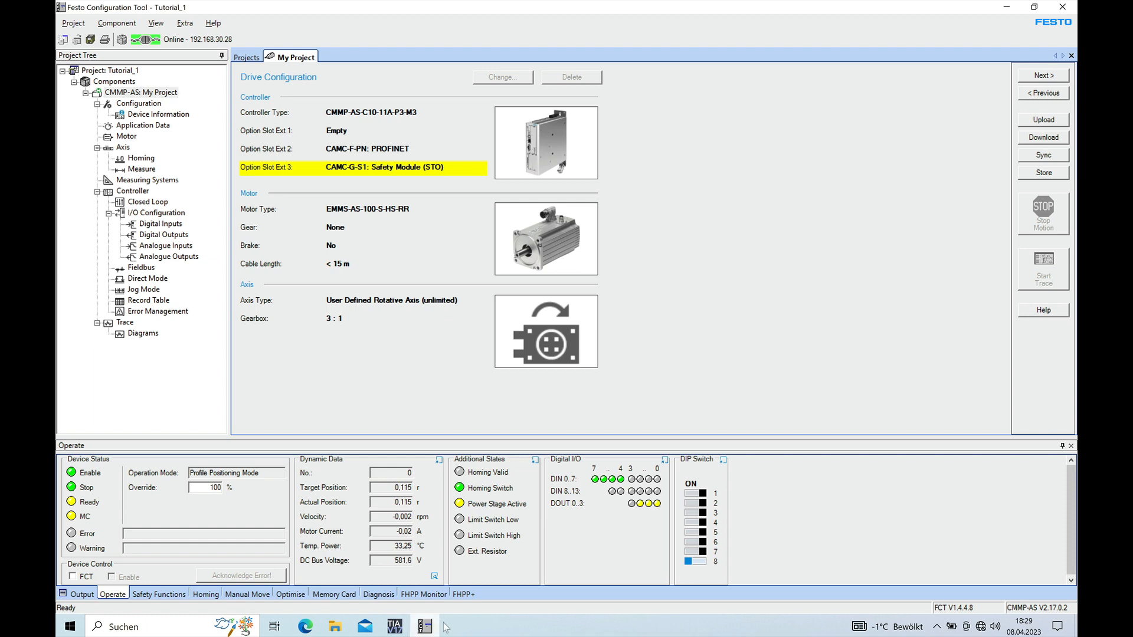
- After checking Enable and Power Stage Active LEDs, switch back to the TIA Portal window
left_click(424, 627)
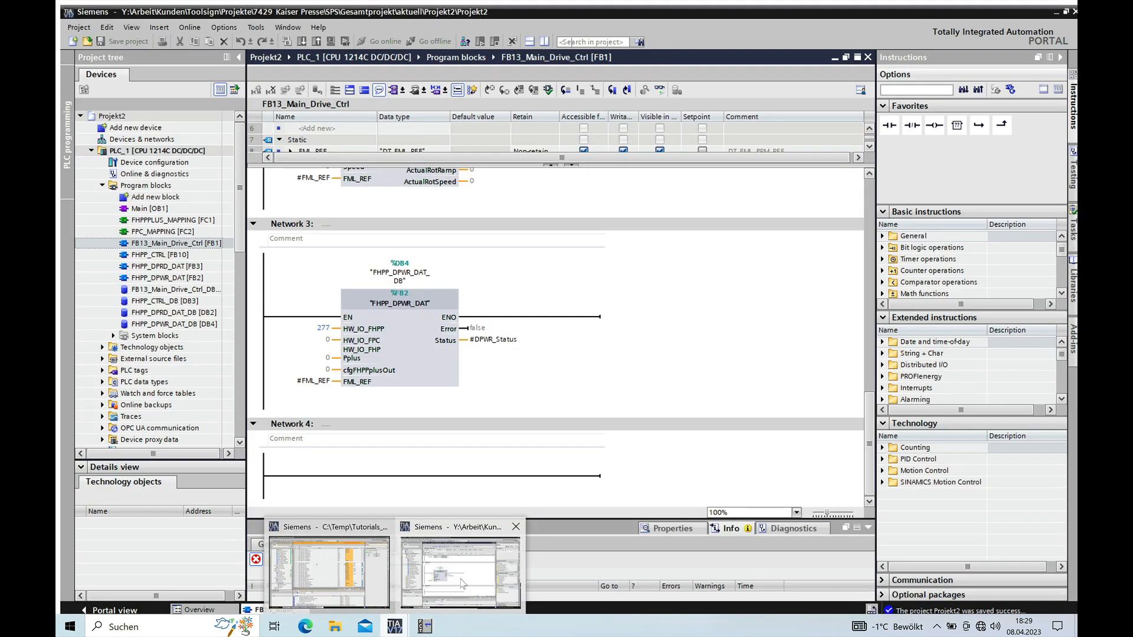